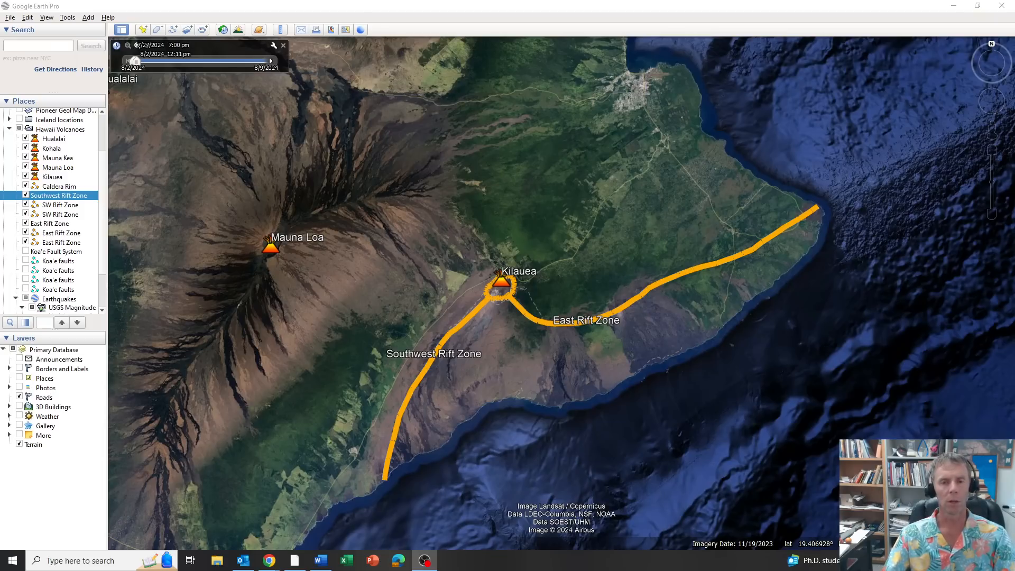
{"action": "mouse_move", "coordinate": [637, 326]}
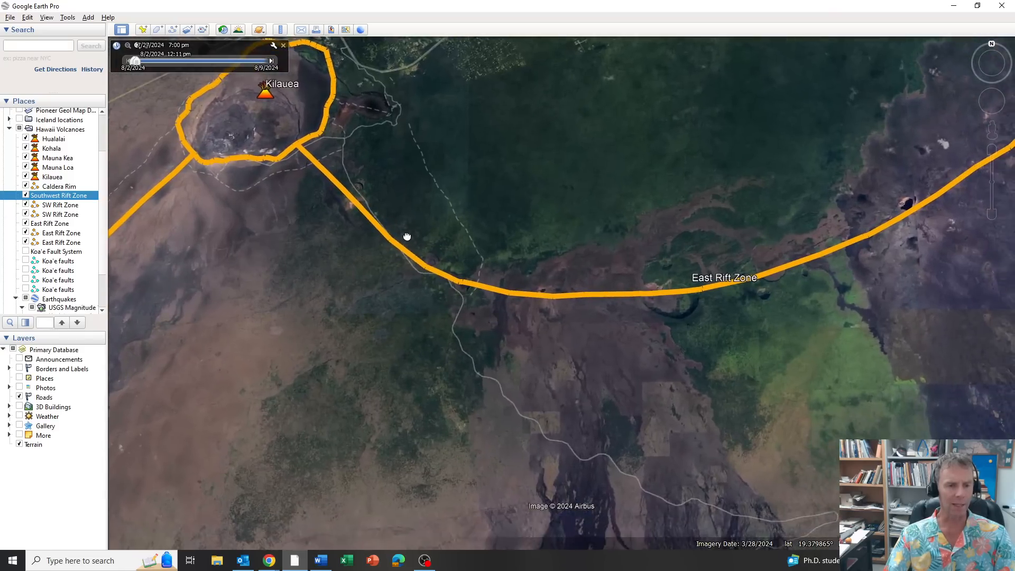
Pan east along the East Rift Zone and hide its line in Places
{"action": "left_click_drag", "start_coordinate": [407, 236], "coordinate": [355, 288]}
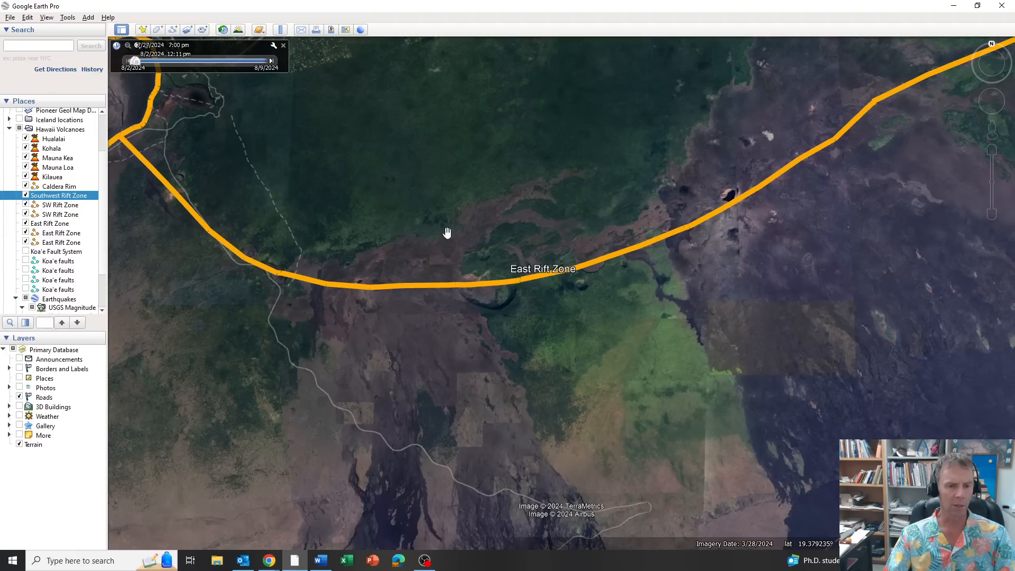
{"action": "mouse_move", "coordinate": [199, 312]}
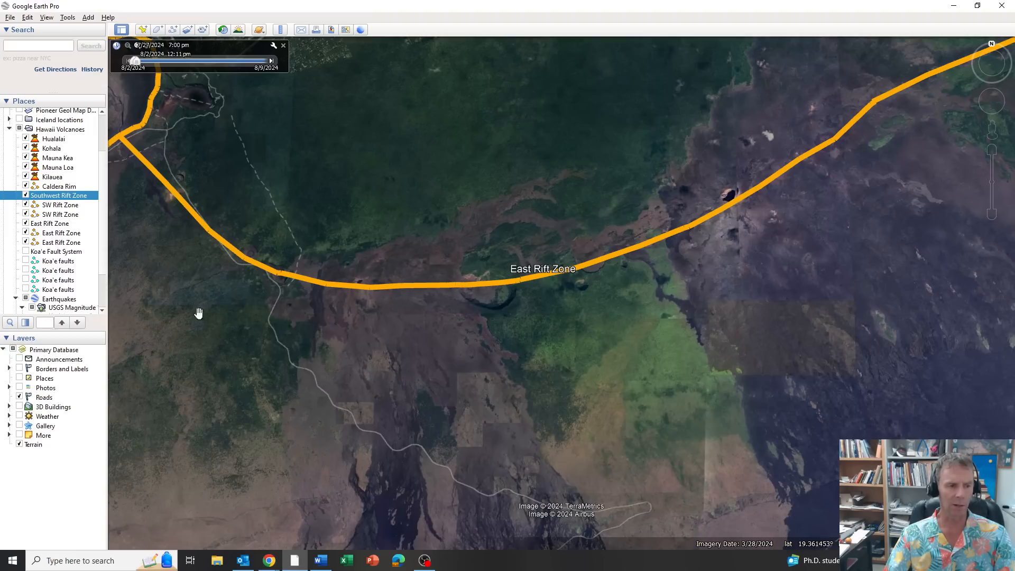
{"action": "left_click", "coordinate": [61, 232]}
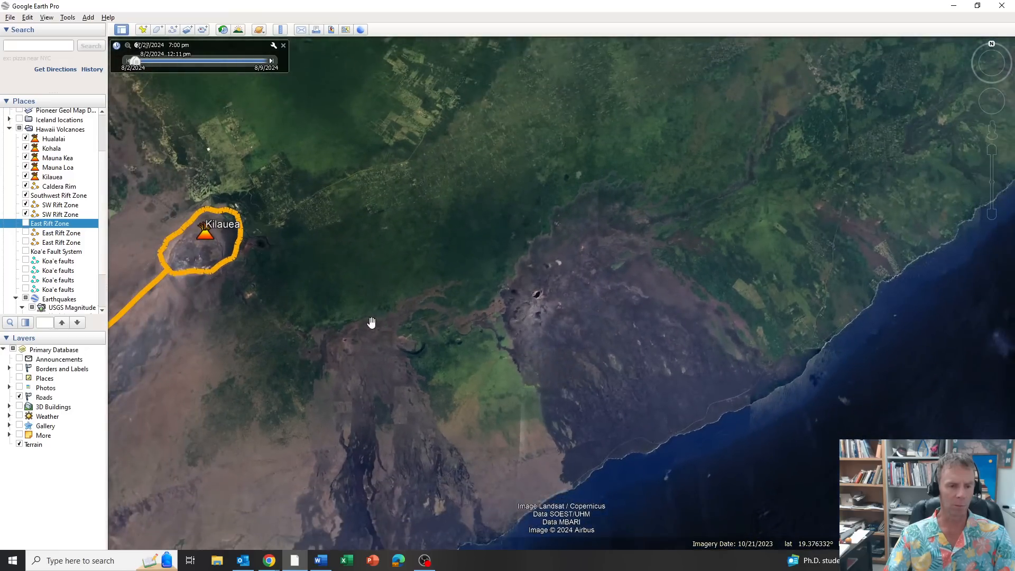
{"action": "left_click_drag", "start_coordinate": [371, 322], "coordinate": [459, 340]}
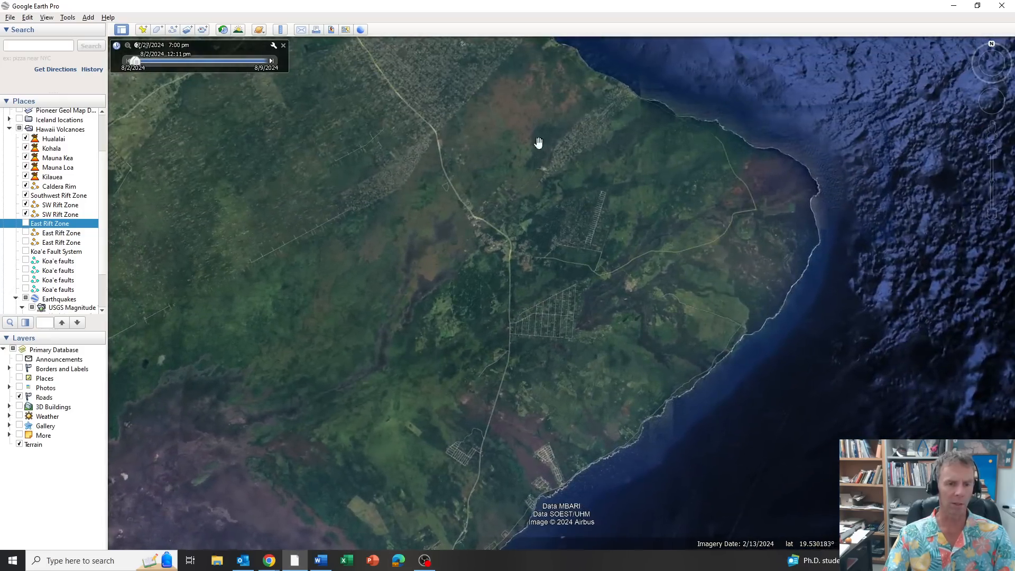
{"action": "left_click_drag", "start_coordinate": [538, 142], "coordinate": [748, 222]}
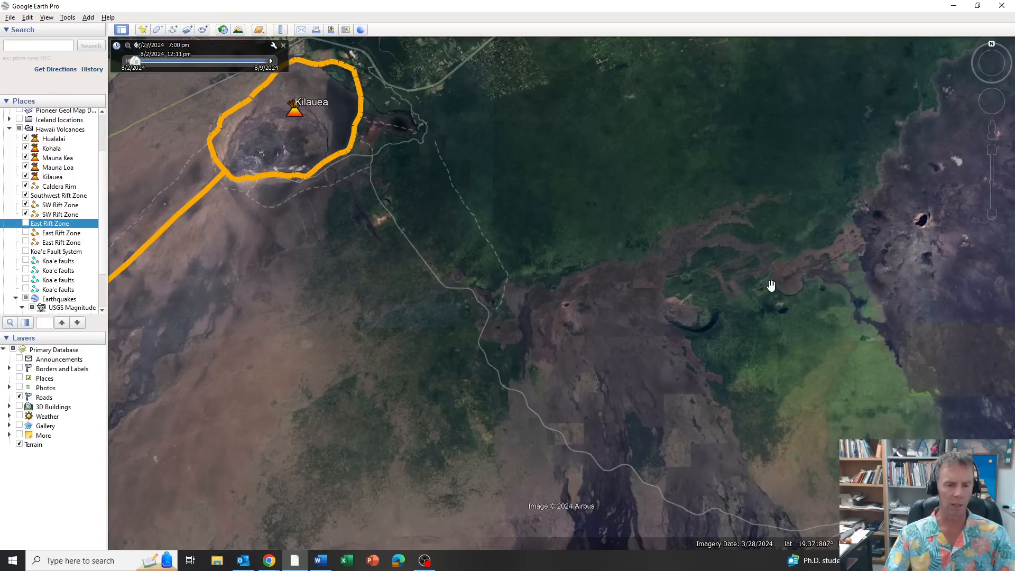
{"action": "mouse_move", "coordinate": [459, 299]}
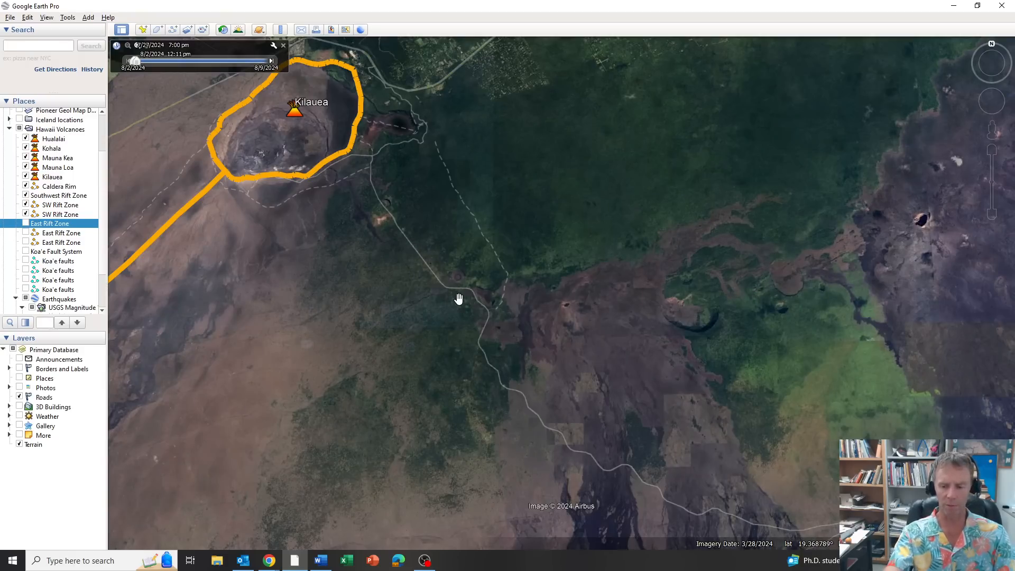
{"action": "mouse_move", "coordinate": [473, 260]}
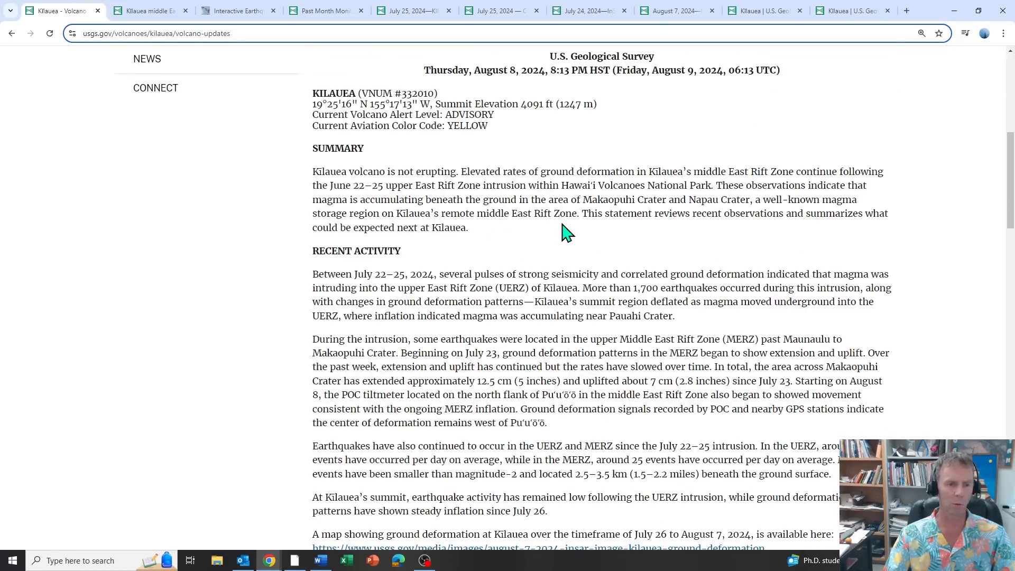
Highlight the ground deformation, Pauahi Crater magma accumulation and upper MERZ phrases
{"action": "scroll", "scroll_direction": "down", "scroll_amount": 3}
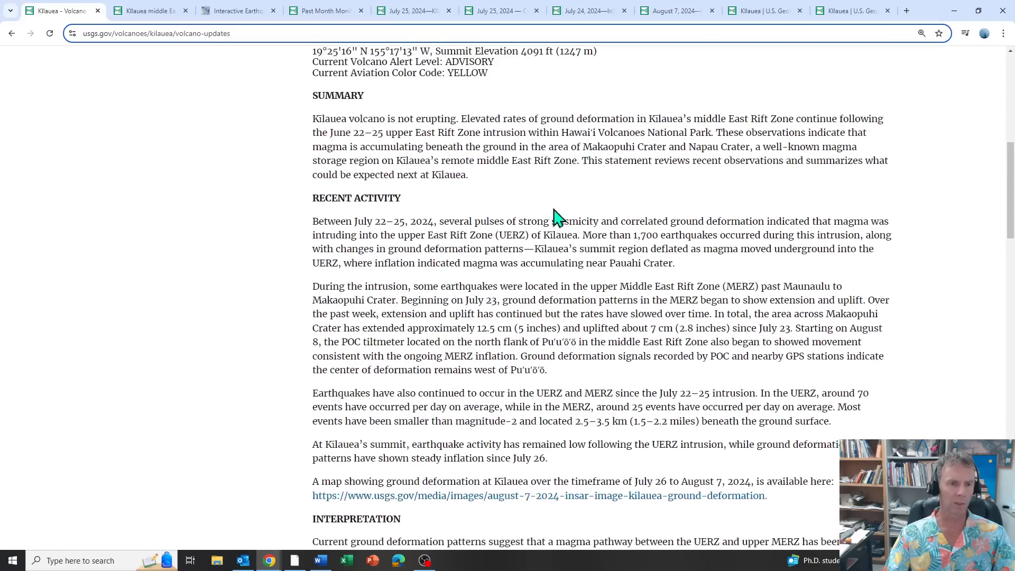
{"action": "scroll", "scroll_direction": "down", "scroll_amount": 3}
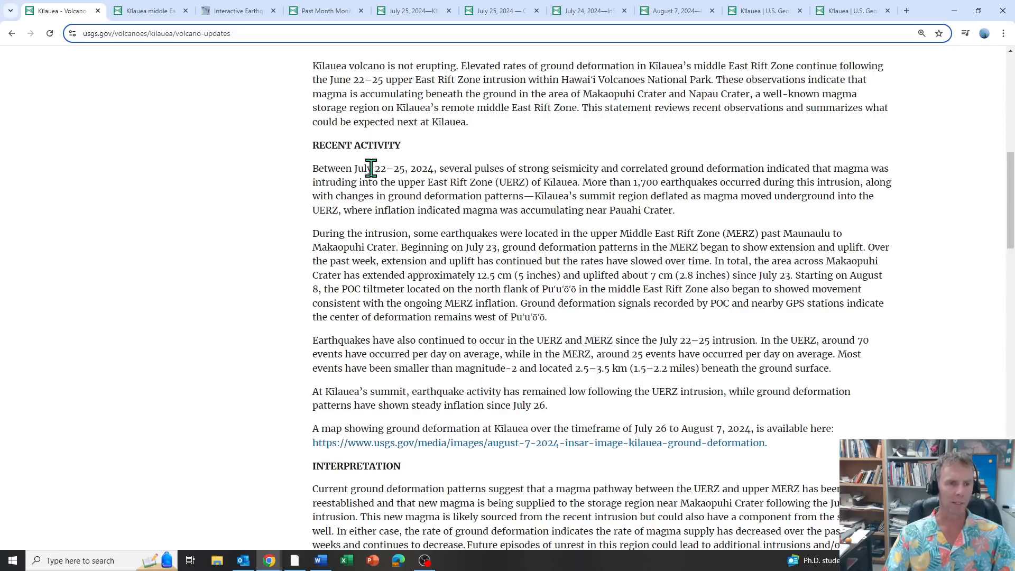
{"action": "left_click_drag", "start_coordinate": [354, 168], "coordinate": [435, 168]}
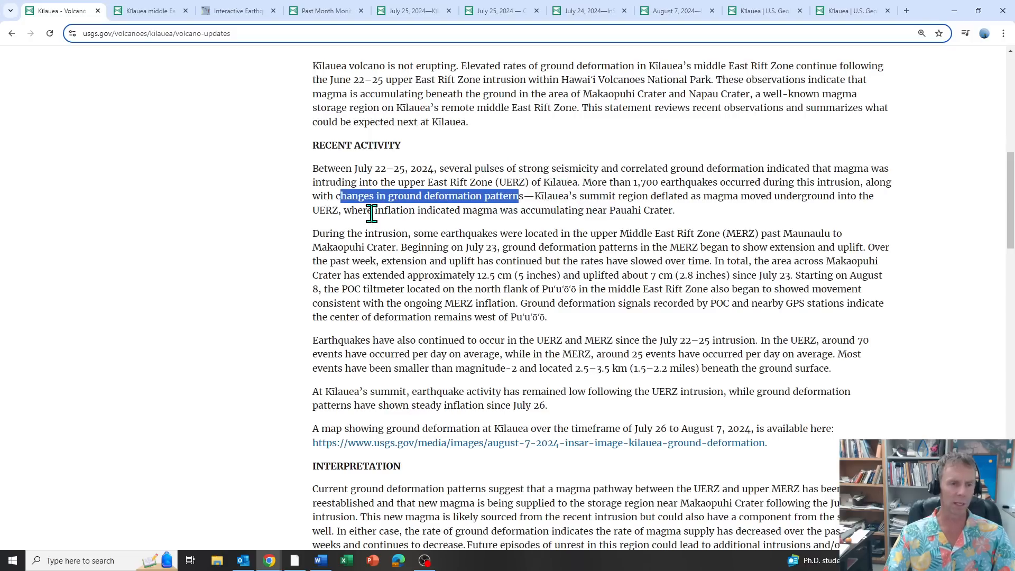
{"action": "left_click_drag", "start_coordinate": [377, 210], "coordinate": [671, 210]}
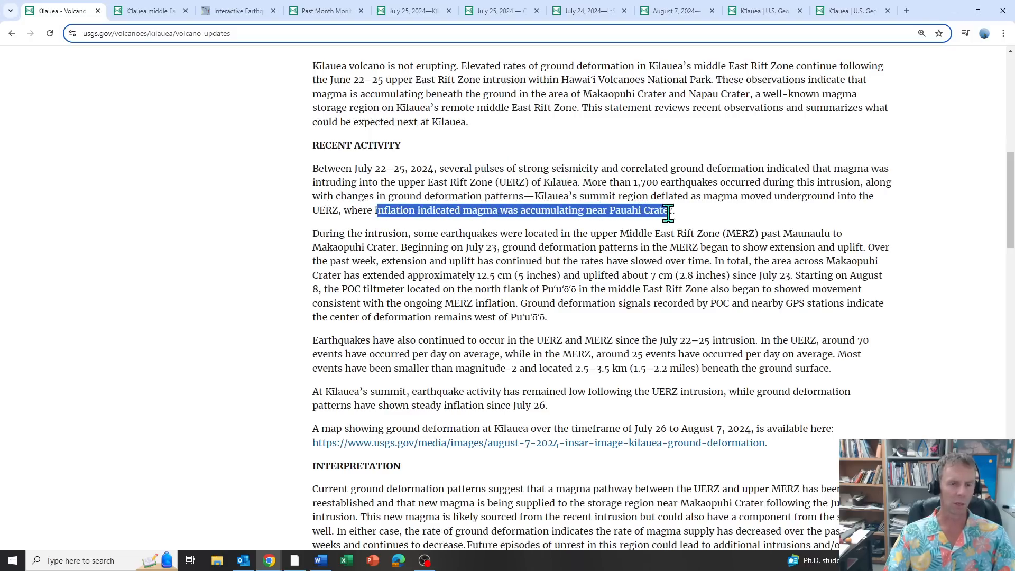
{"action": "scroll", "scroll_direction": "down", "scroll_amount": 3}
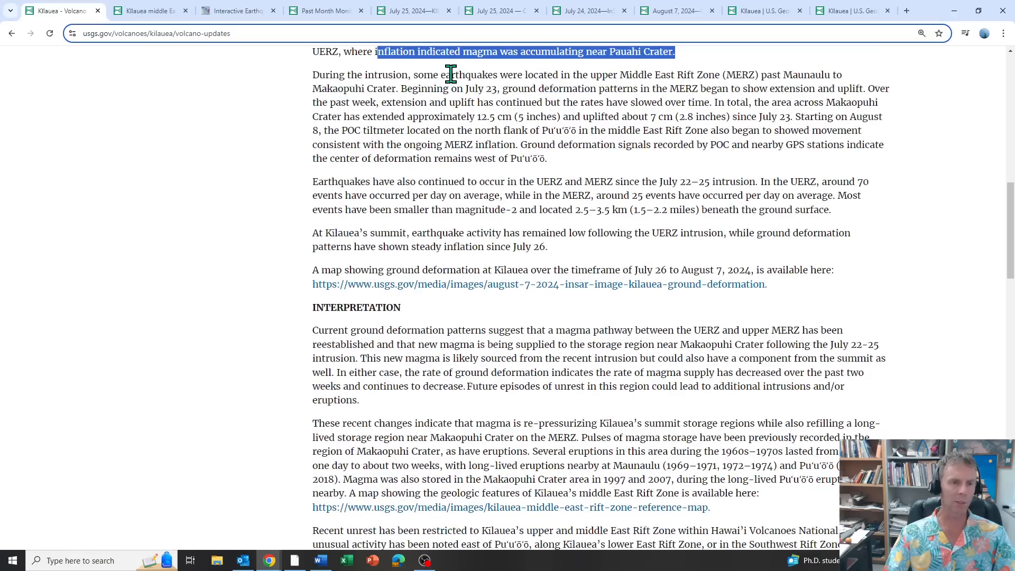
{"action": "left_click_drag", "start_coordinate": [591, 74], "coordinate": [726, 74]}
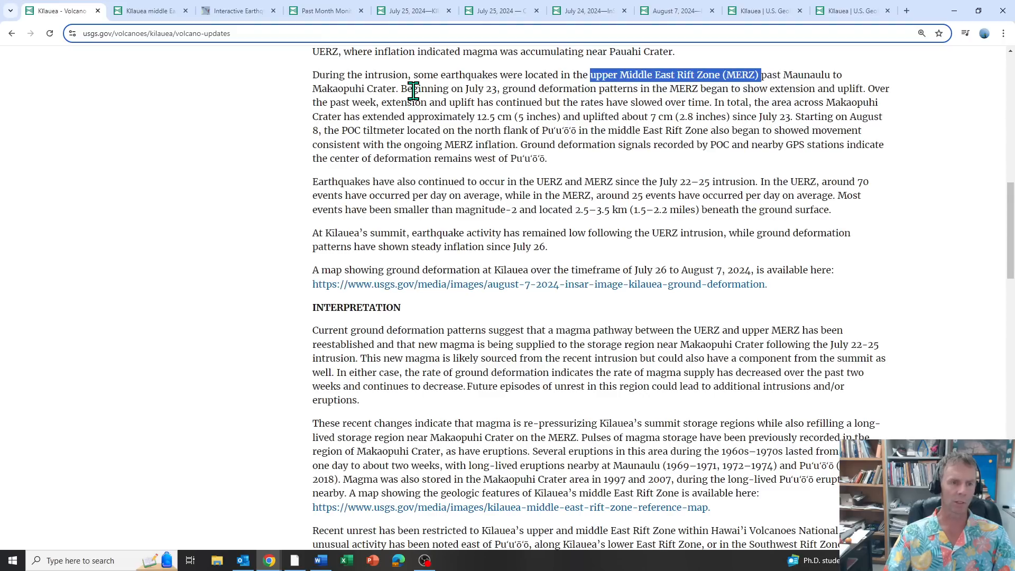
{"action": "mouse_move", "coordinate": [536, 90]}
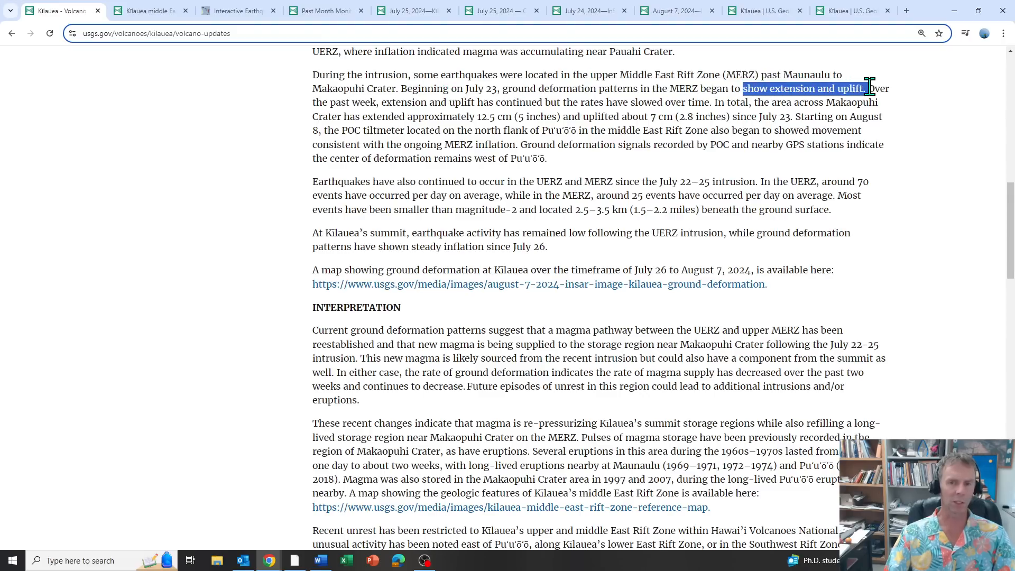
{"action": "mouse_move", "coordinate": [608, 116]}
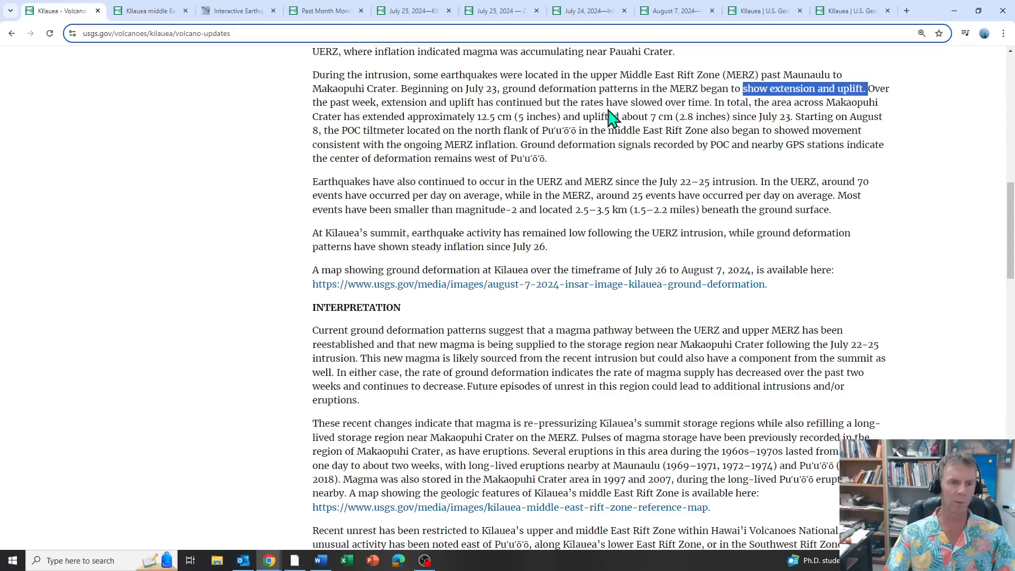
{"action": "mouse_move", "coordinate": [482, 129]}
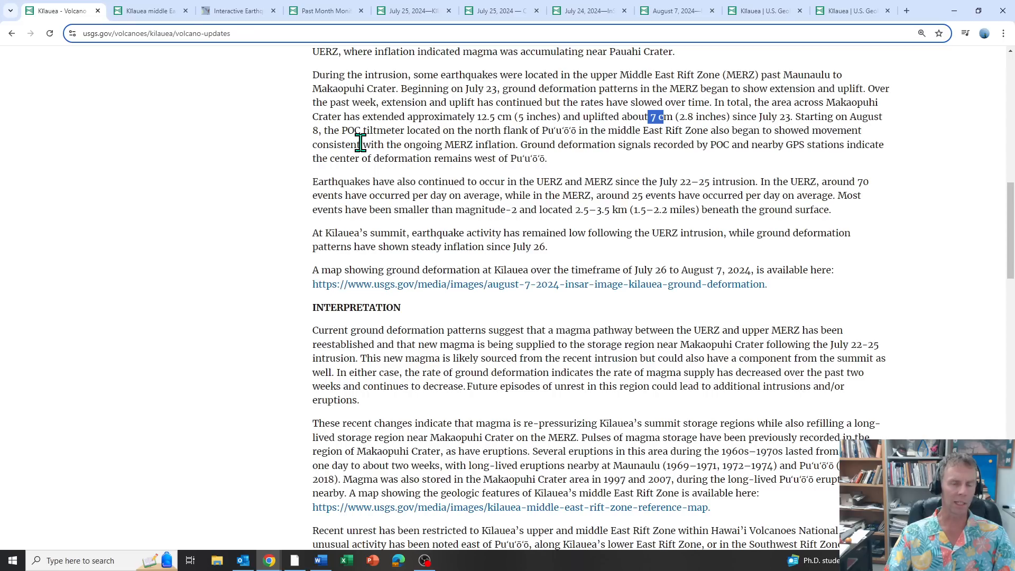
{"action": "mouse_move", "coordinate": [359, 148]}
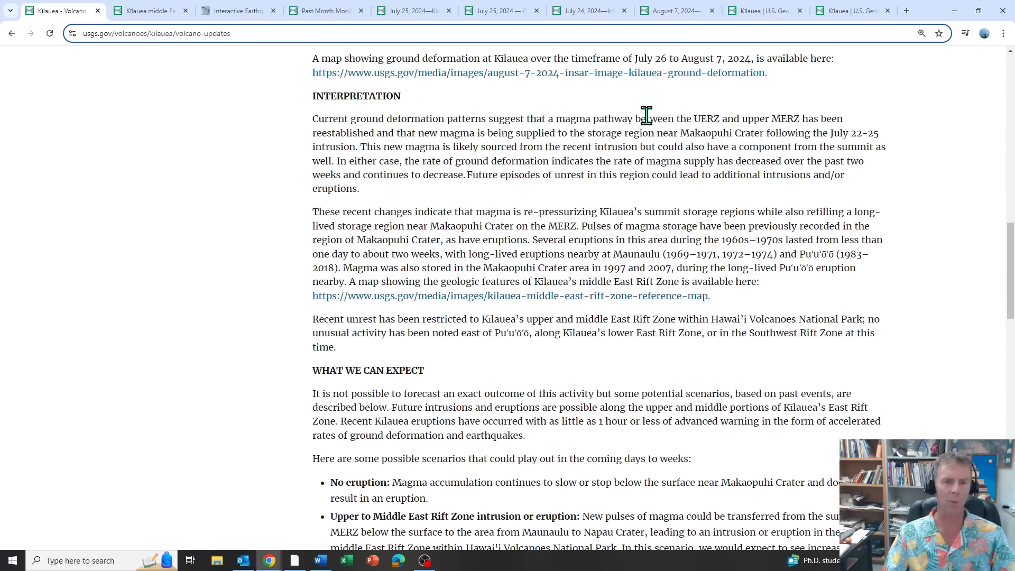
{"action": "mouse_move", "coordinate": [778, 118]}
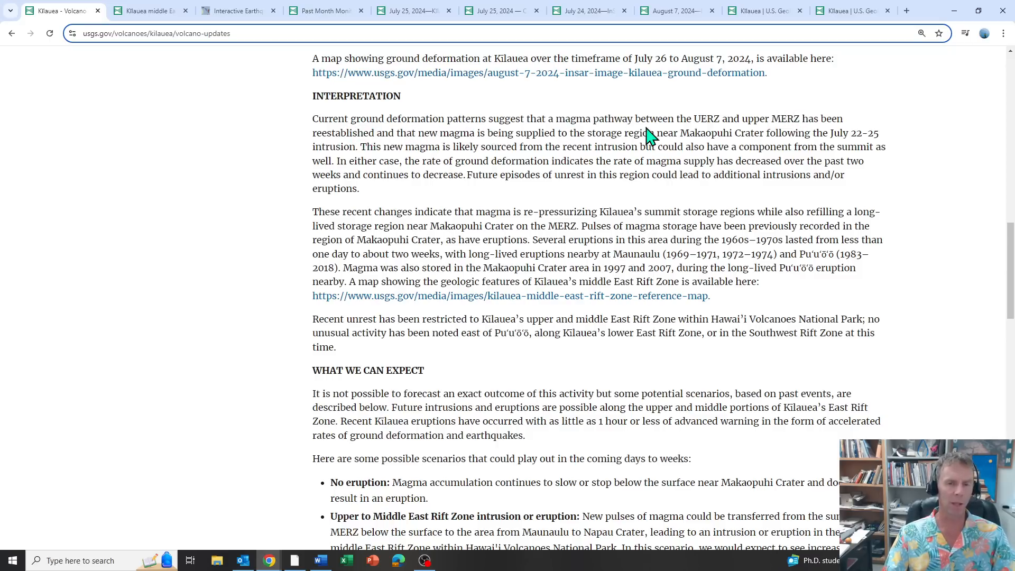
{"action": "mouse_move", "coordinate": [689, 161]}
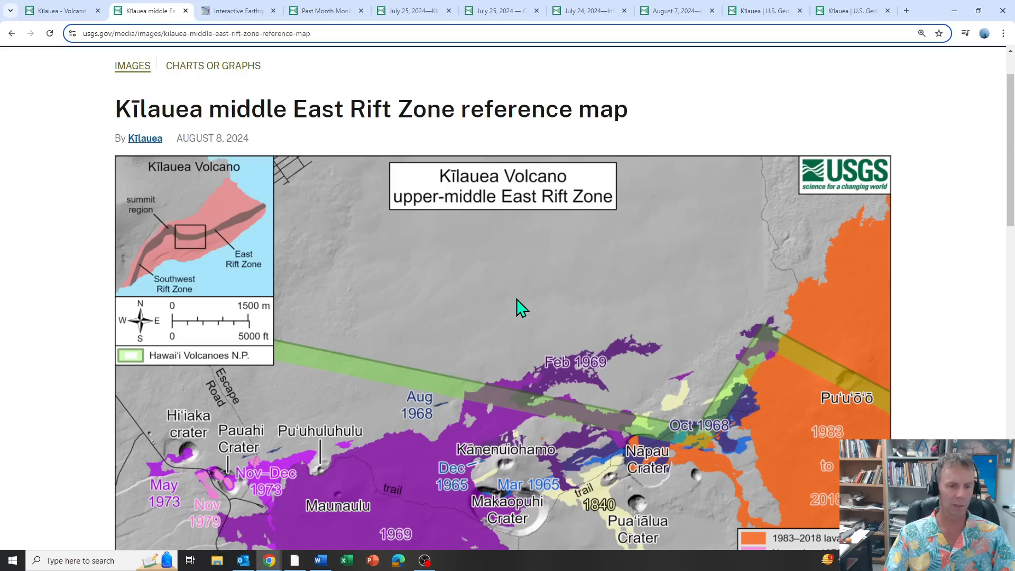
{"action": "scroll", "scroll_direction": "down", "scroll_amount": 3}
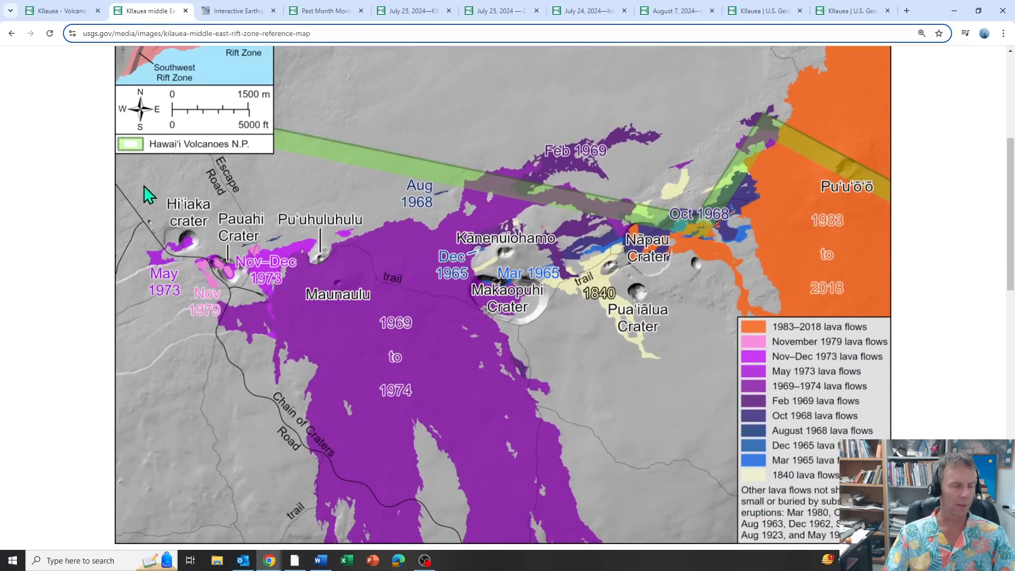
{"action": "mouse_move", "coordinate": [770, 230]}
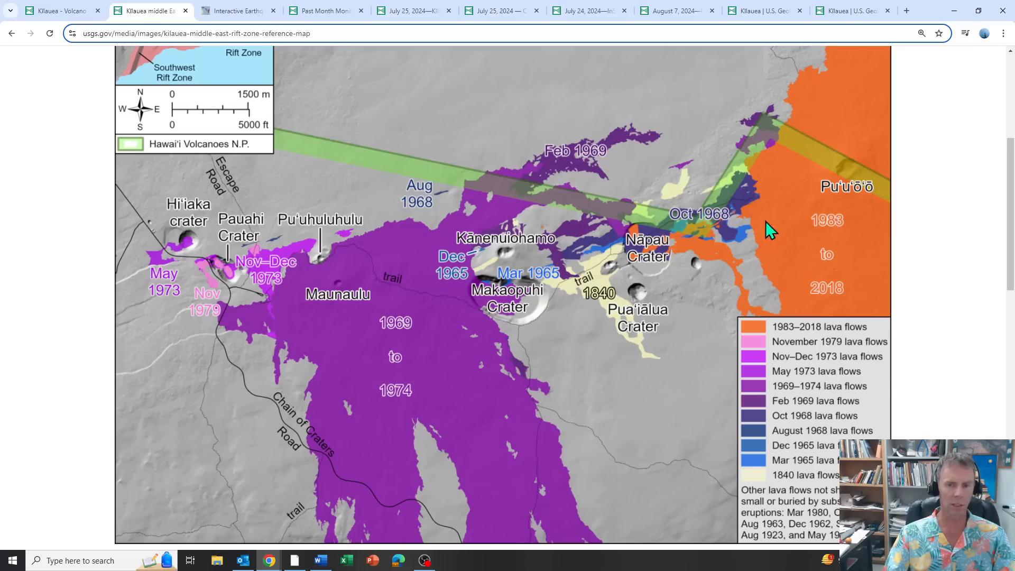
{"action": "mouse_move", "coordinate": [870, 175]}
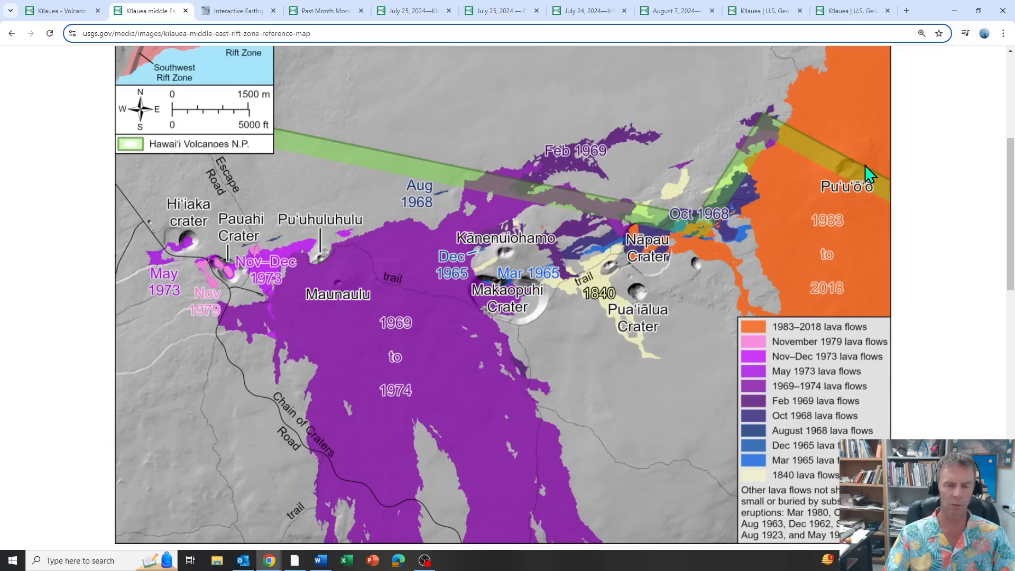
{"action": "mouse_move", "coordinate": [409, 292]}
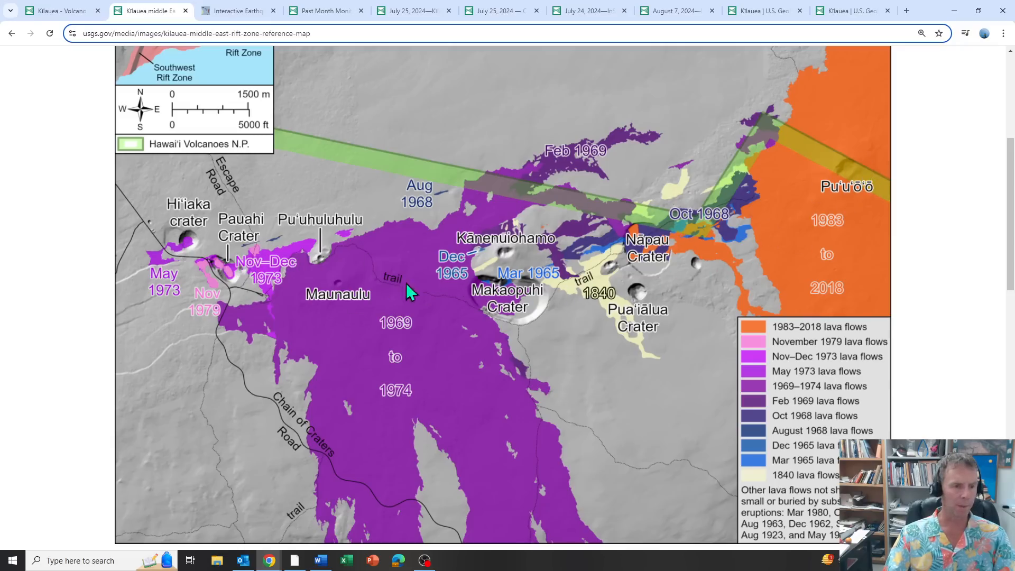
{"action": "mouse_move", "coordinate": [178, 255]}
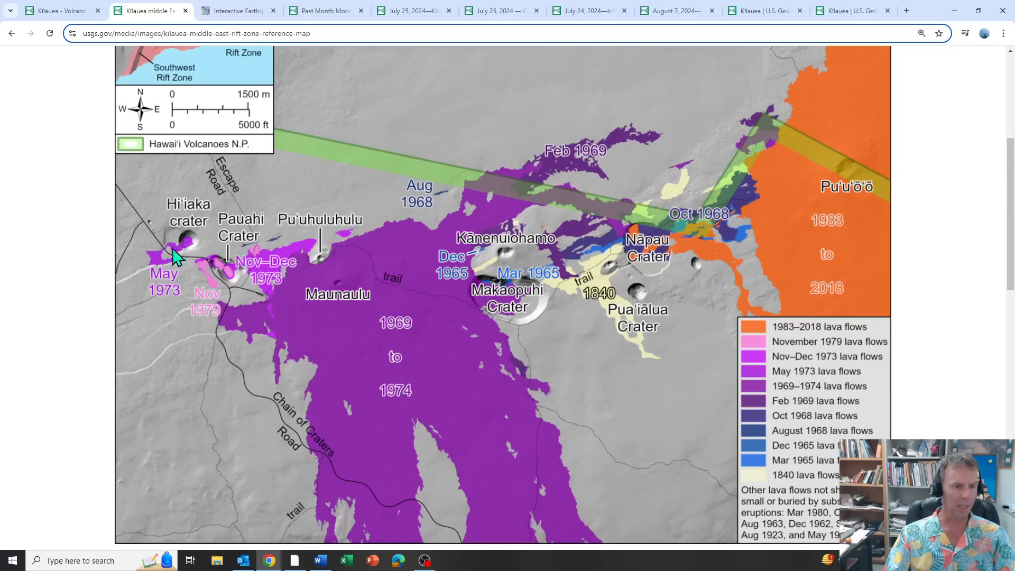
{"action": "mouse_move", "coordinate": [337, 291]}
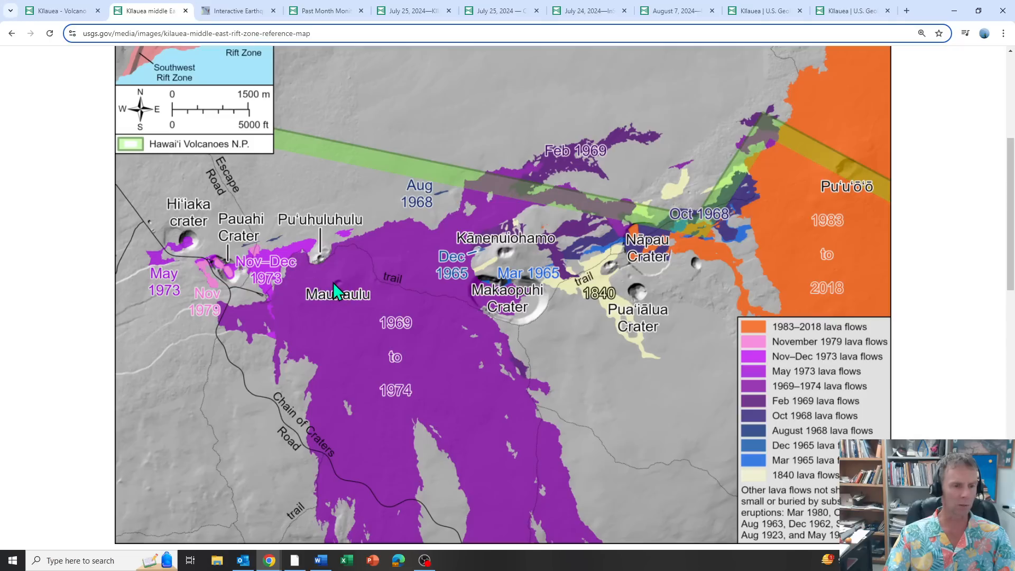
{"action": "mouse_move", "coordinate": [109, 201]}
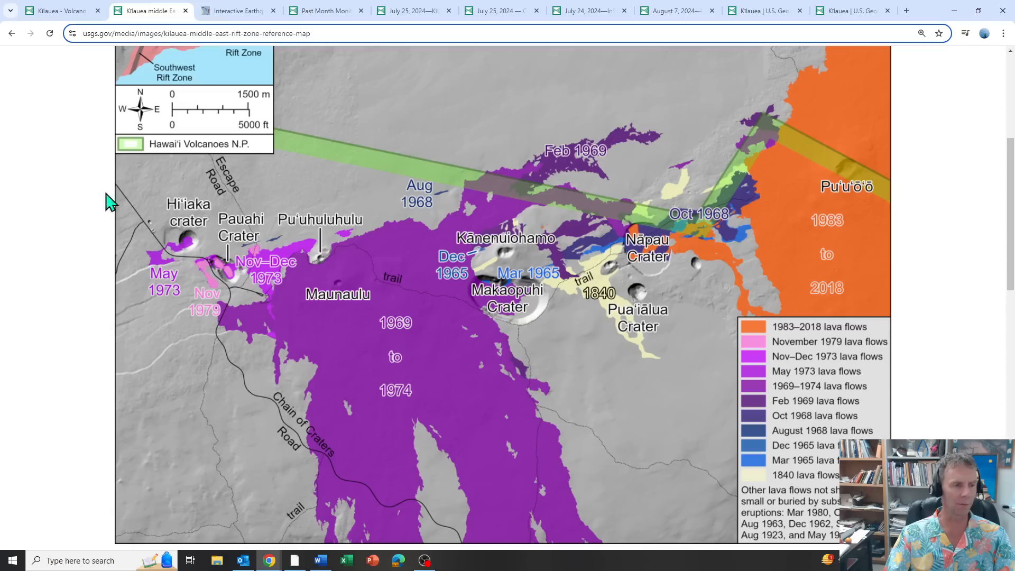
{"action": "mouse_move", "coordinate": [310, 290]}
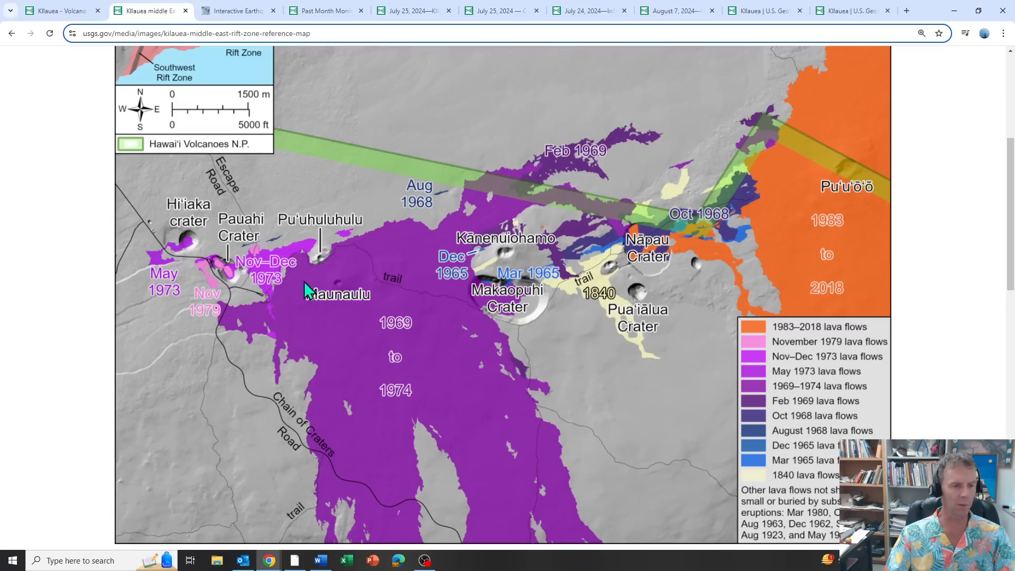
{"action": "mouse_move", "coordinate": [461, 264]}
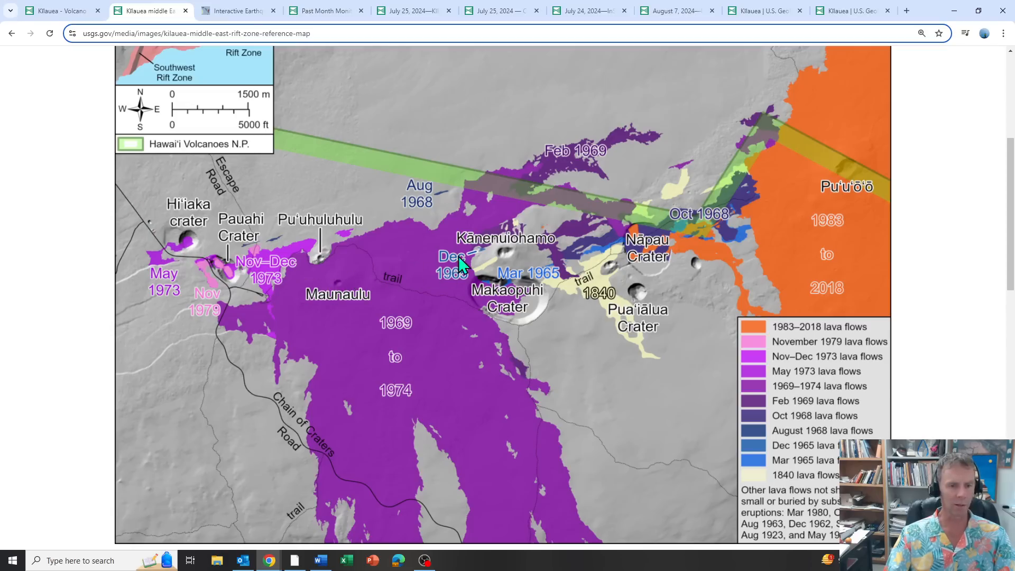
{"action": "mouse_move", "coordinate": [476, 291]}
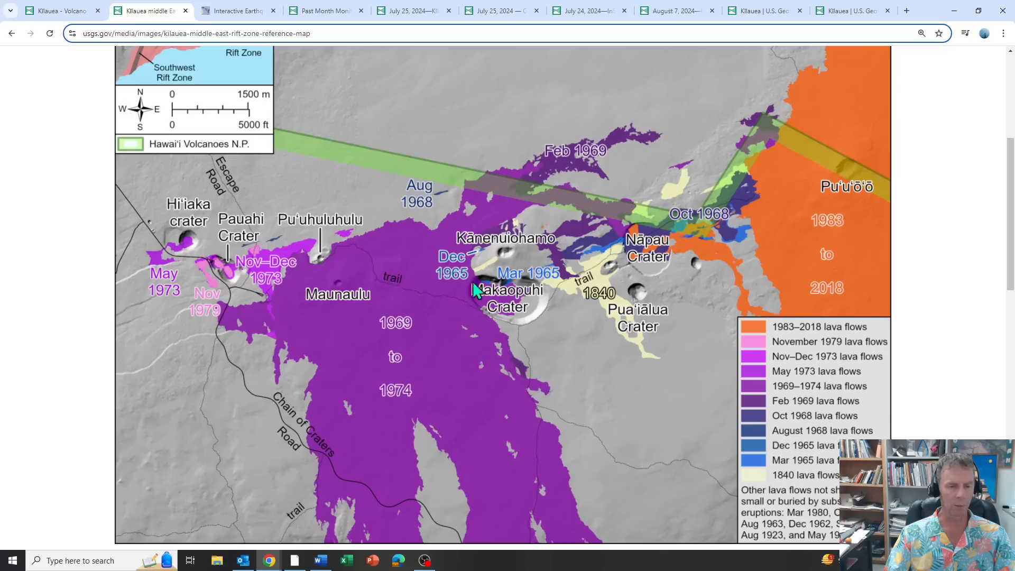
{"action": "mouse_move", "coordinate": [565, 262]}
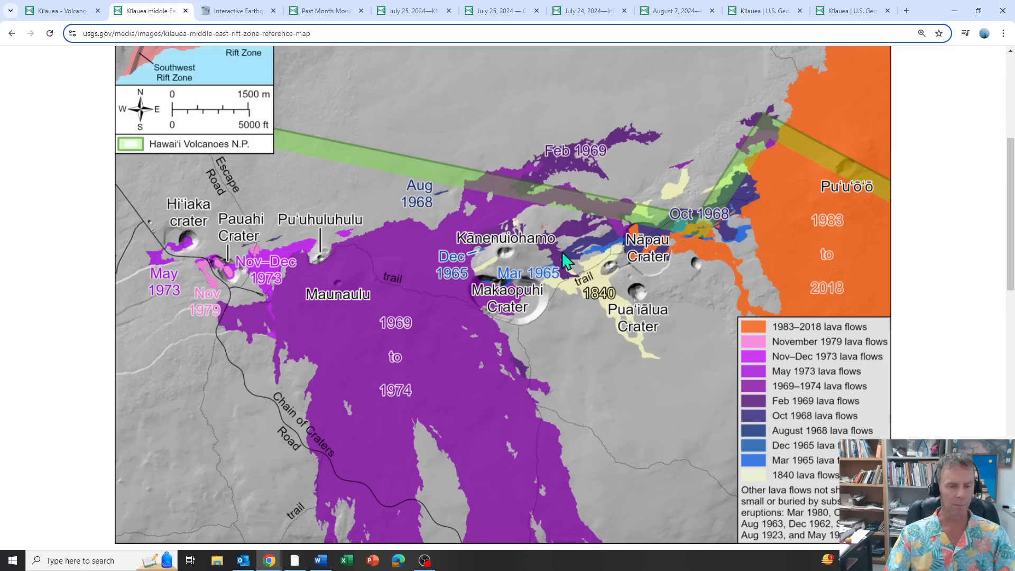
{"action": "mouse_move", "coordinate": [615, 262]}
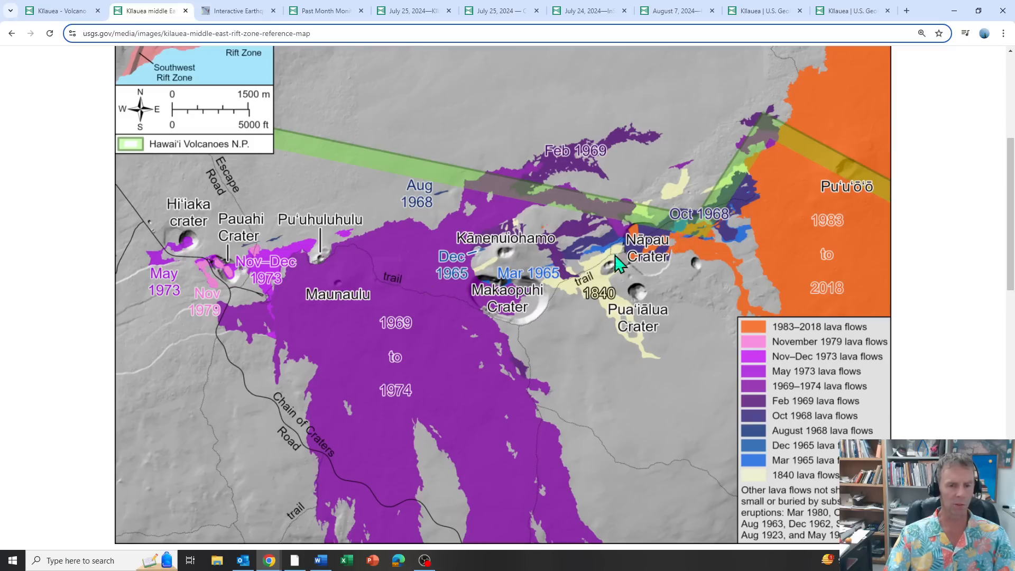
{"action": "mouse_move", "coordinate": [485, 298]}
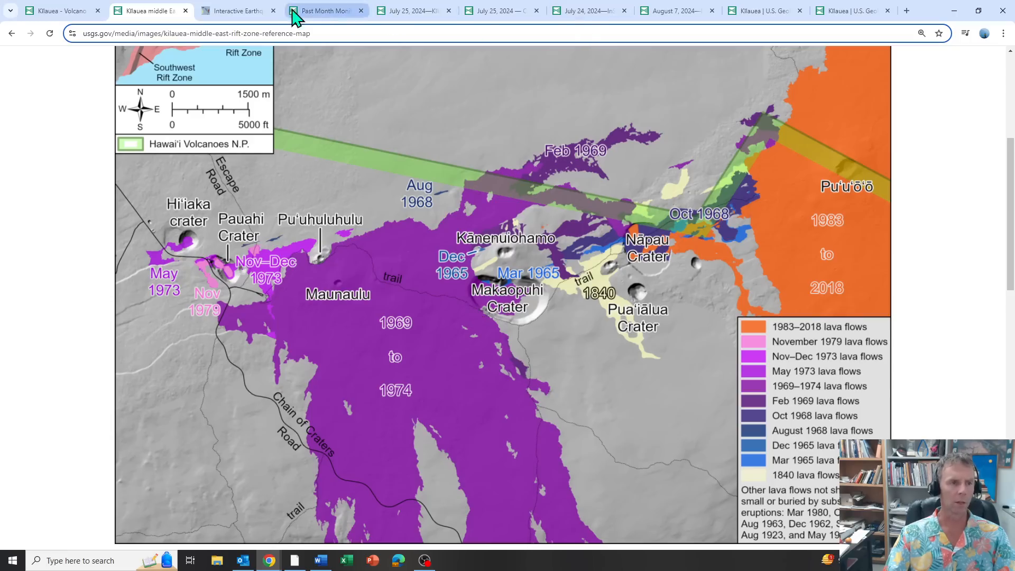
Scroll the Kilauea update past Interpretation to What We Can Expect
{"action": "left_click", "coordinate": [58, 11]}
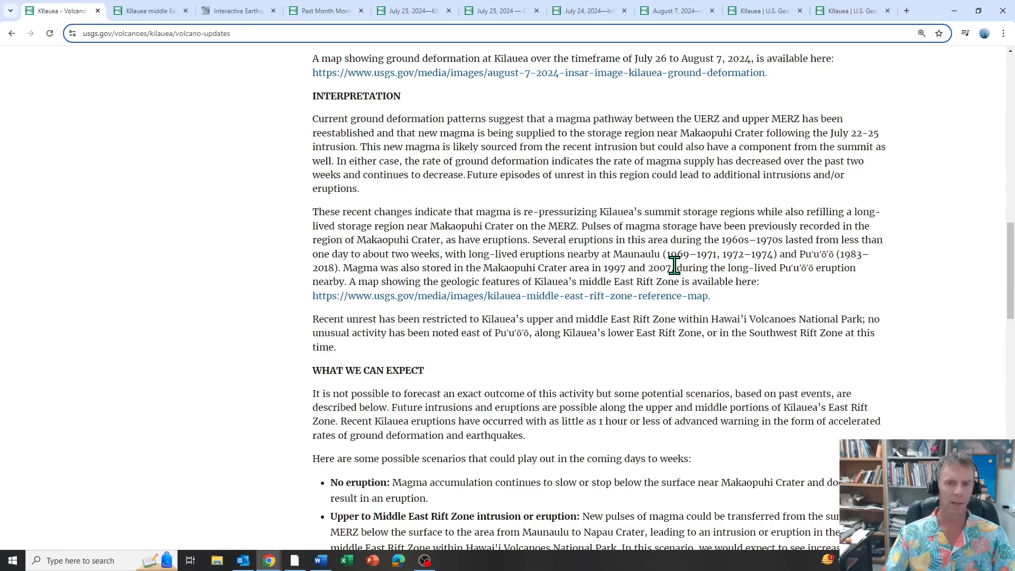
{"action": "mouse_move", "coordinate": [398, 149]}
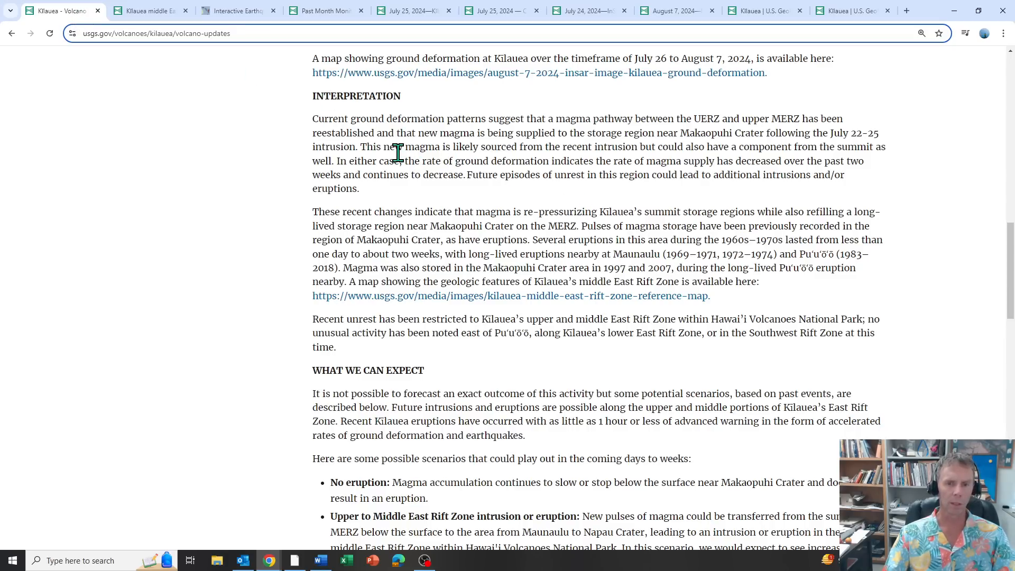
{"action": "mouse_move", "coordinate": [600, 145]}
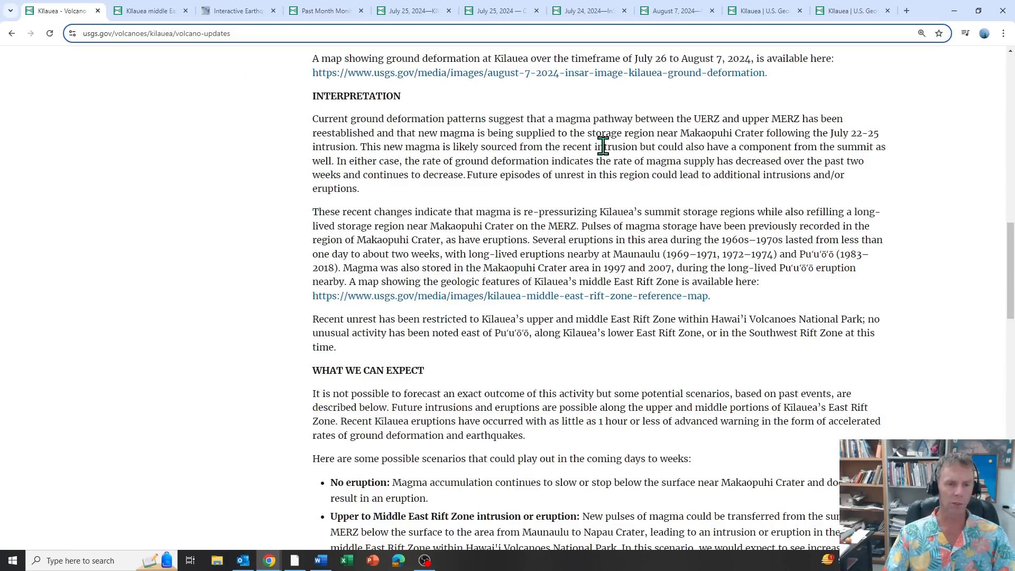
{"action": "mouse_move", "coordinate": [875, 167]}
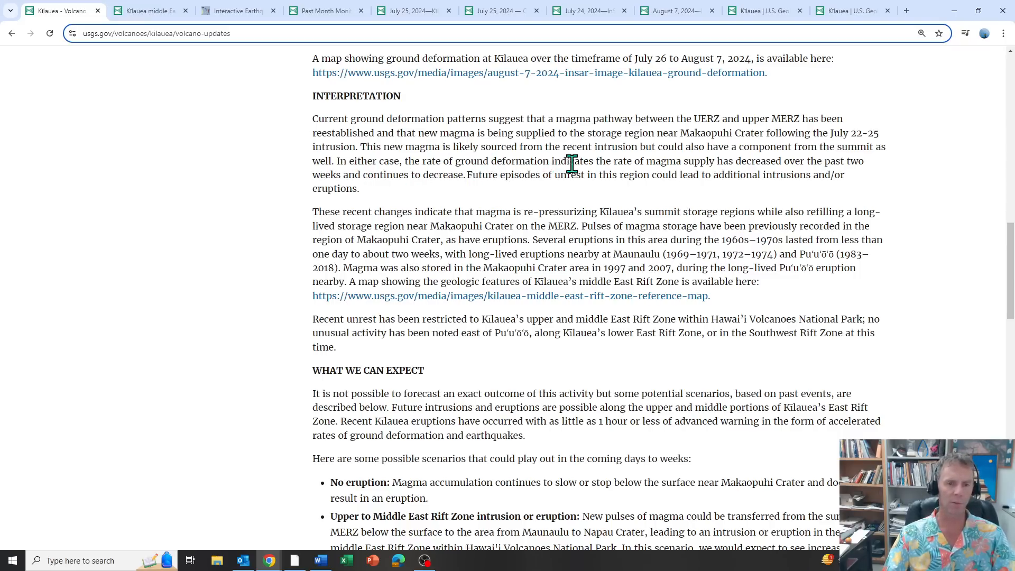
{"action": "mouse_move", "coordinate": [768, 161]}
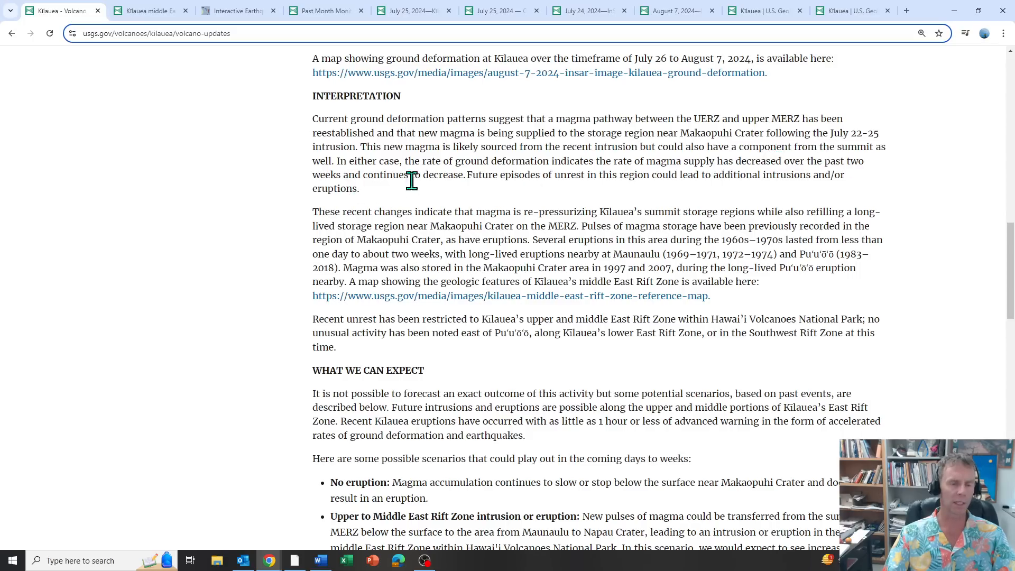
{"action": "mouse_move", "coordinate": [464, 180]}
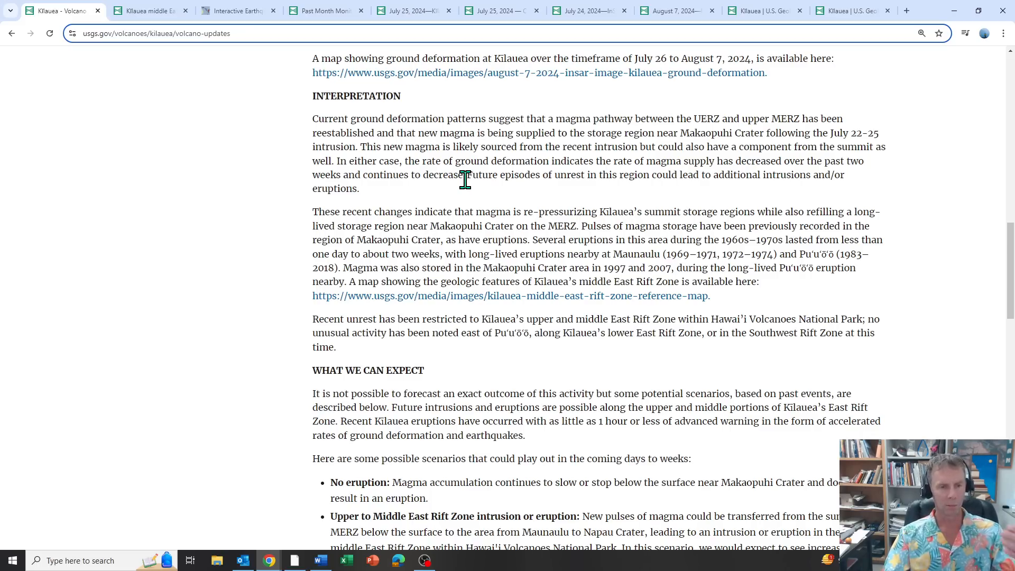
{"action": "mouse_move", "coordinate": [294, 266]}
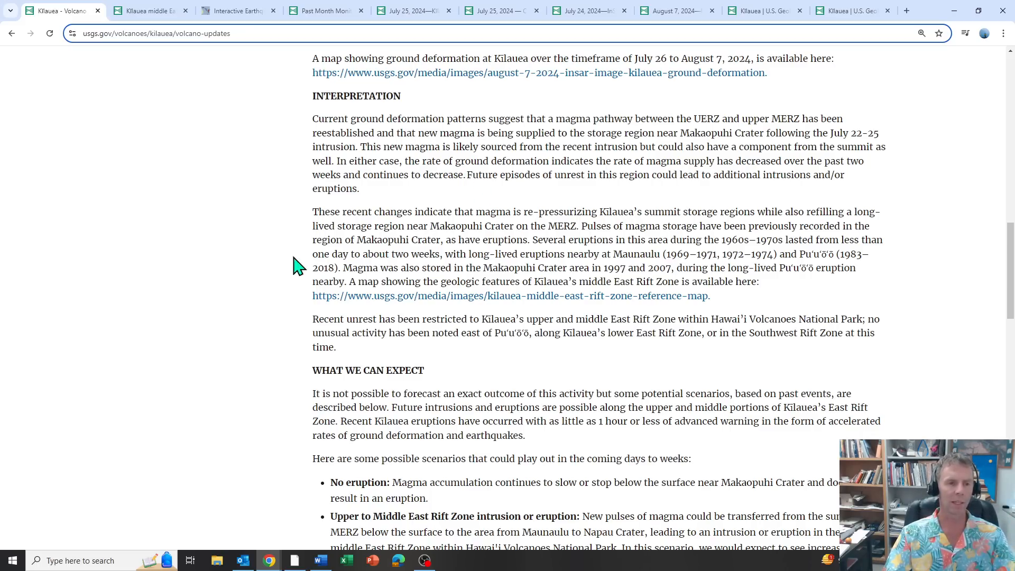
{"action": "scroll", "scroll_direction": "down", "scroll_amount": 3}
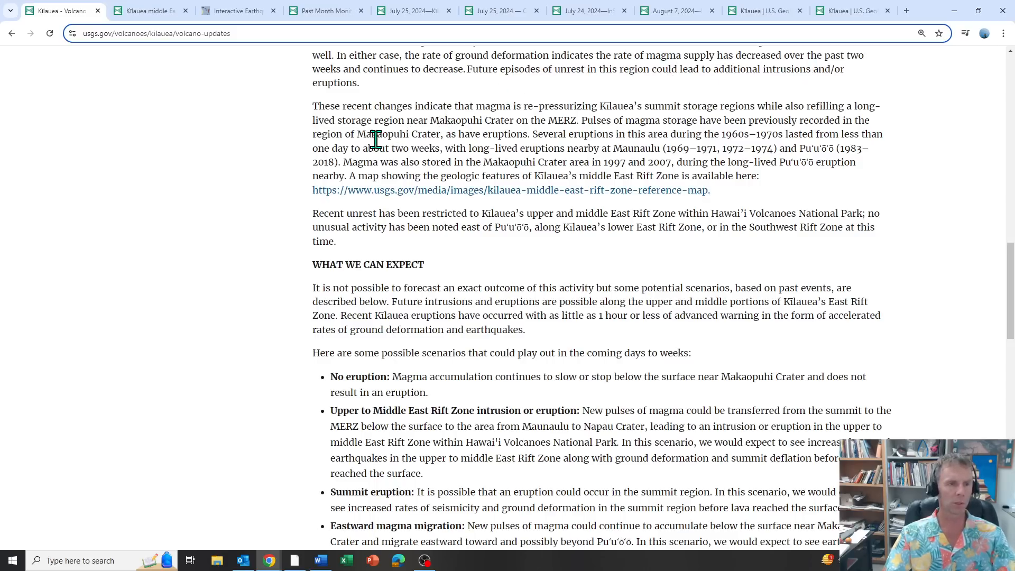
{"action": "scroll", "scroll_direction": "down", "scroll_amount": 3}
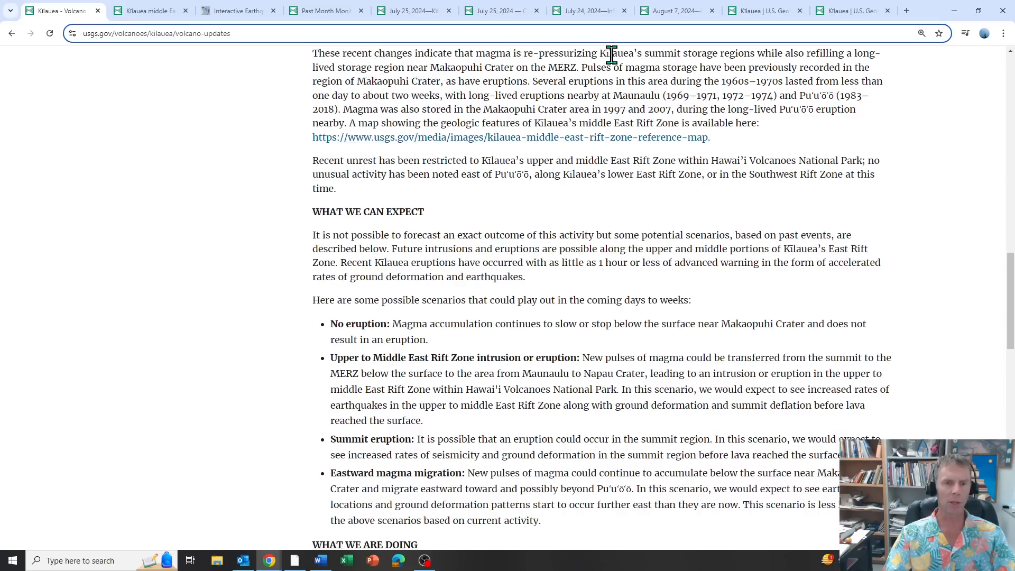
{"action": "mouse_move", "coordinate": [816, 68]}
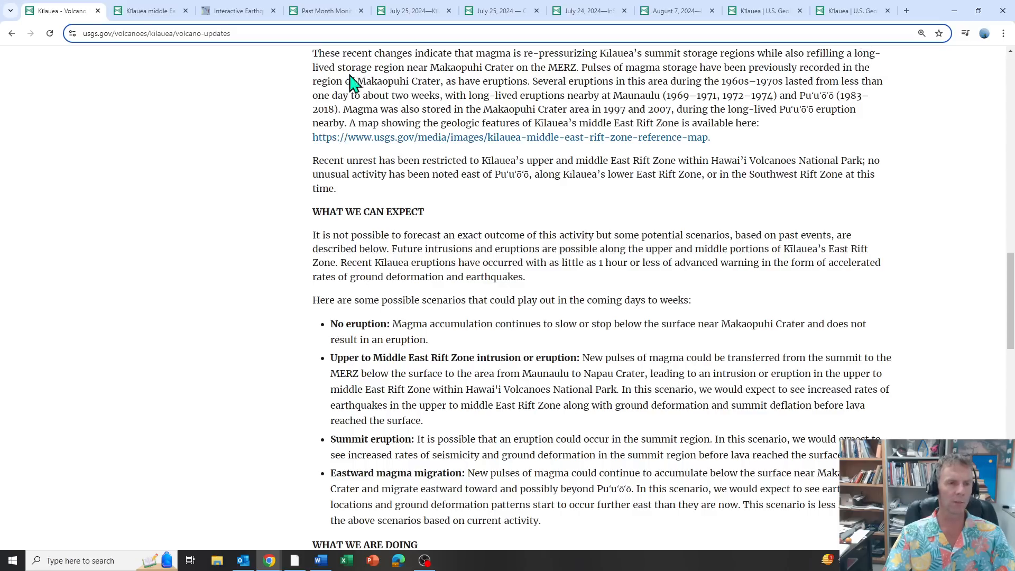
{"action": "mouse_move", "coordinate": [474, 73]}
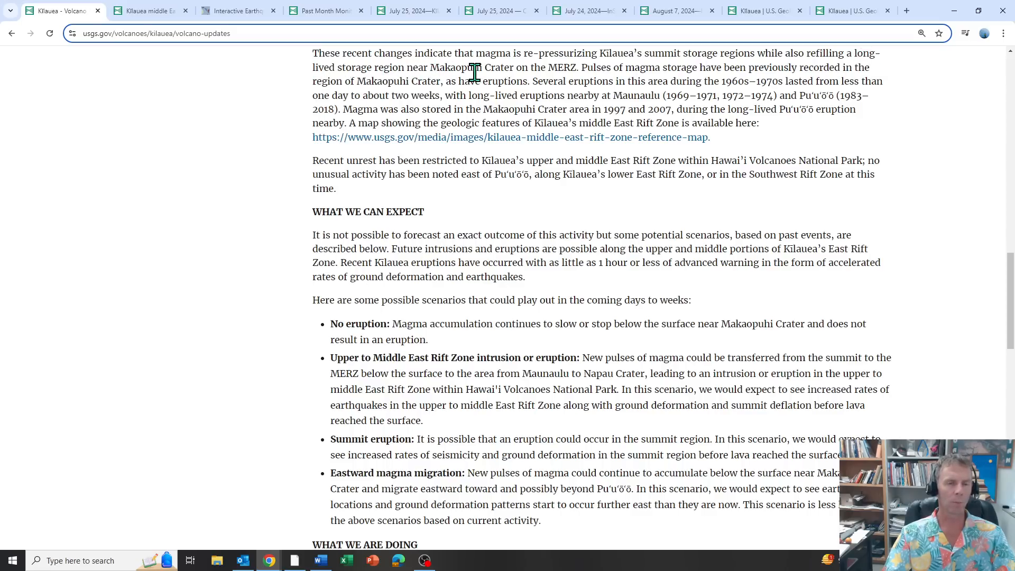
{"action": "mouse_move", "coordinate": [597, 69]}
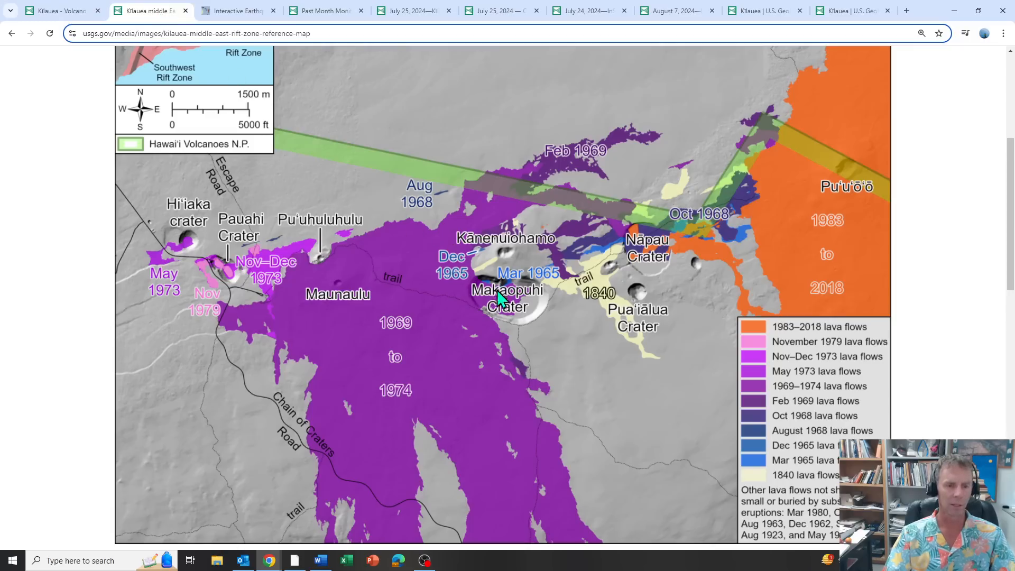
{"action": "mouse_move", "coordinate": [377, 337]}
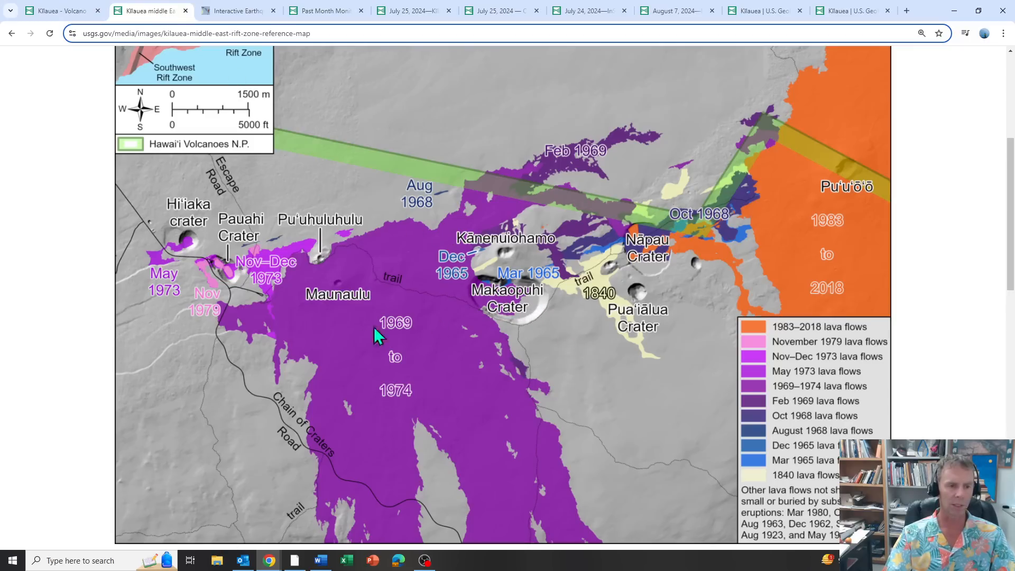
{"action": "mouse_move", "coordinate": [695, 227]}
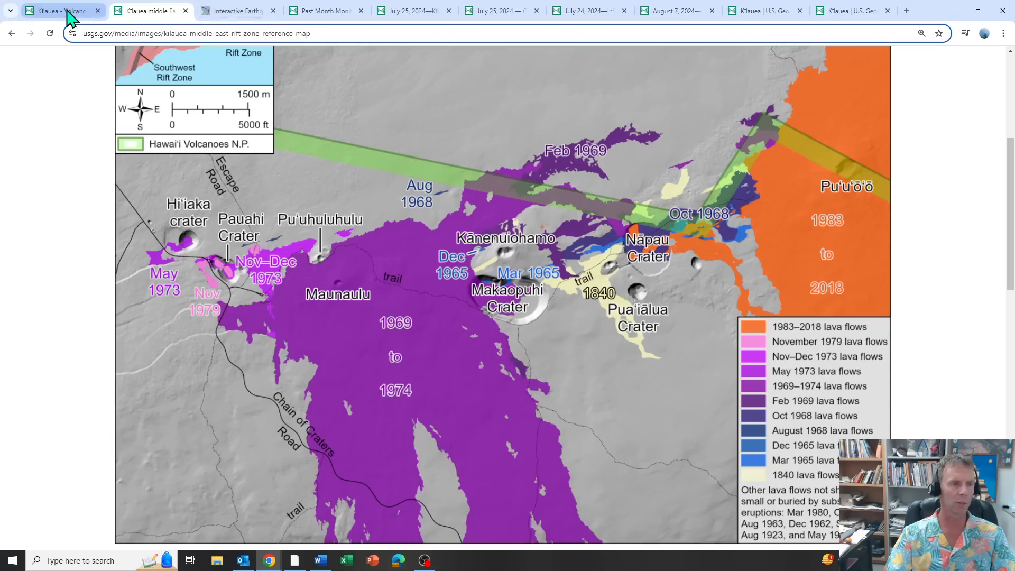
Scroll the Kilauea update to What We Are Doing and More Information
{"action": "left_click", "coordinate": [58, 10]}
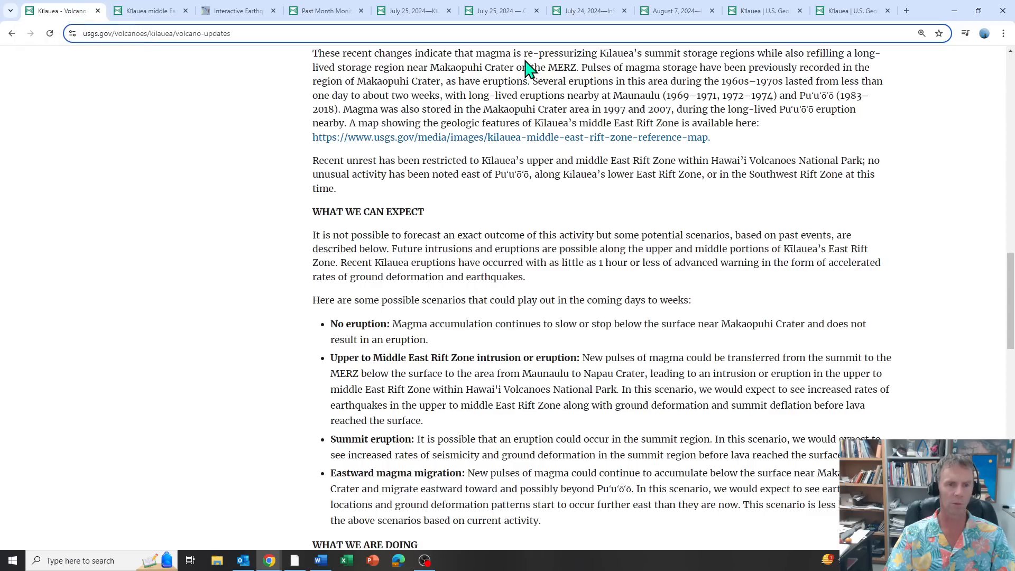
{"action": "mouse_move", "coordinate": [550, 81]}
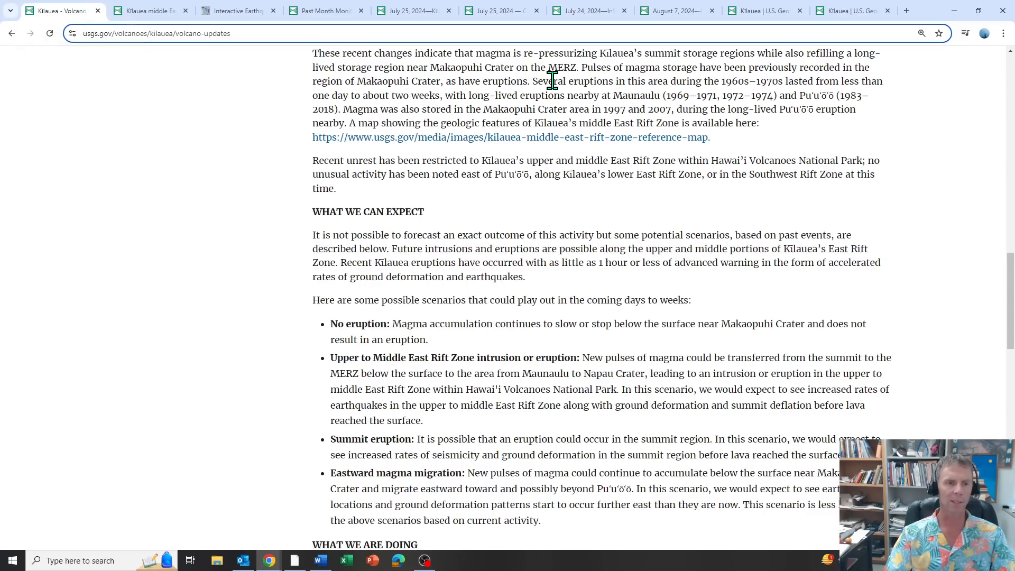
{"action": "mouse_move", "coordinate": [369, 119]}
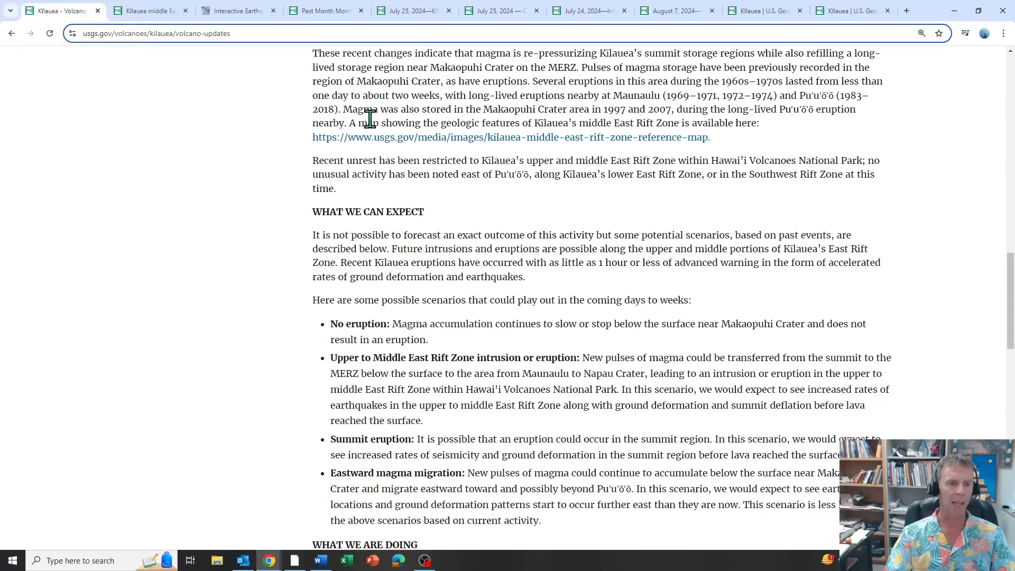
{"action": "scroll", "scroll_direction": "down", "scroll_amount": 3}
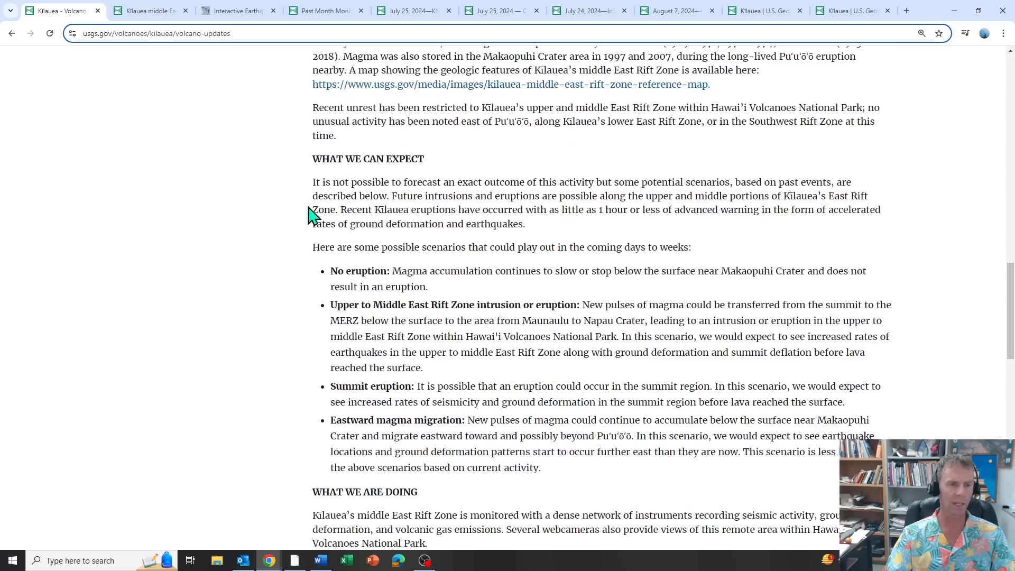
{"action": "scroll", "scroll_direction": "down", "scroll_amount": 3}
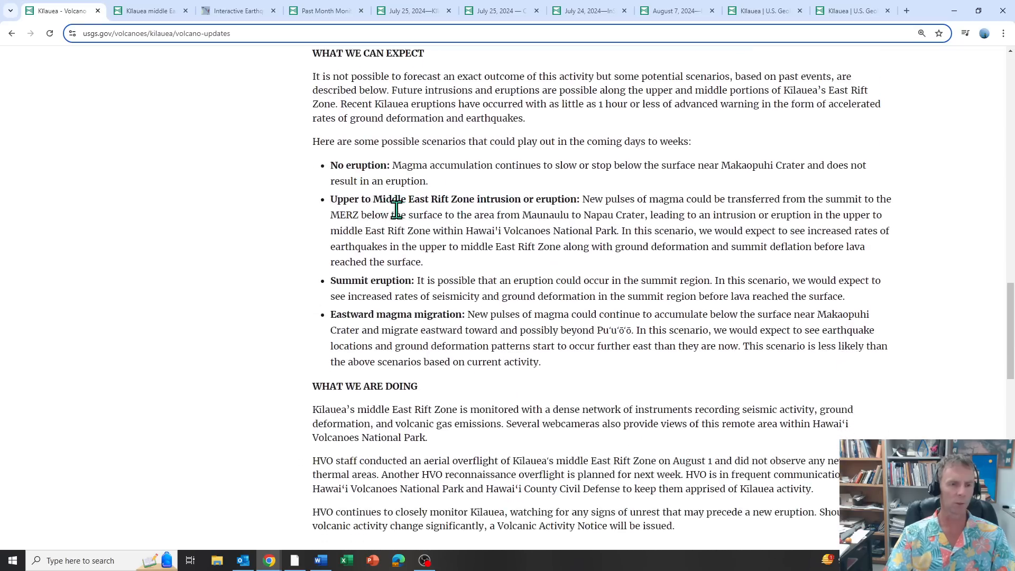
{"action": "scroll", "scroll_direction": "down", "scroll_amount": 3}
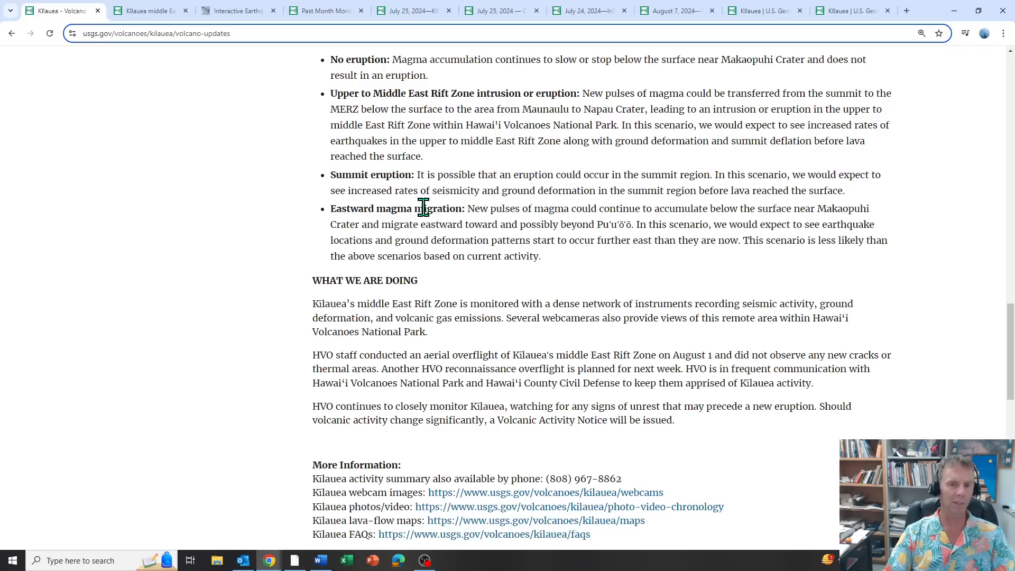
{"action": "mouse_move", "coordinate": [419, 218]}
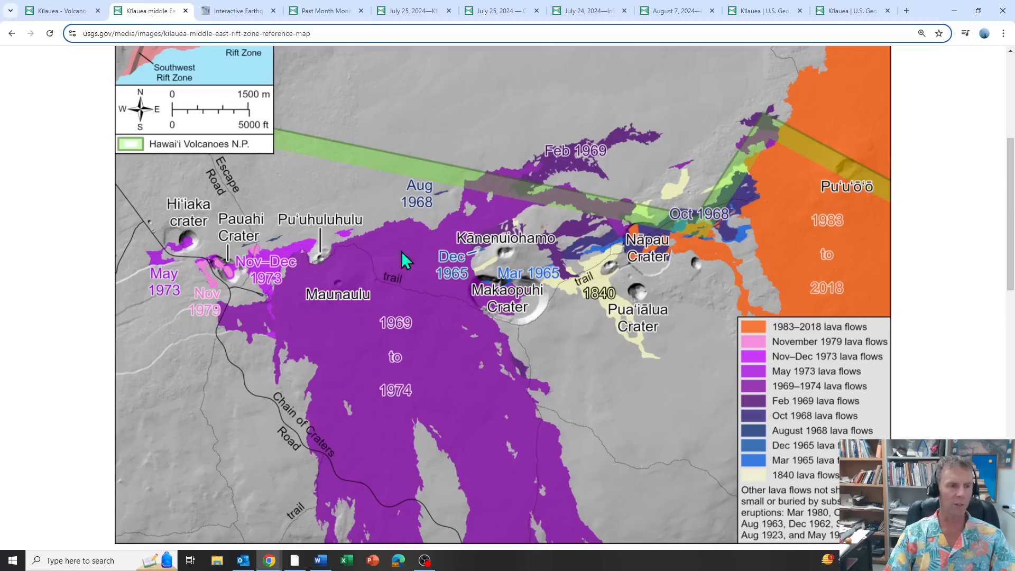
{"action": "mouse_move", "coordinate": [245, 24]}
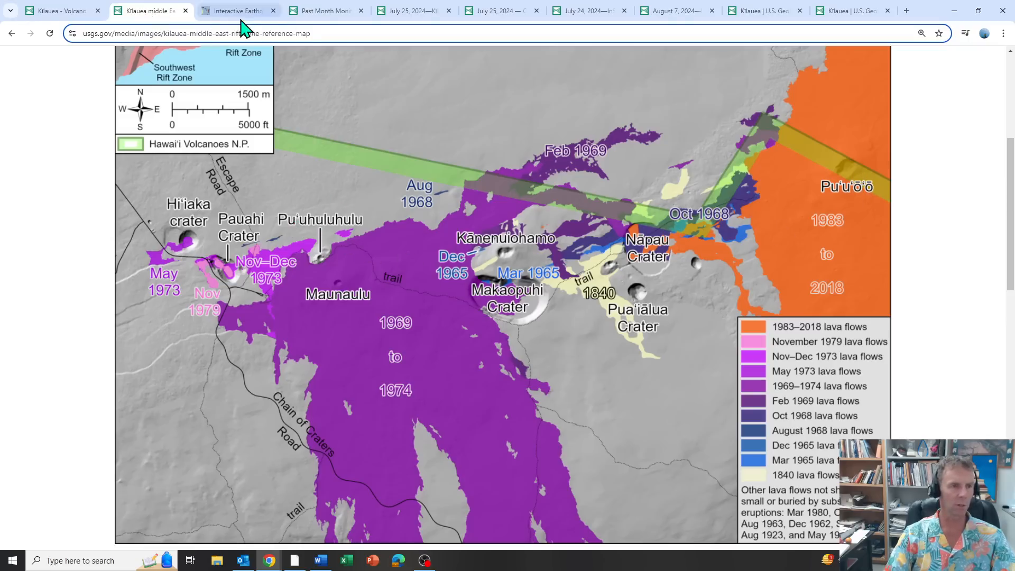
{"action": "mouse_move", "coordinate": [236, 11]}
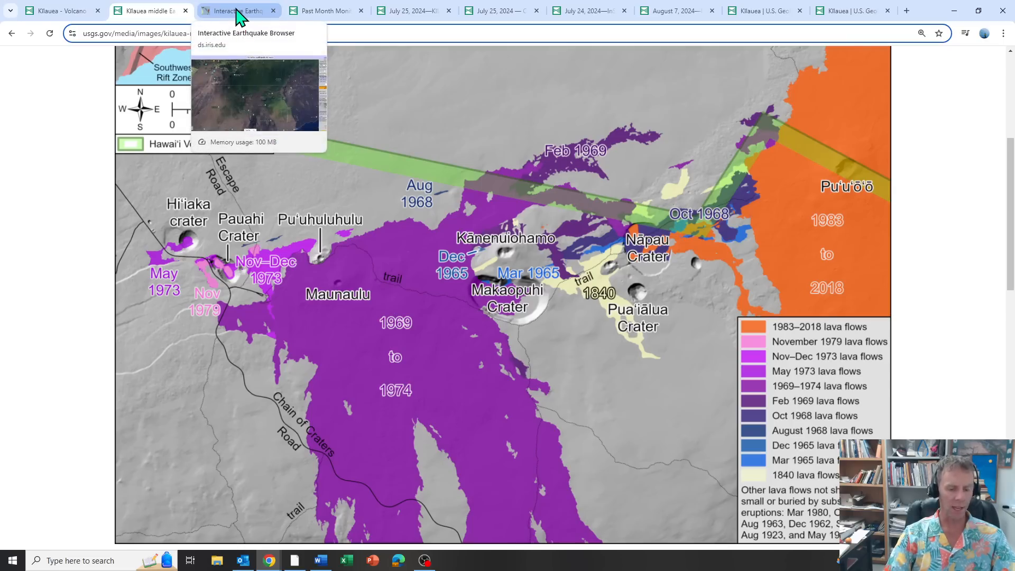
Switch to the IRIS Interactive Earthquake Browser showing 201 Kilauea quakes
{"action": "left_click", "coordinate": [236, 11]}
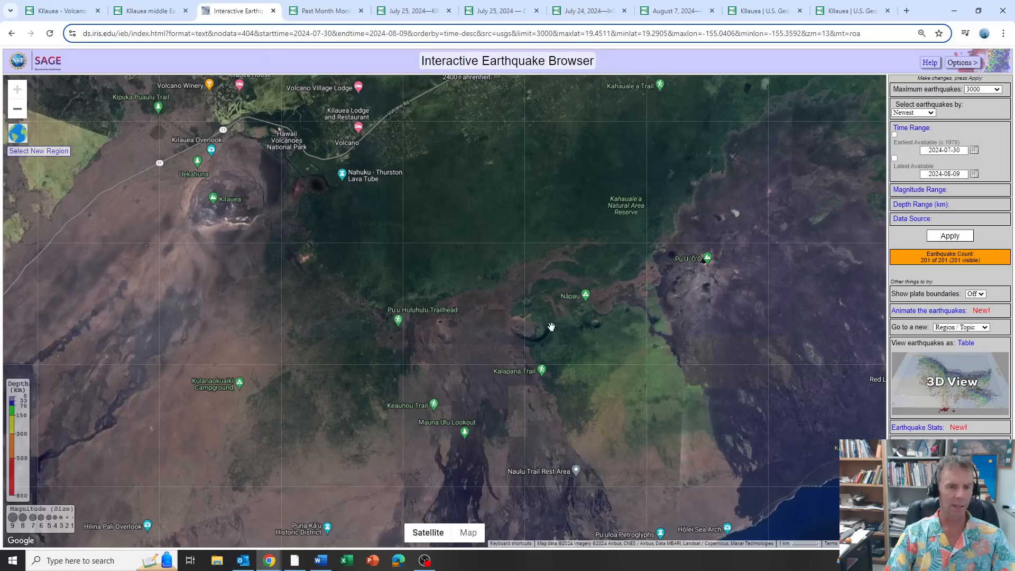
{"action": "mouse_move", "coordinate": [231, 175]}
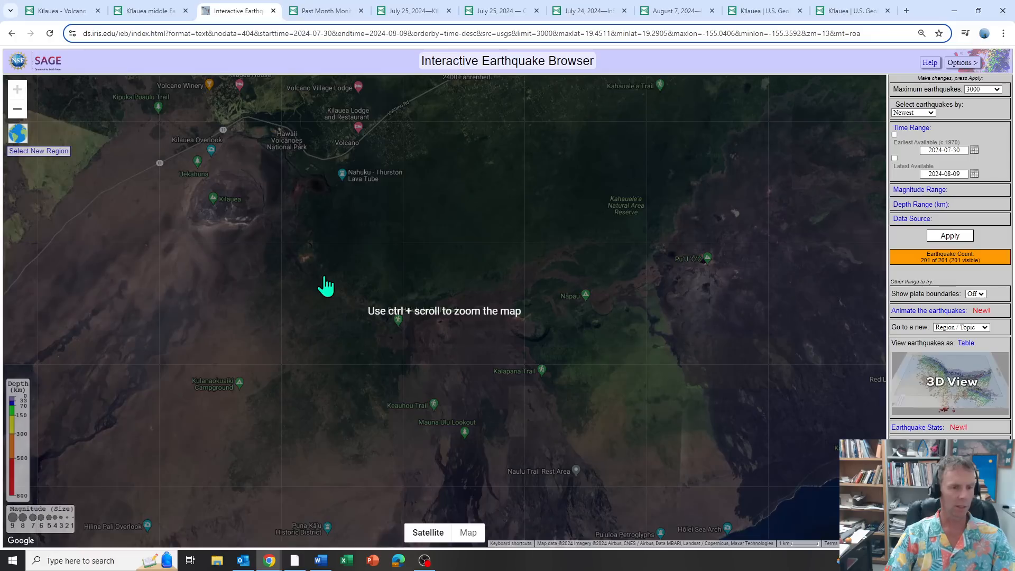
{"action": "mouse_move", "coordinate": [359, 354]}
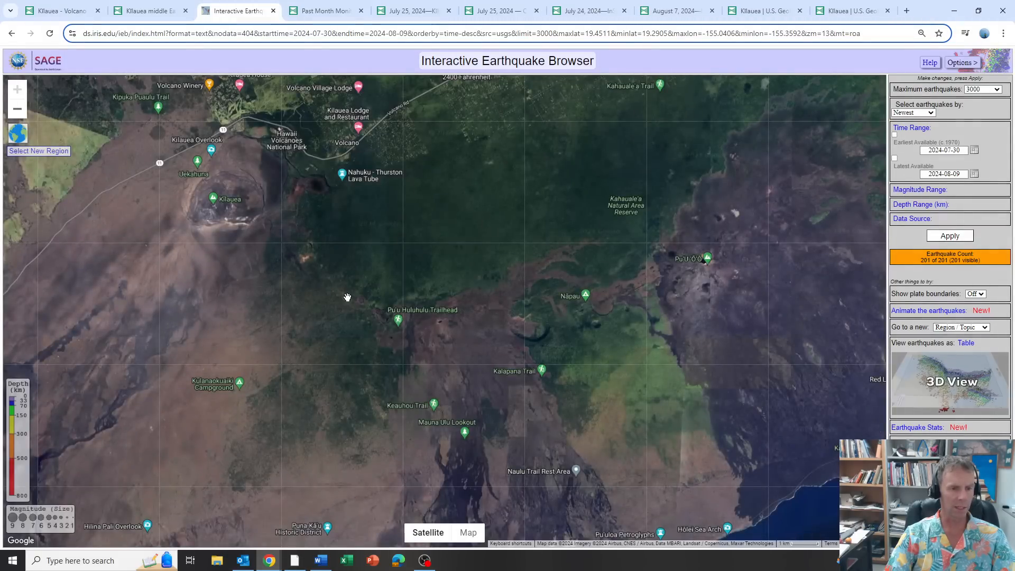
{"action": "mouse_move", "coordinate": [439, 323]}
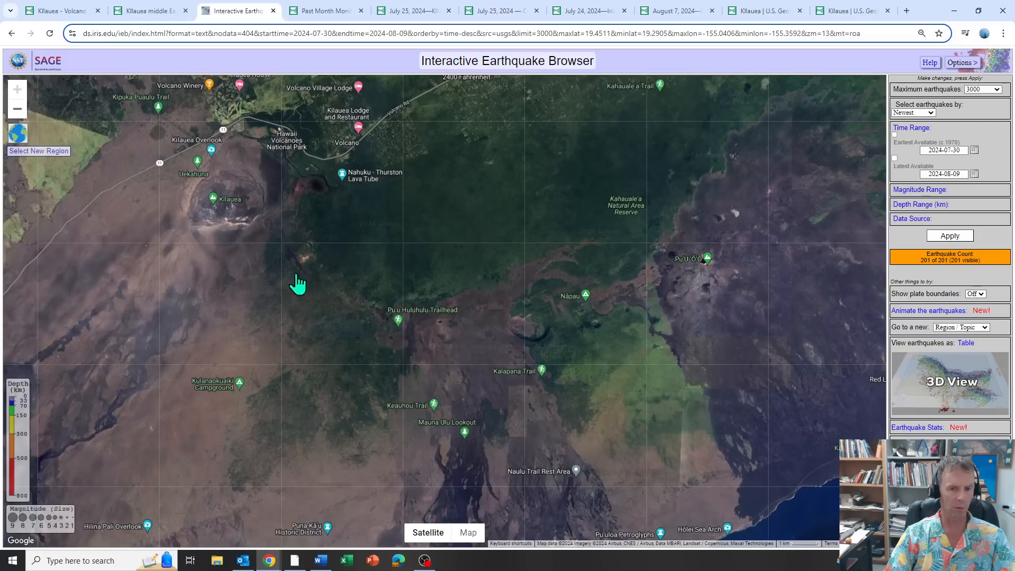
{"action": "mouse_move", "coordinate": [706, 272]}
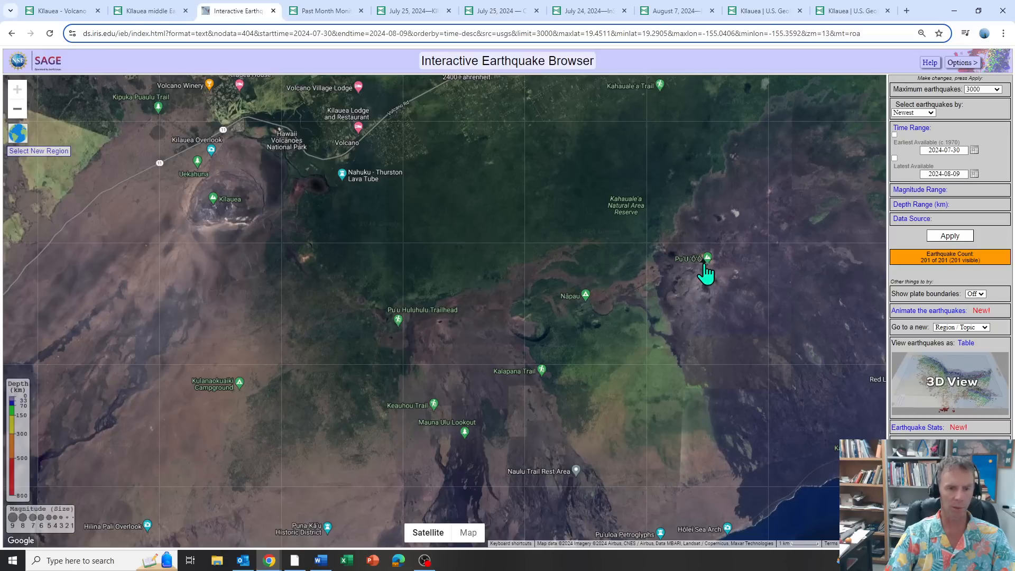
{"action": "mouse_move", "coordinate": [408, 324]}
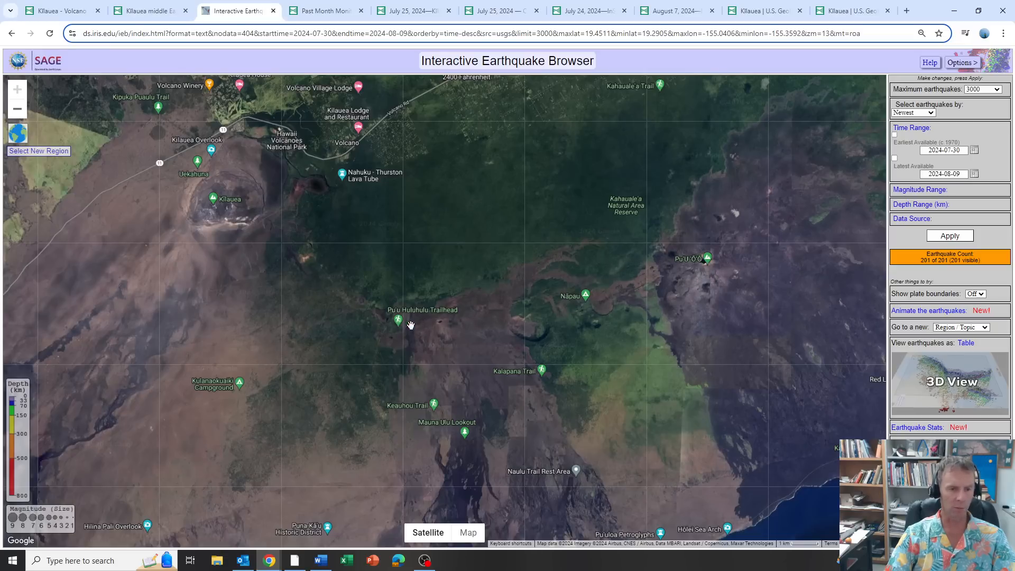
{"action": "mouse_move", "coordinate": [435, 324]}
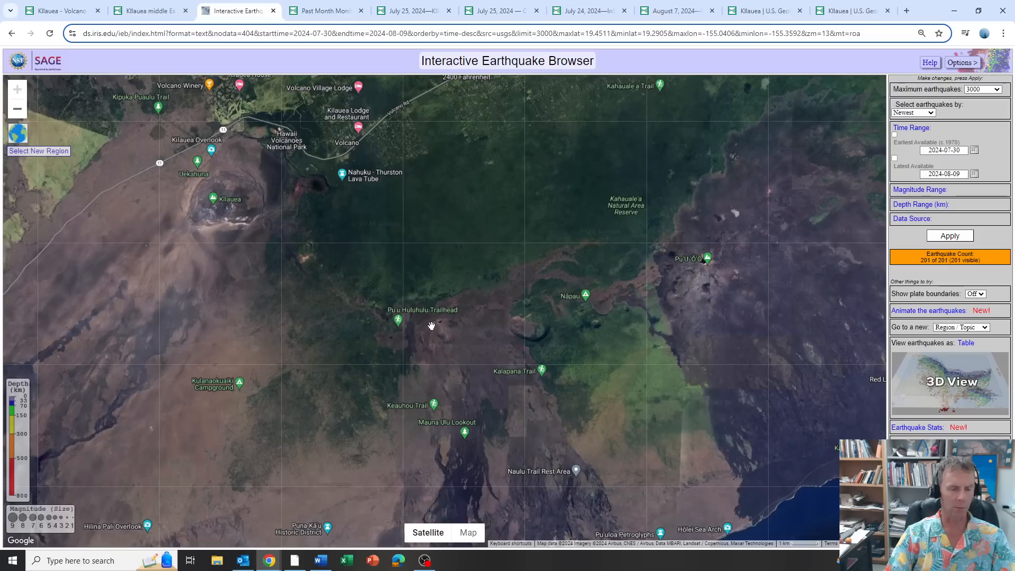
{"action": "mouse_move", "coordinate": [435, 320]}
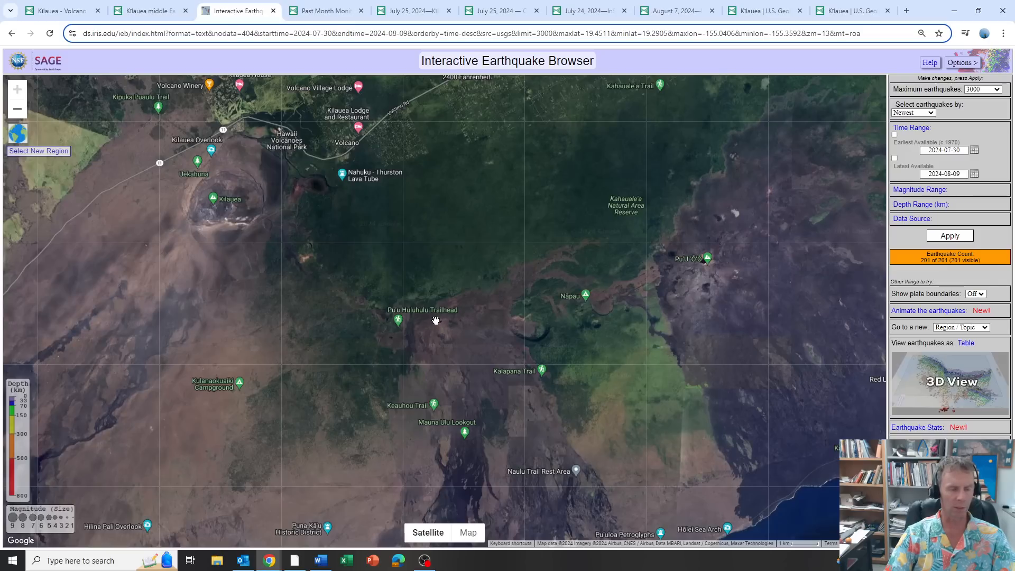
{"action": "mouse_move", "coordinate": [680, 279]}
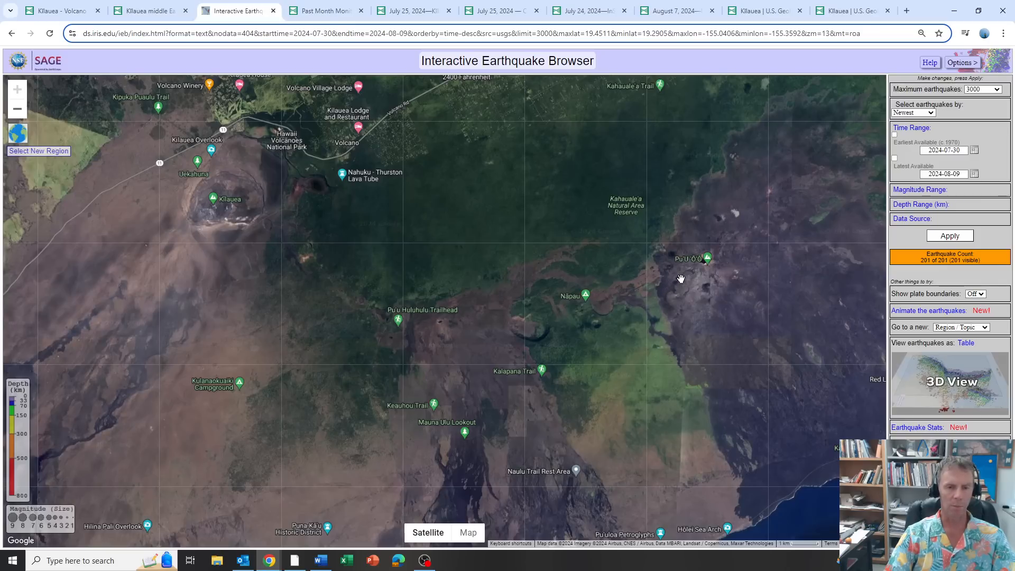
{"action": "mouse_move", "coordinate": [974, 249]}
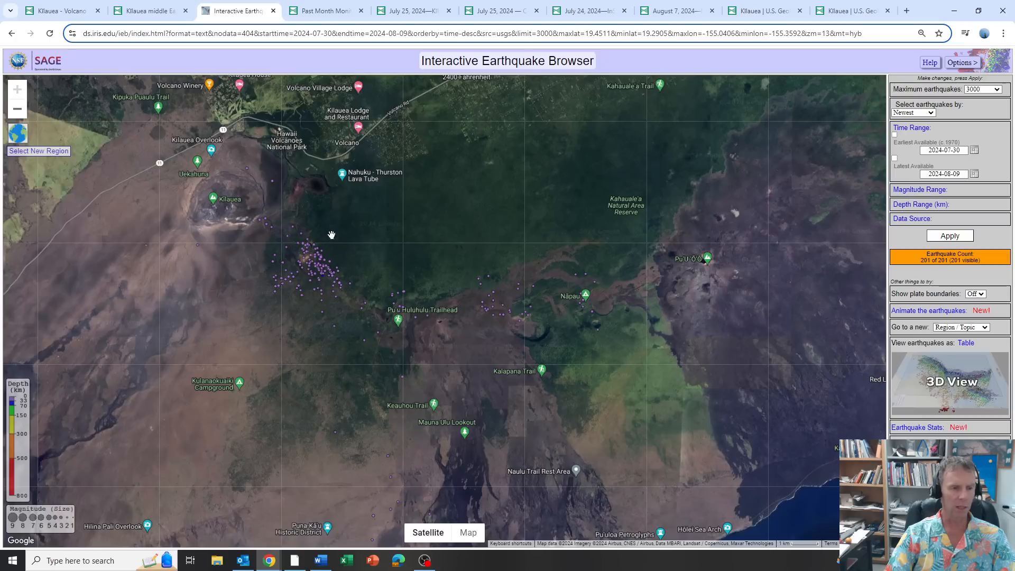
{"action": "mouse_move", "coordinate": [311, 225]}
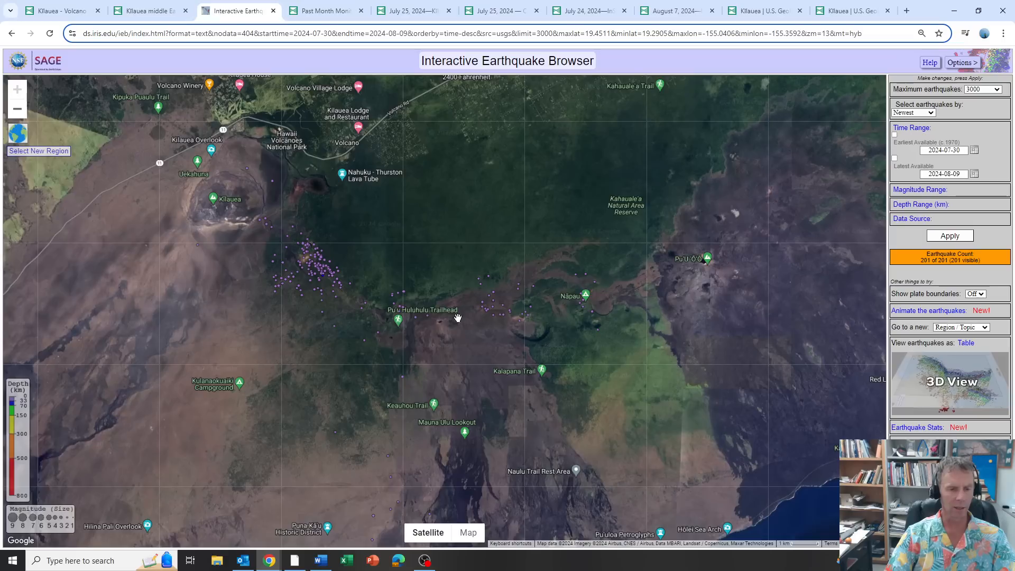
{"action": "mouse_move", "coordinate": [406, 305]}
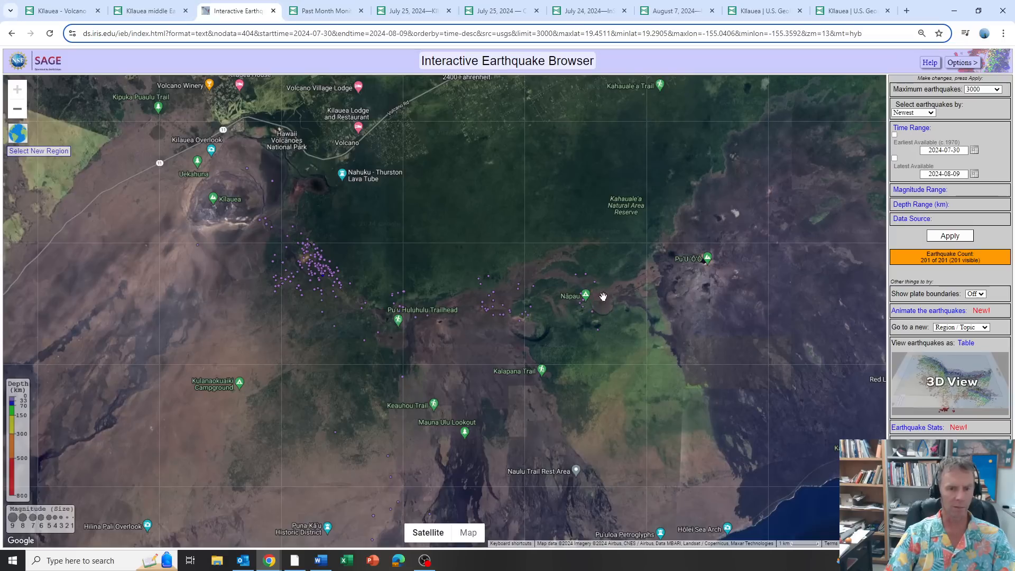
{"action": "mouse_move", "coordinate": [572, 297]}
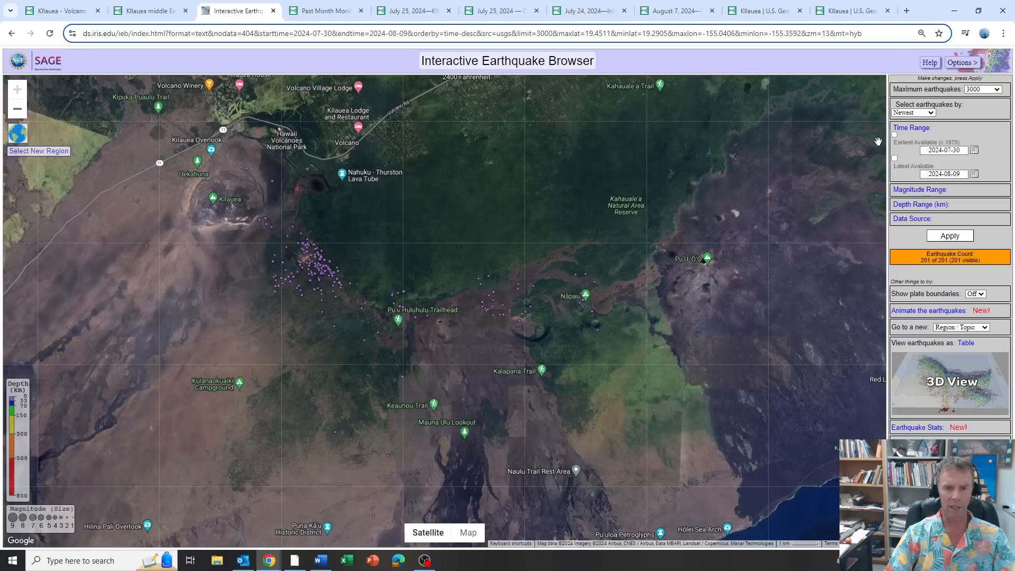
{"action": "mouse_move", "coordinate": [800, 219]}
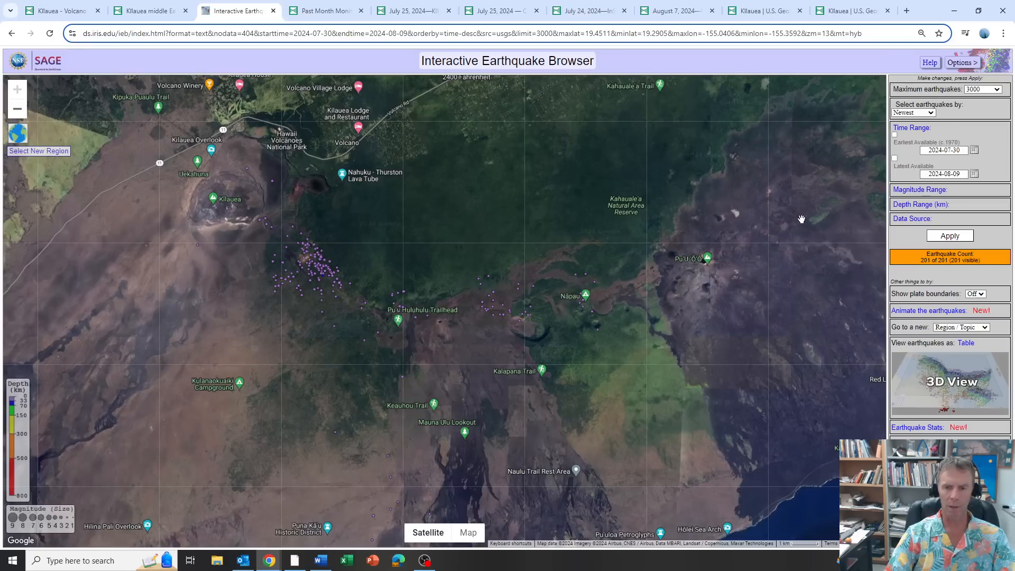
{"action": "mouse_move", "coordinate": [570, 306]}
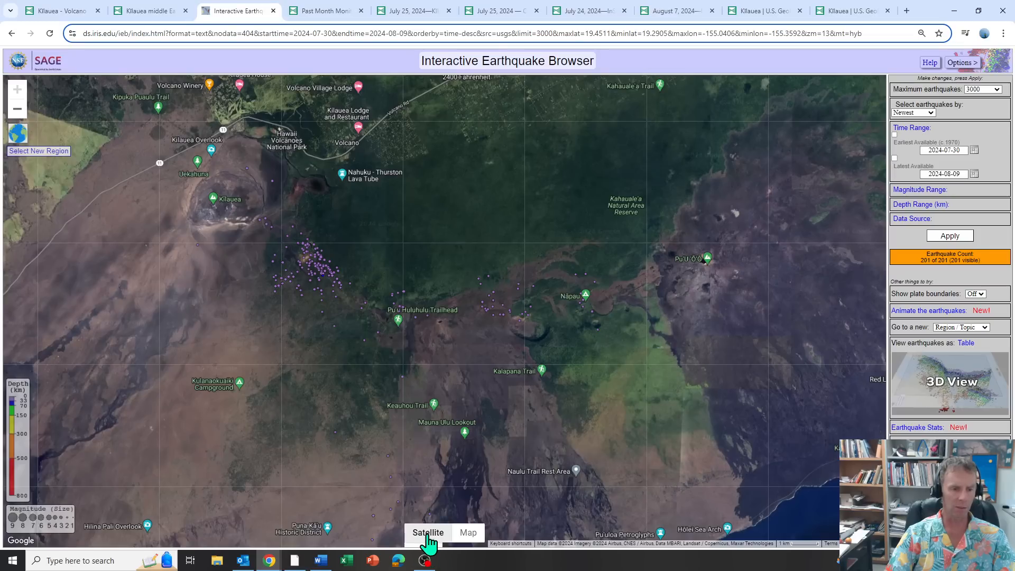
Switch the earthquake browser's base layer from Satellite to Map
{"action": "left_click", "coordinate": [466, 533]}
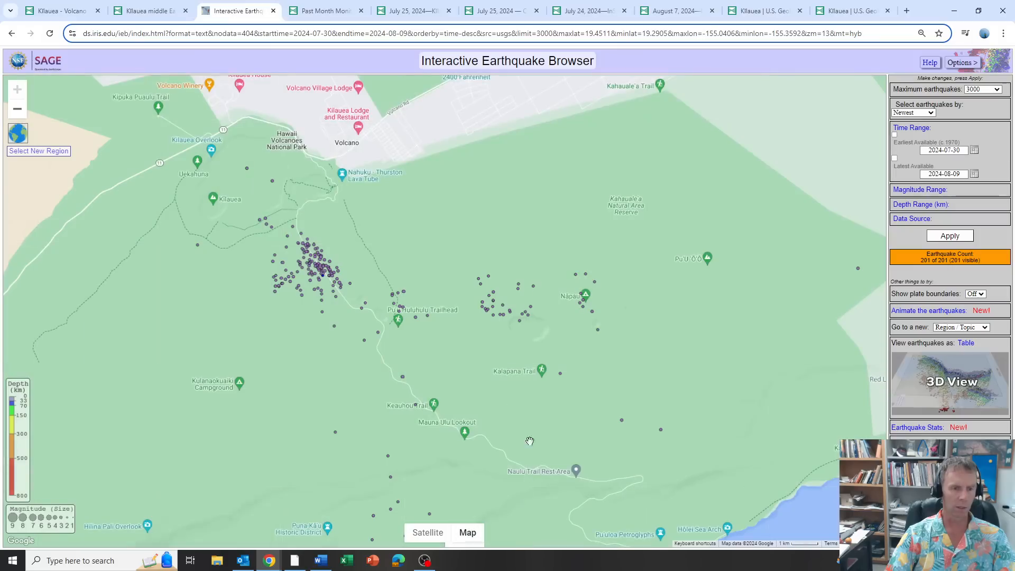
{"action": "mouse_move", "coordinate": [530, 295]}
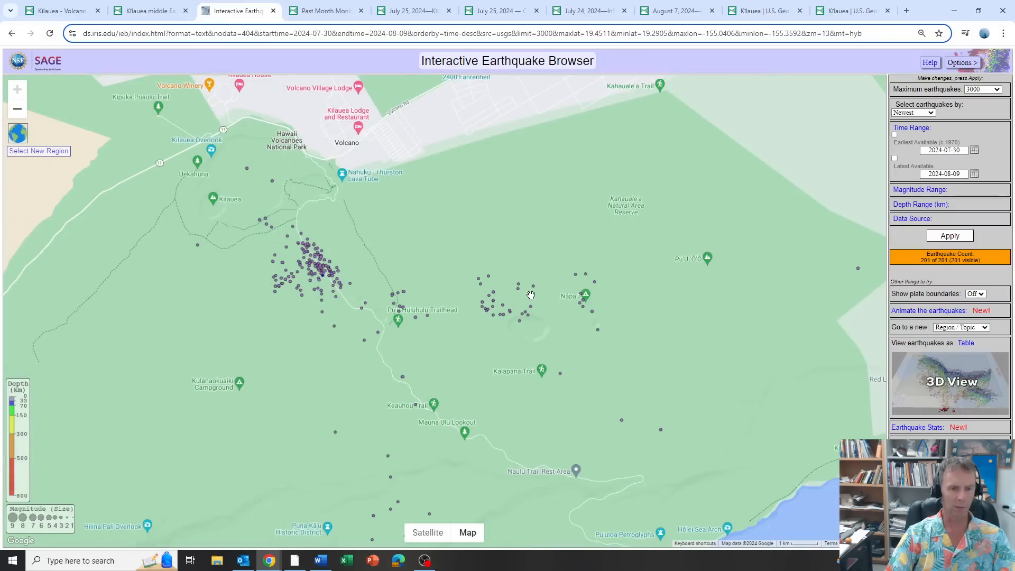
{"action": "mouse_move", "coordinate": [853, 194]}
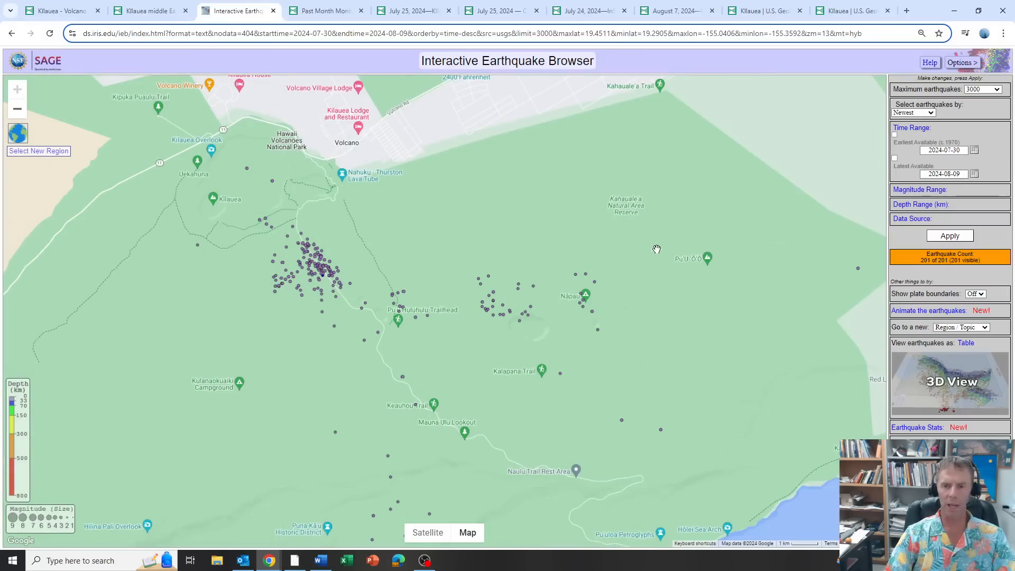
{"action": "mouse_move", "coordinate": [879, 262]}
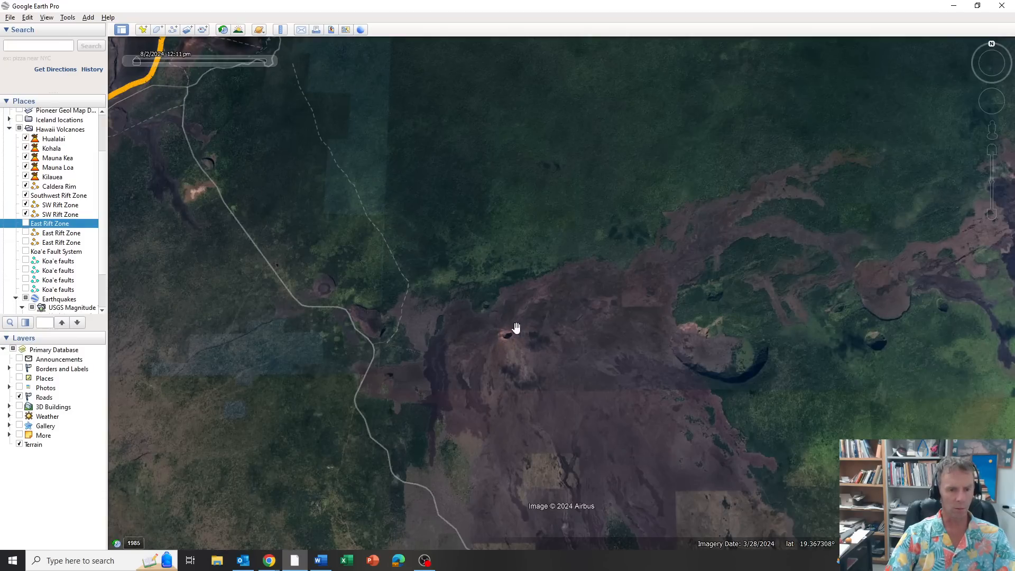
{"action": "mouse_move", "coordinate": [602, 329]}
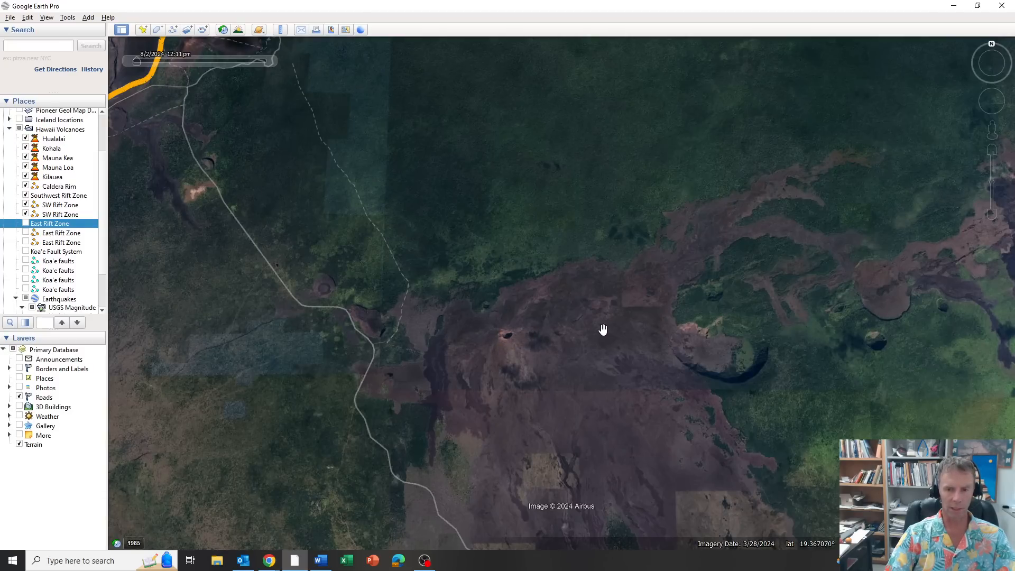
Pan across the East Rift Zone craters and lava fields in Google Earth Pro
{"action": "left_click_drag", "start_coordinate": [602, 330], "coordinate": [857, 236]}
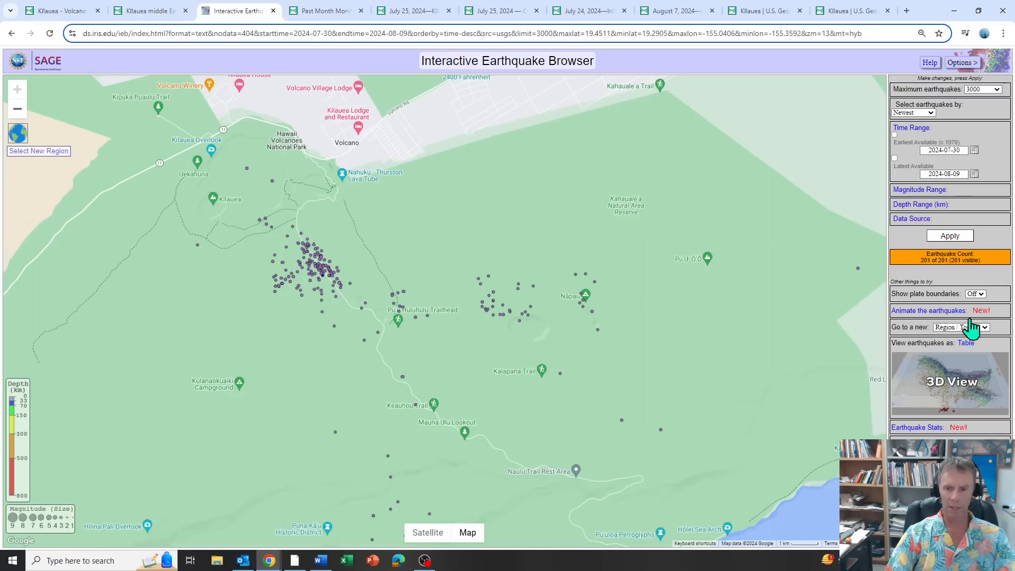
Play the earthquake animation through to August 8, 2024, then pause it
{"action": "left_click", "coordinate": [928, 311]}
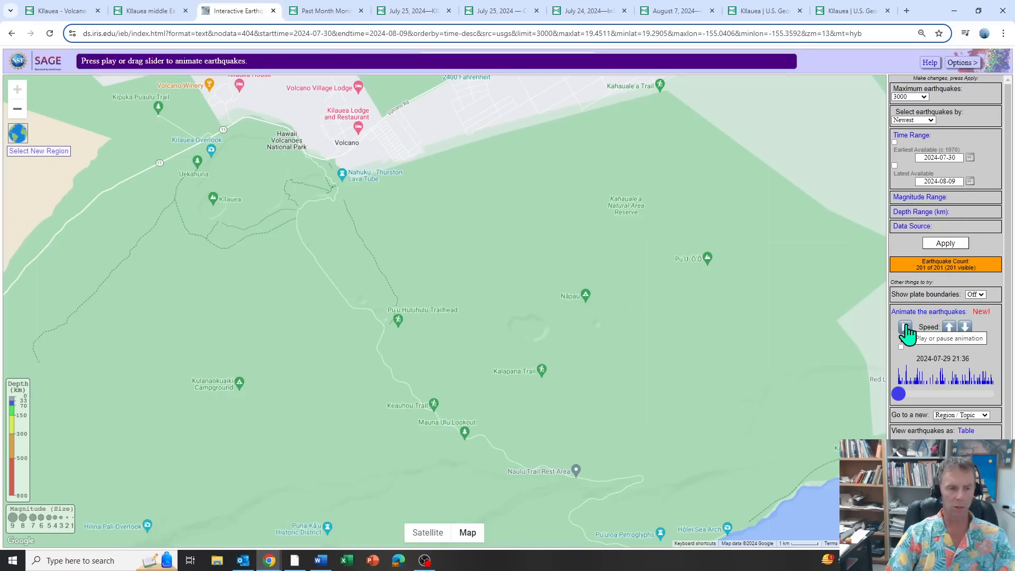
{"action": "left_click", "coordinate": [905, 327]}
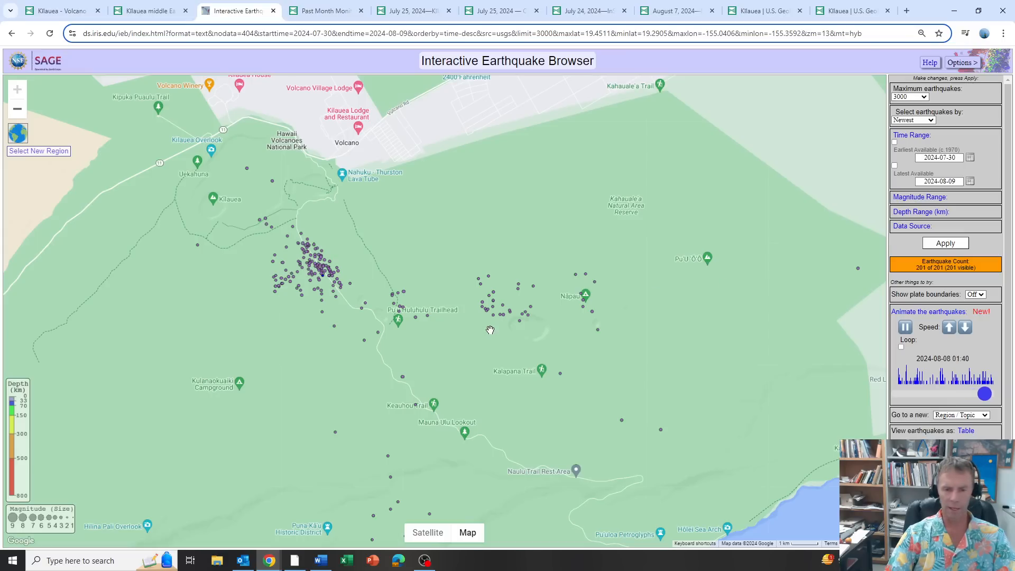
{"action": "left_click", "coordinate": [905, 327]}
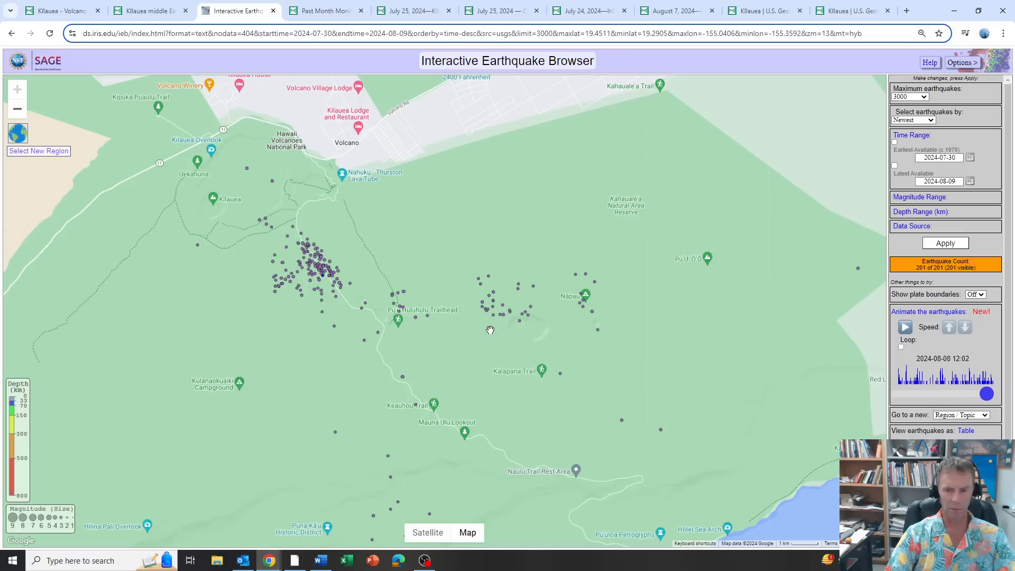
{"action": "mouse_move", "coordinate": [893, 437]}
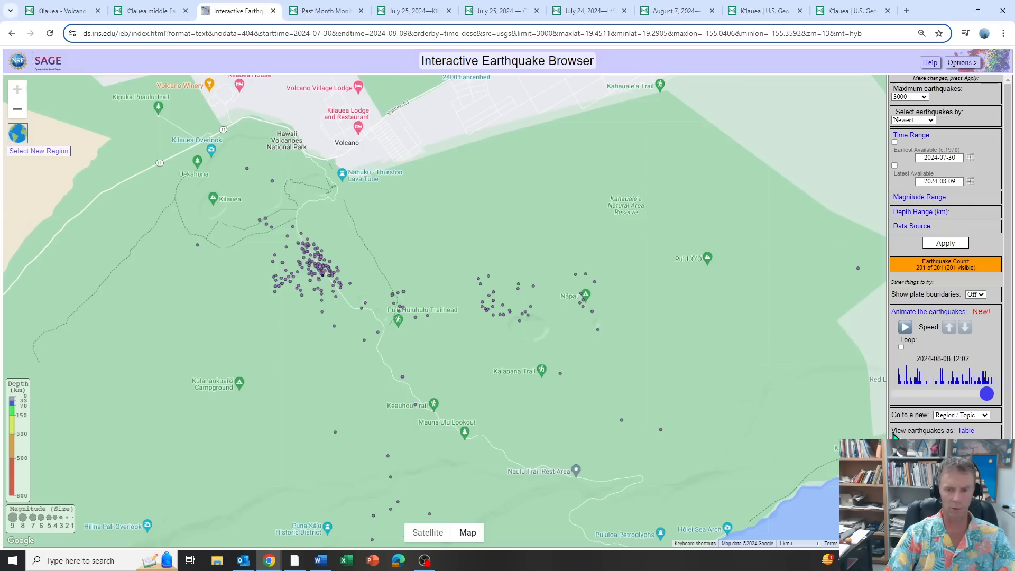
{"action": "mouse_move", "coordinate": [922, 350]}
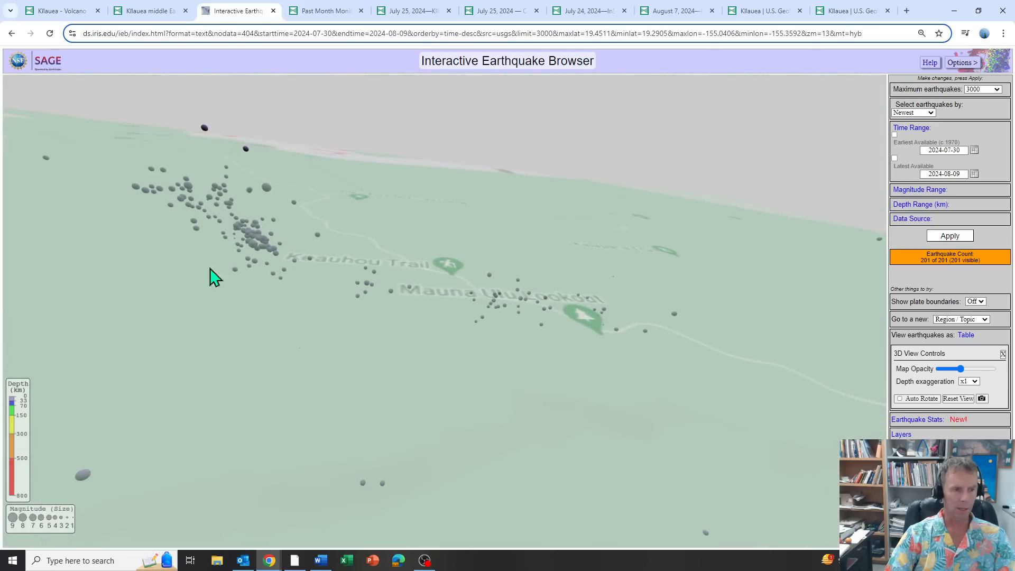
{"action": "mouse_move", "coordinate": [190, 197]}
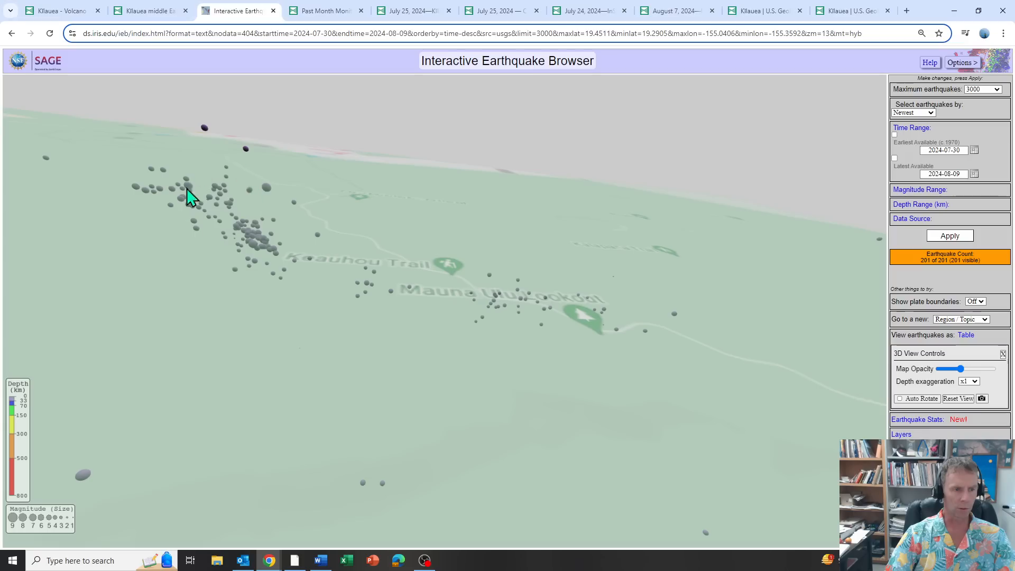
Rotate the 3D view to see the 201 quakes at depth below the map
{"action": "left_click_drag", "start_coordinate": [191, 197], "coordinate": [249, 219]}
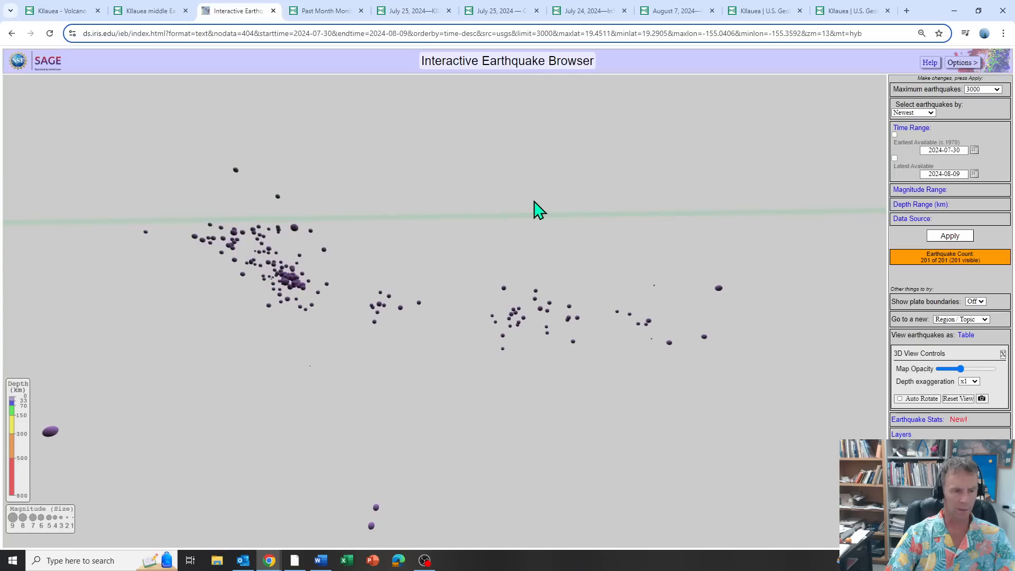
{"action": "mouse_move", "coordinate": [168, 243]}
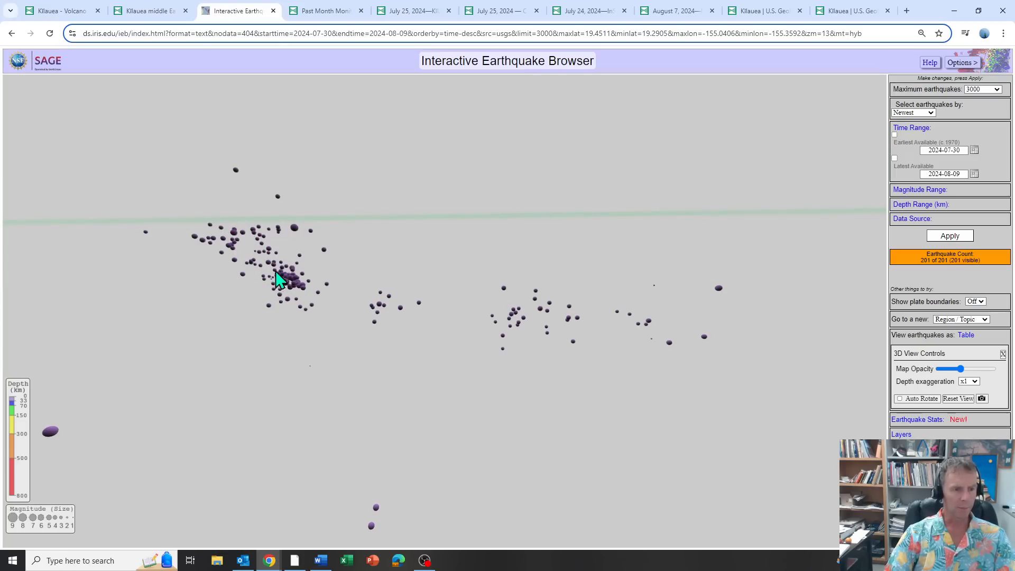
{"action": "mouse_move", "coordinate": [256, 246]}
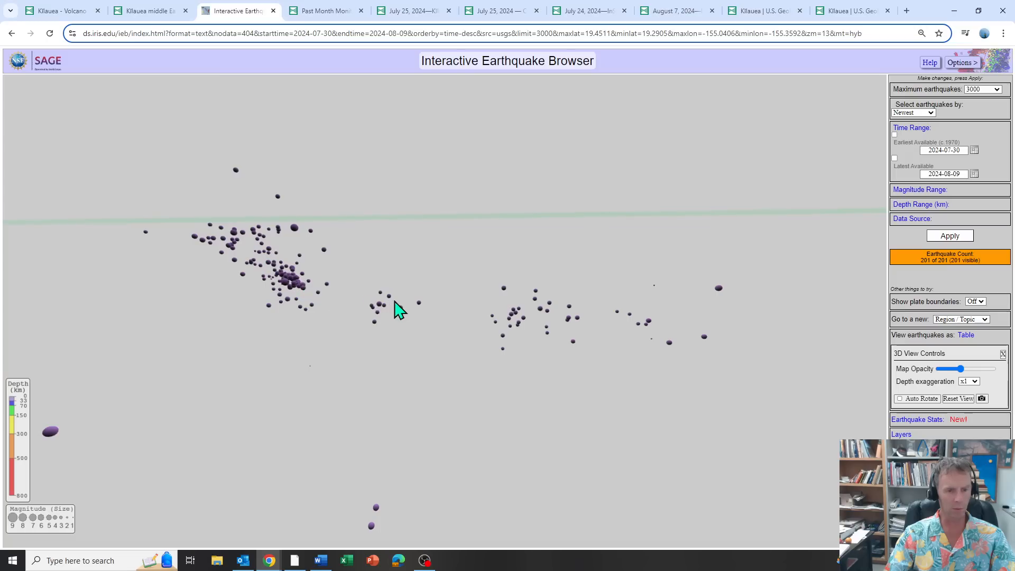
{"action": "mouse_move", "coordinate": [371, 299]}
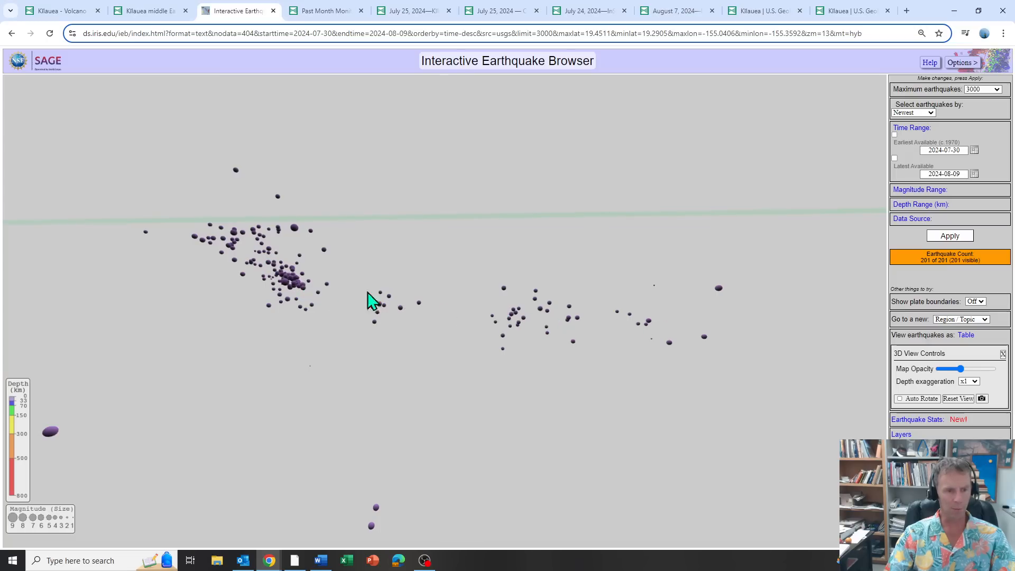
{"action": "mouse_move", "coordinate": [445, 314]}
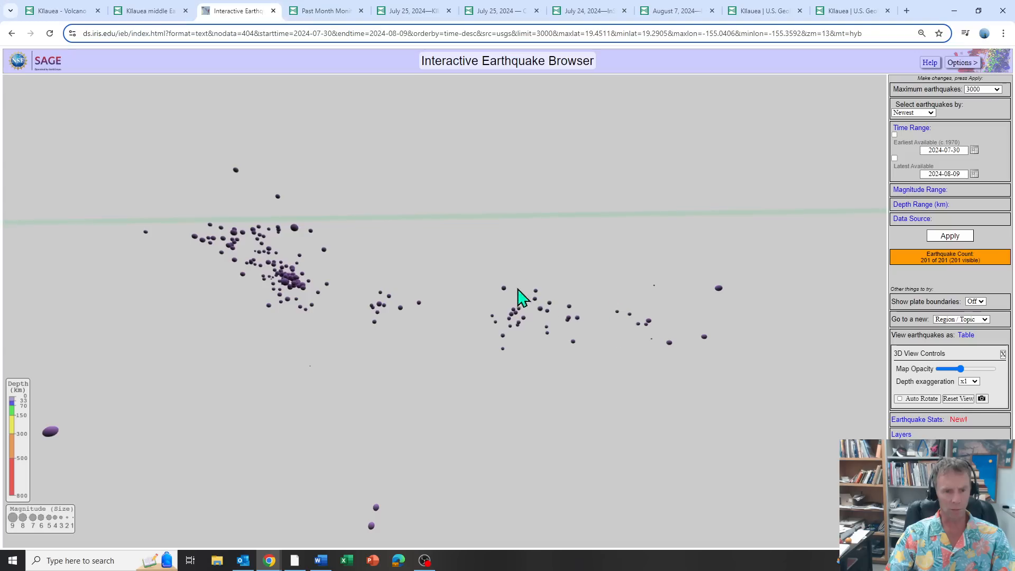
{"action": "mouse_move", "coordinate": [513, 320]}
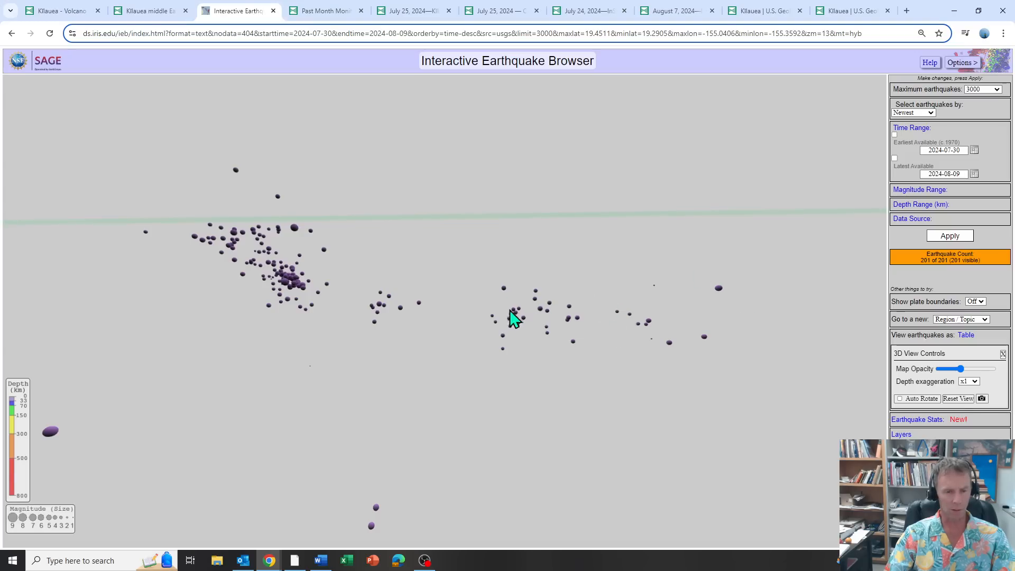
{"action": "mouse_move", "coordinate": [378, 308]}
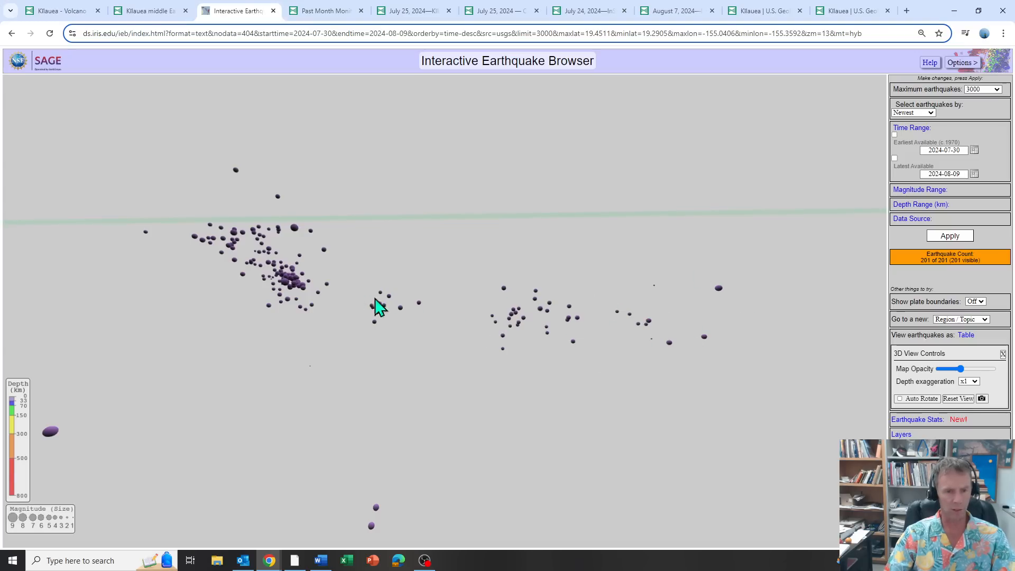
{"action": "mouse_move", "coordinate": [580, 304]}
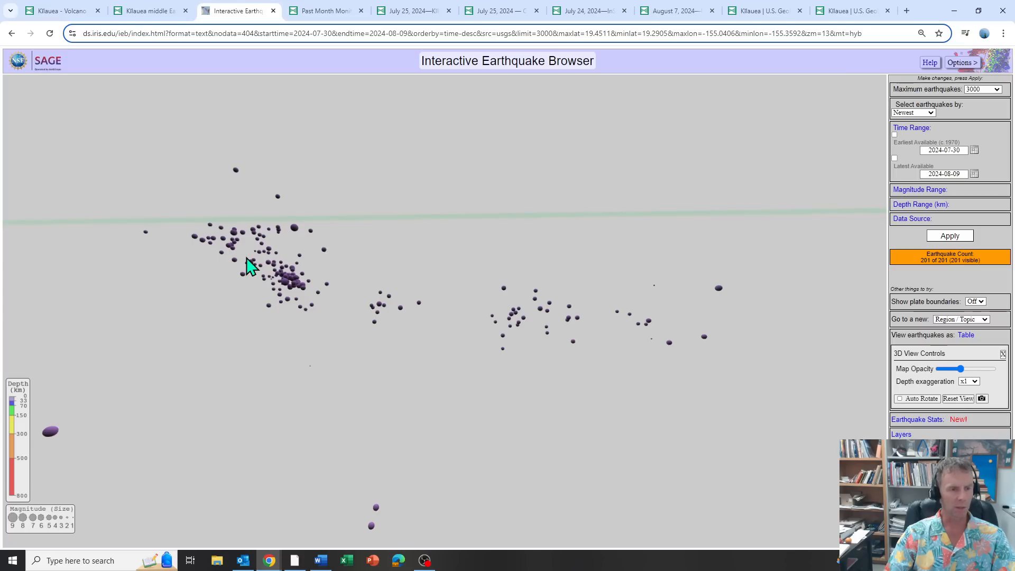
{"action": "mouse_move", "coordinate": [236, 241]}
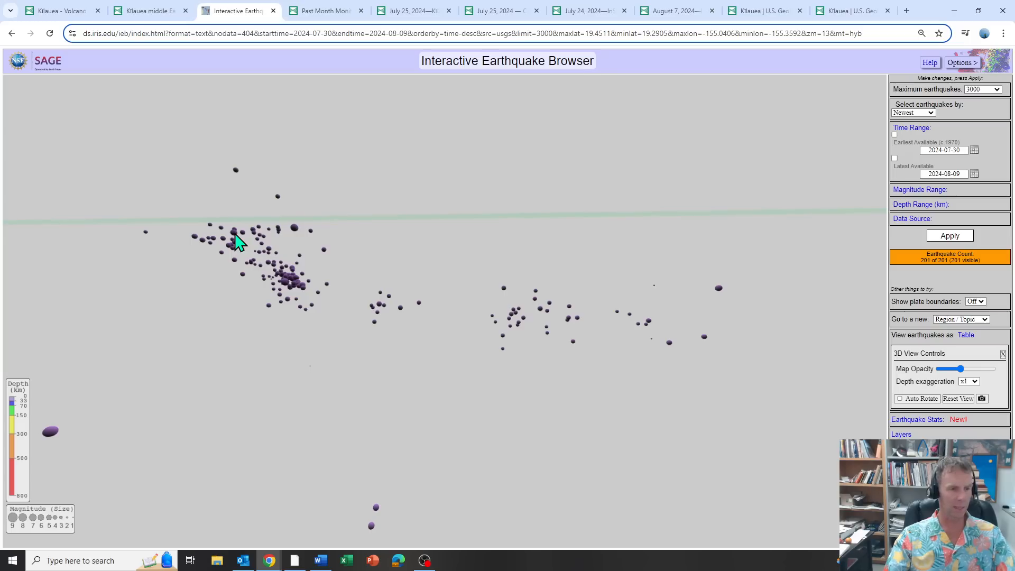
{"action": "mouse_move", "coordinate": [252, 247]}
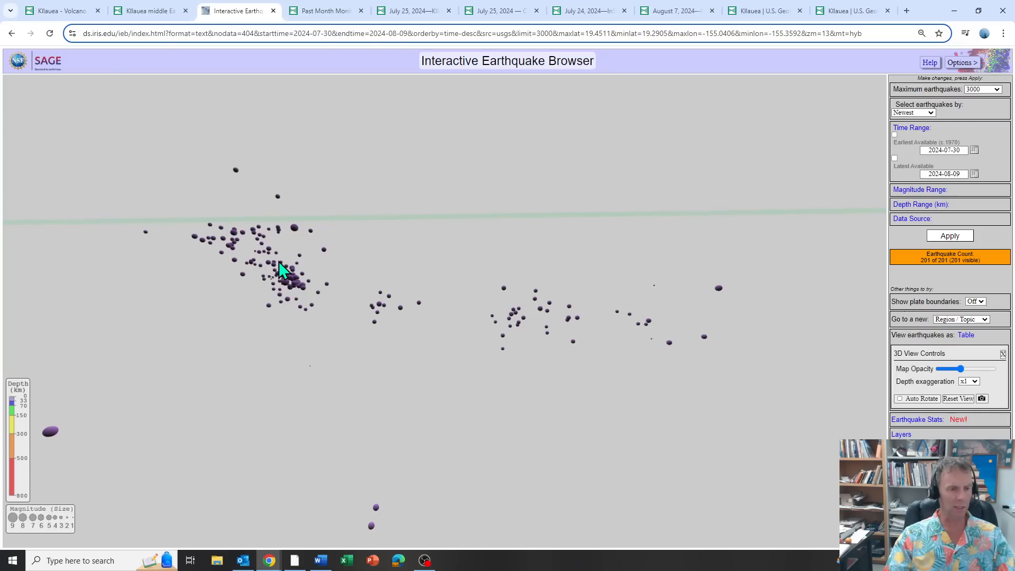
{"action": "mouse_move", "coordinate": [252, 253]}
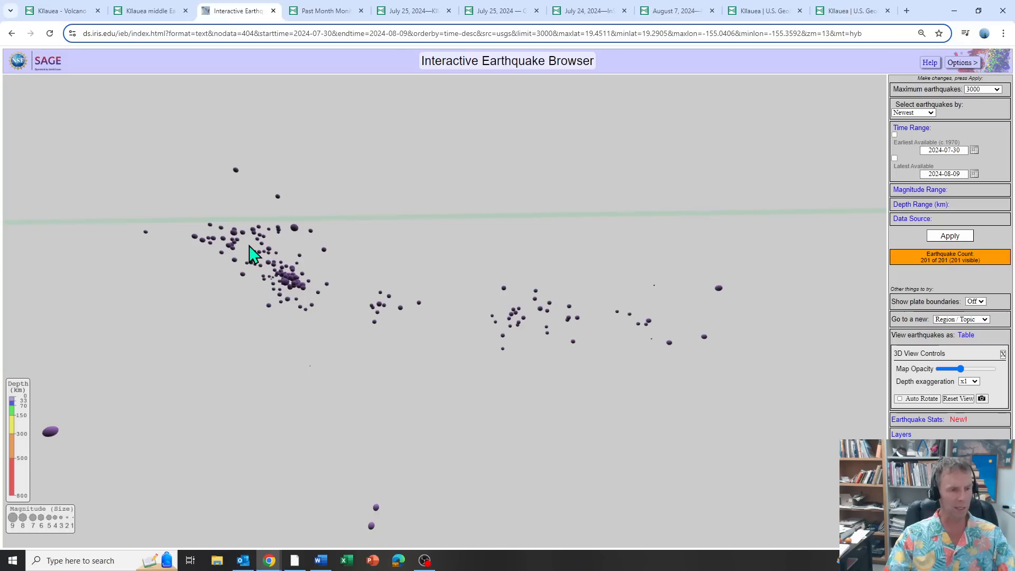
{"action": "mouse_move", "coordinate": [242, 252]}
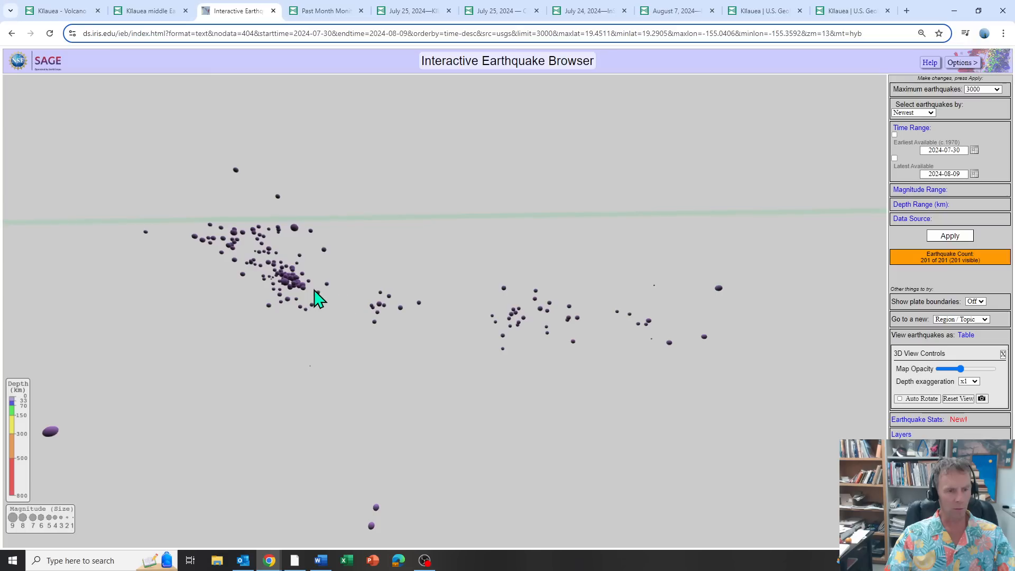
{"action": "mouse_move", "coordinate": [366, 300]}
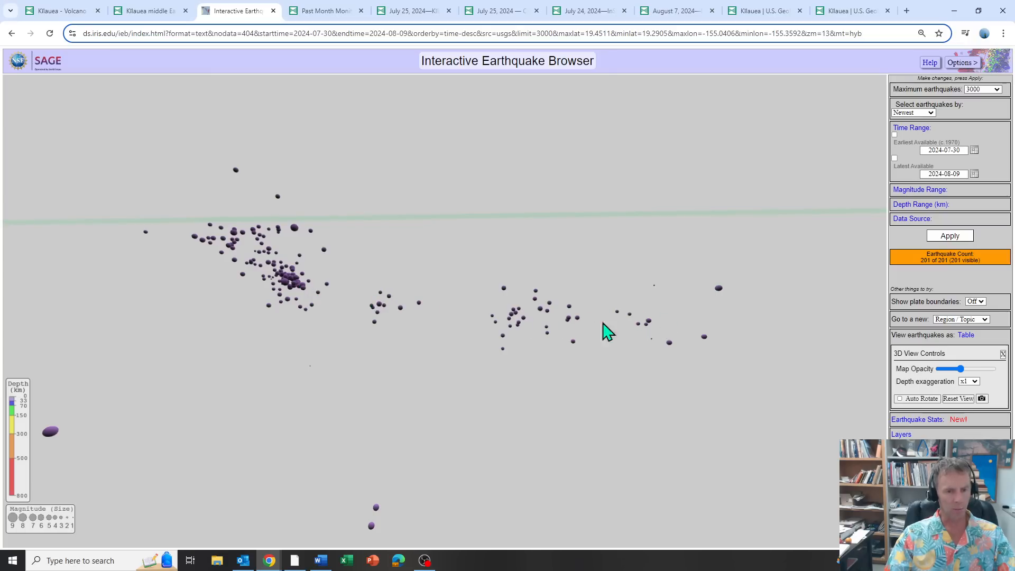
{"action": "mouse_move", "coordinate": [548, 287]}
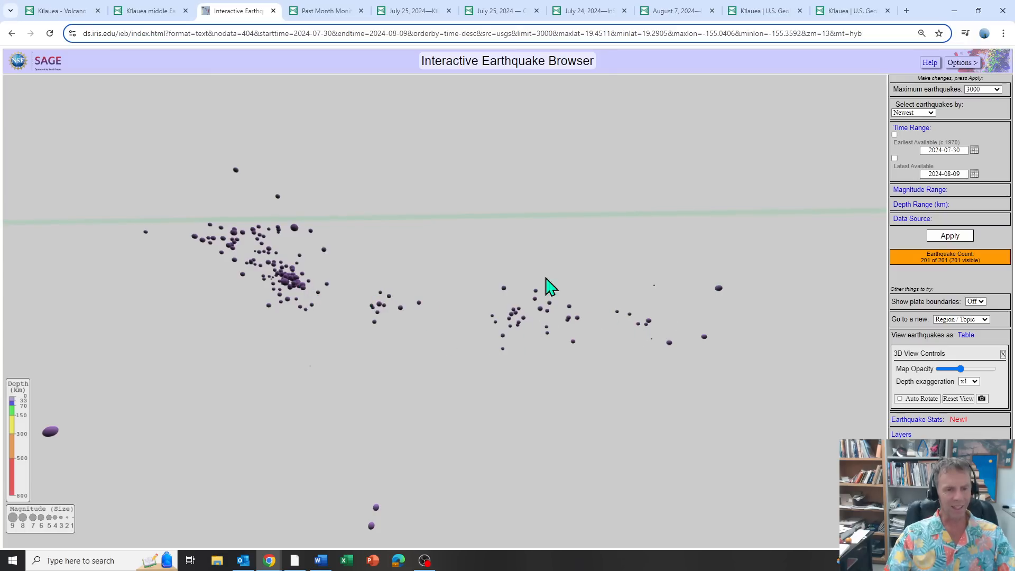
{"action": "mouse_move", "coordinate": [369, 357]}
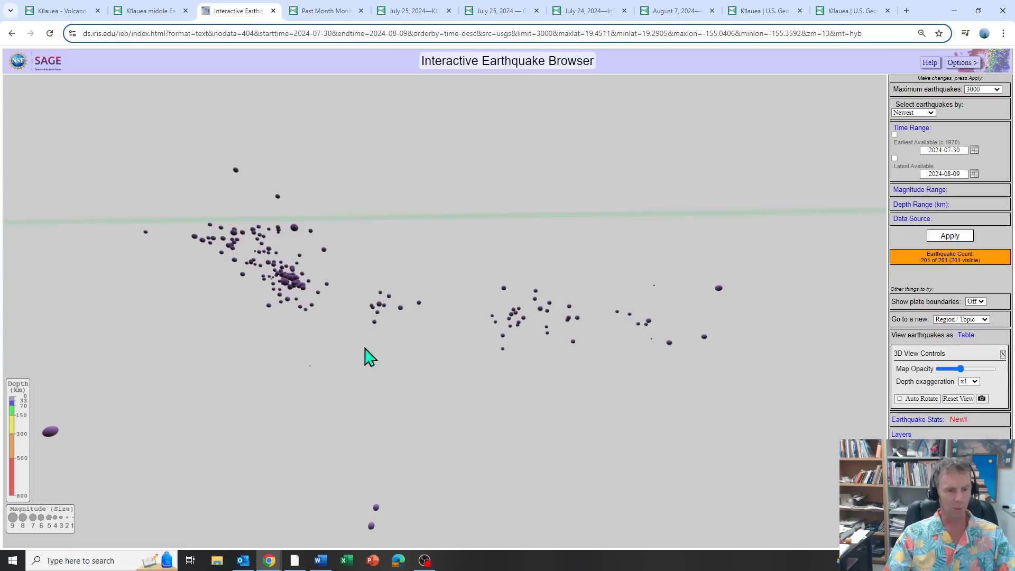
{"action": "mouse_move", "coordinate": [660, 330]}
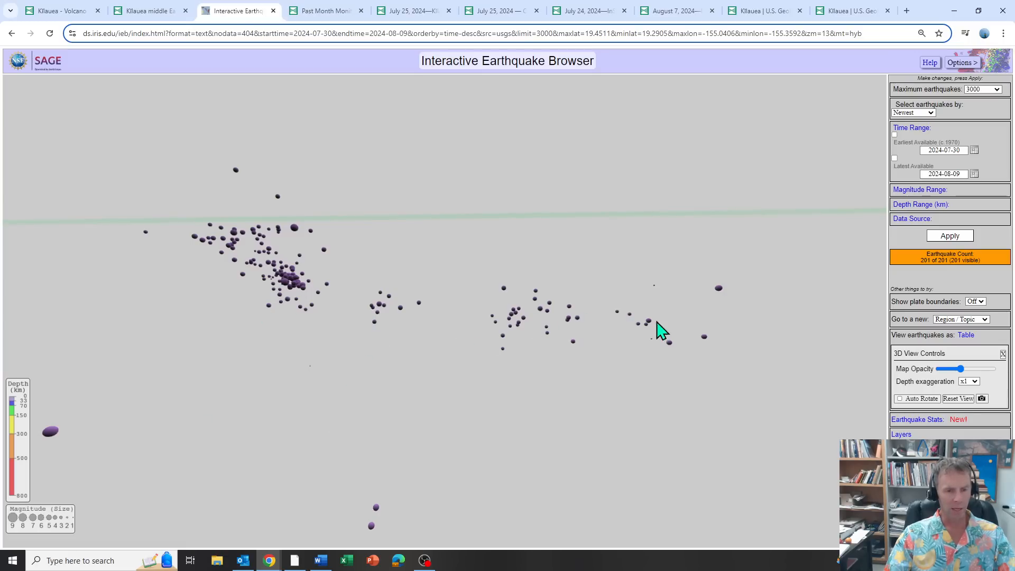
{"action": "mouse_move", "coordinate": [553, 326]}
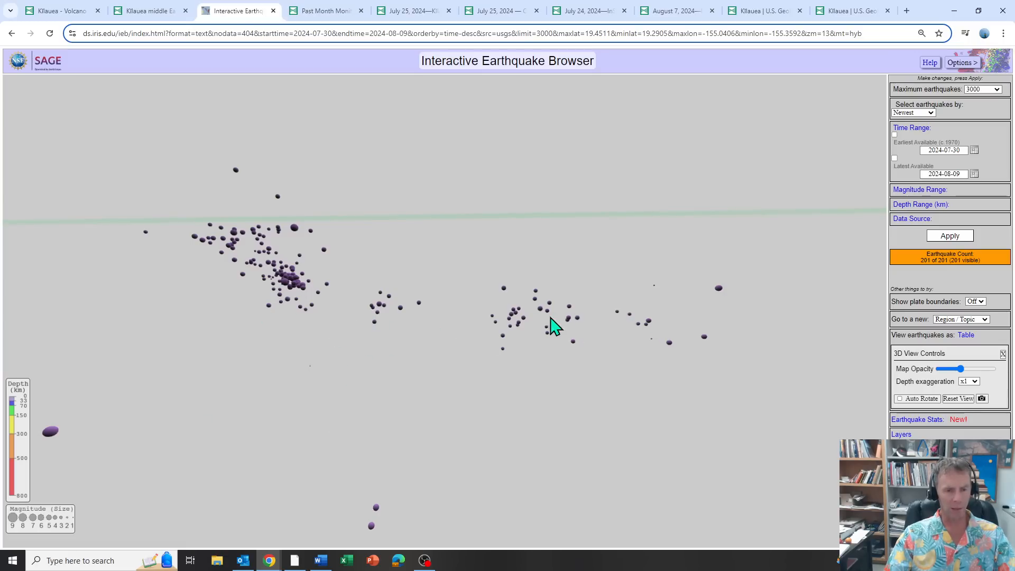
{"action": "mouse_move", "coordinate": [531, 369]}
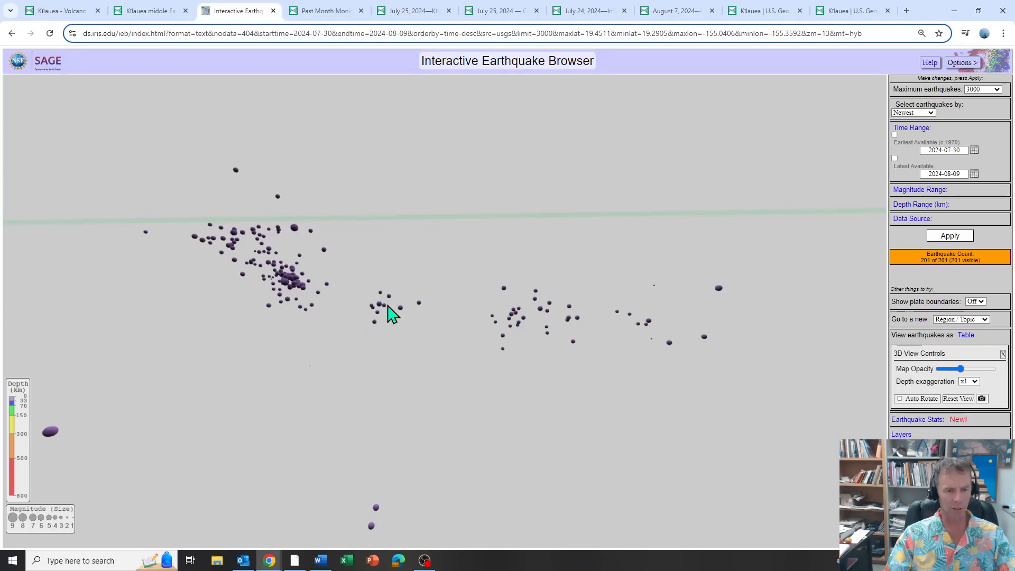
{"action": "mouse_move", "coordinate": [375, 320]}
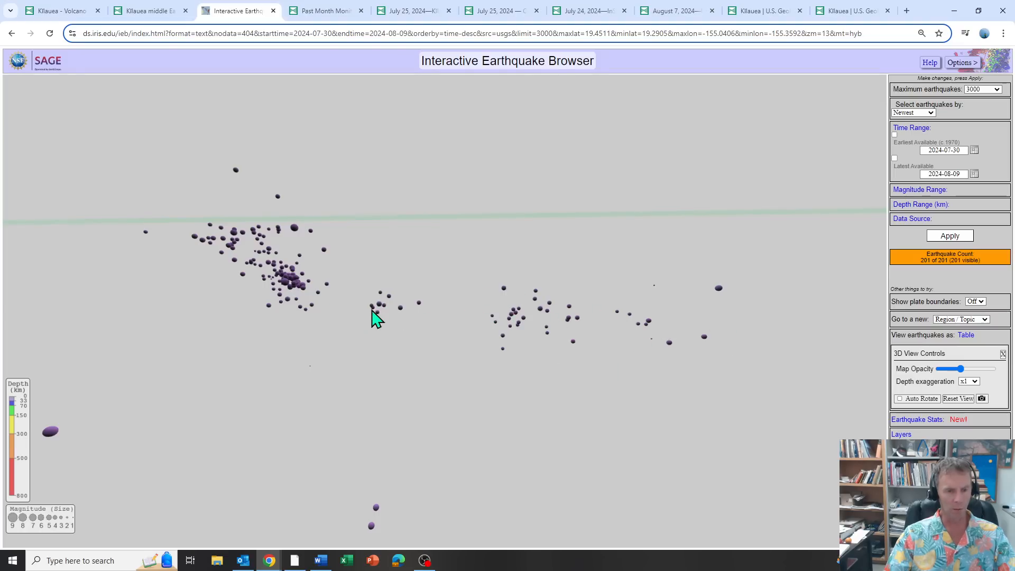
{"action": "mouse_move", "coordinate": [673, 329]}
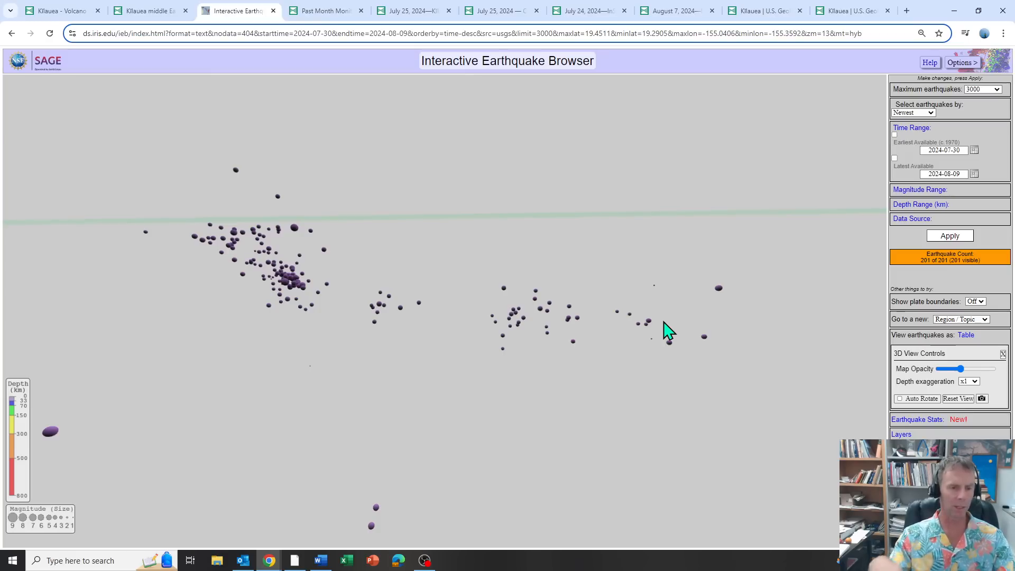
{"action": "mouse_move", "coordinate": [340, 324]}
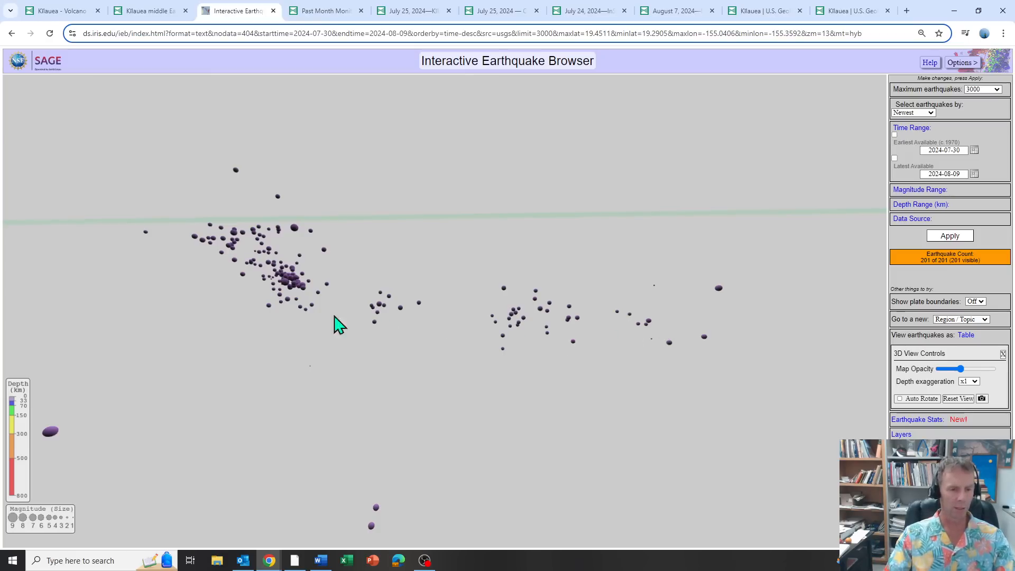
{"action": "mouse_move", "coordinate": [582, 323]}
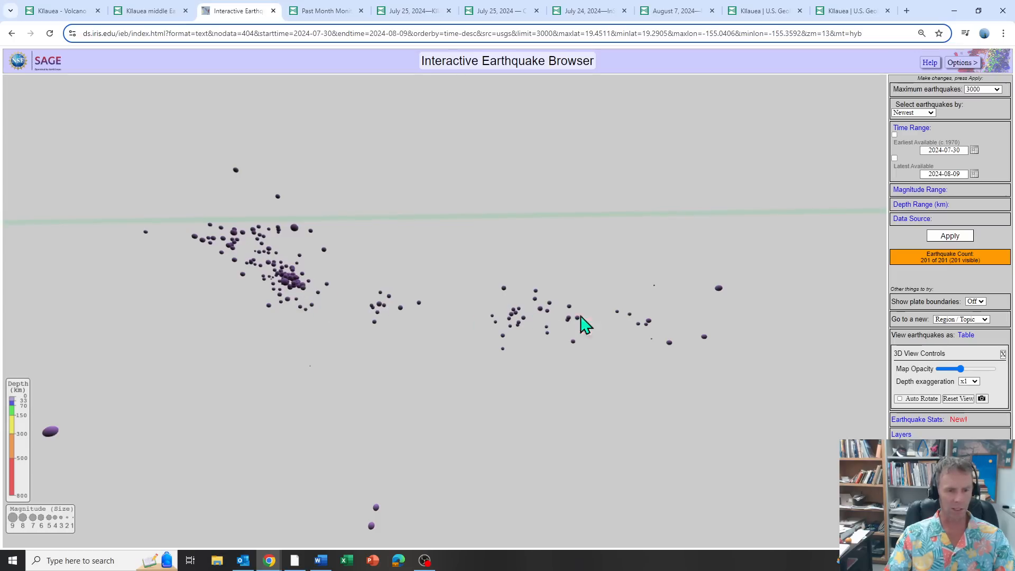
{"action": "mouse_move", "coordinate": [703, 325]}
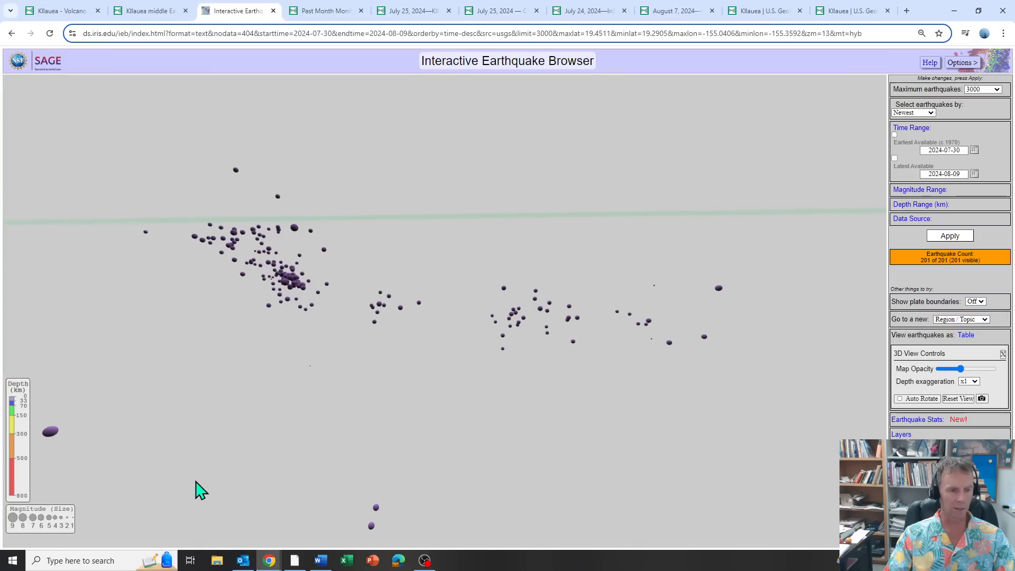
{"action": "mouse_move", "coordinate": [295, 251]}
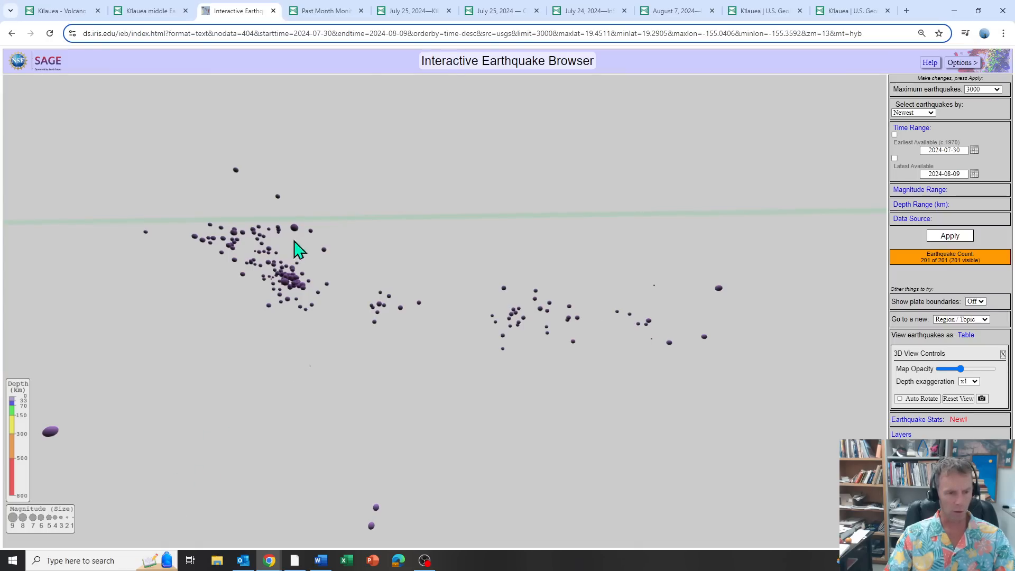
{"action": "mouse_move", "coordinate": [323, 11]}
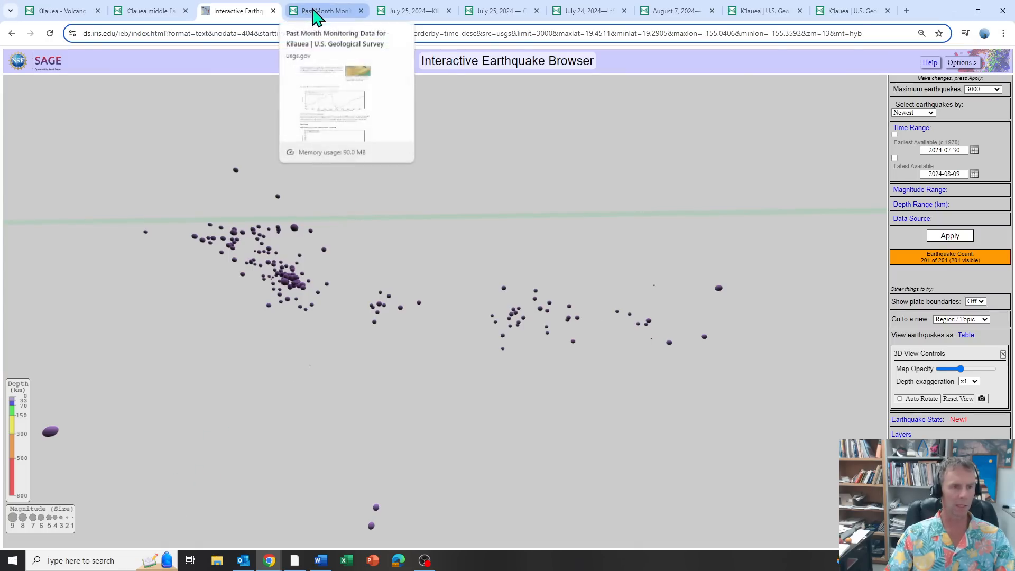
{"action": "left_click", "coordinate": [326, 11]}
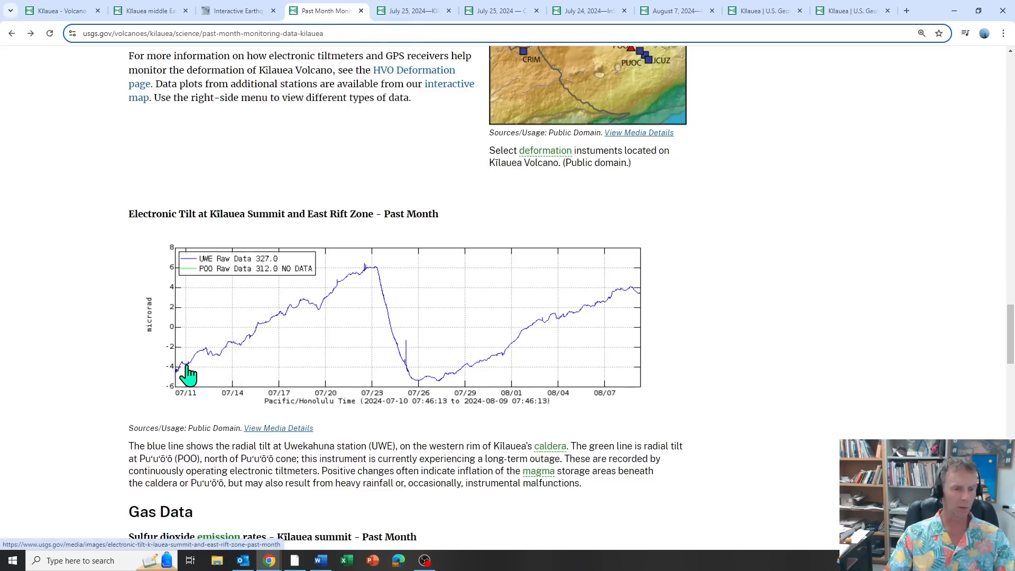
{"action": "mouse_move", "coordinate": [285, 116]}
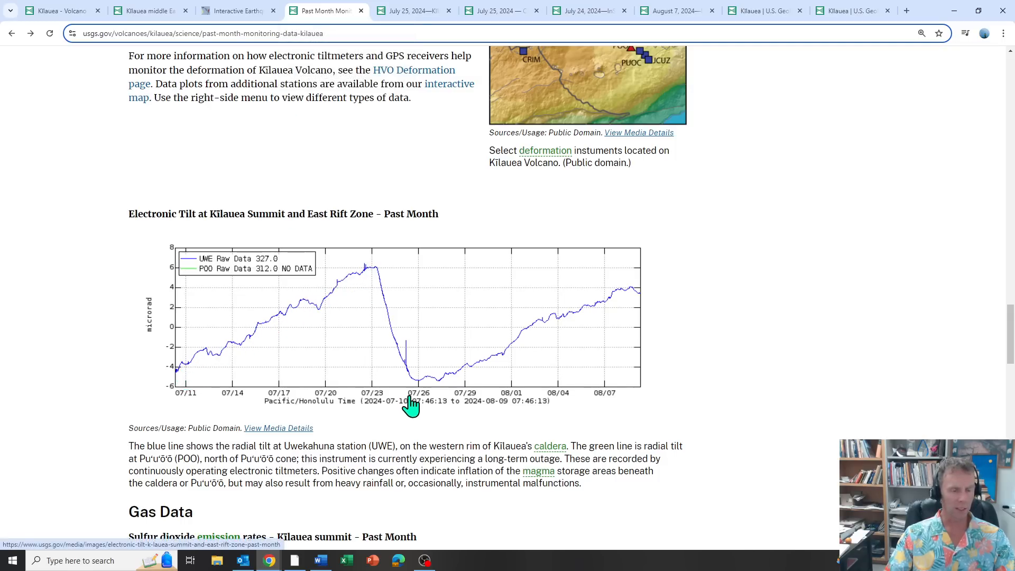
{"action": "mouse_move", "coordinate": [253, 186]}
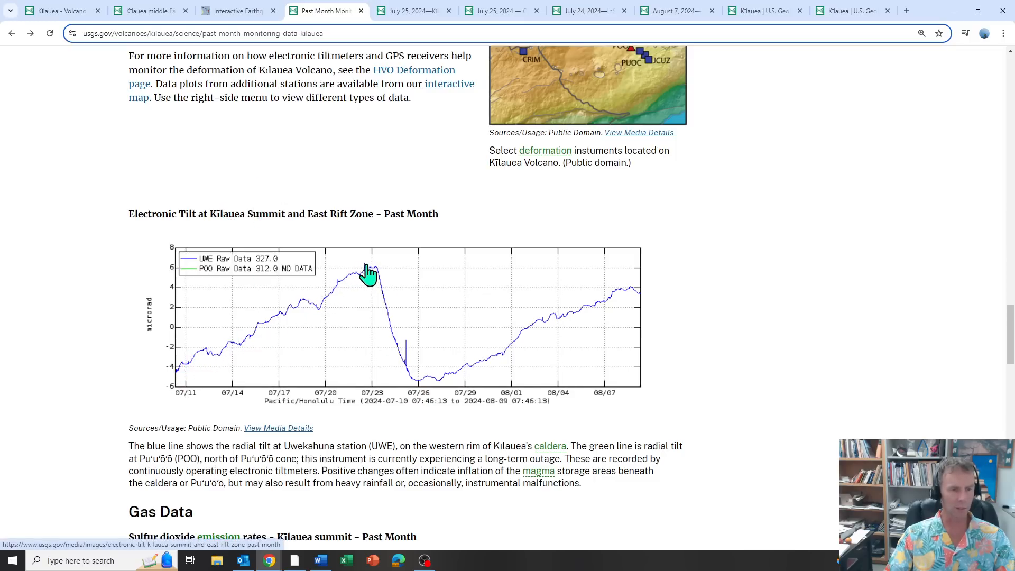
{"action": "mouse_move", "coordinate": [377, 273]}
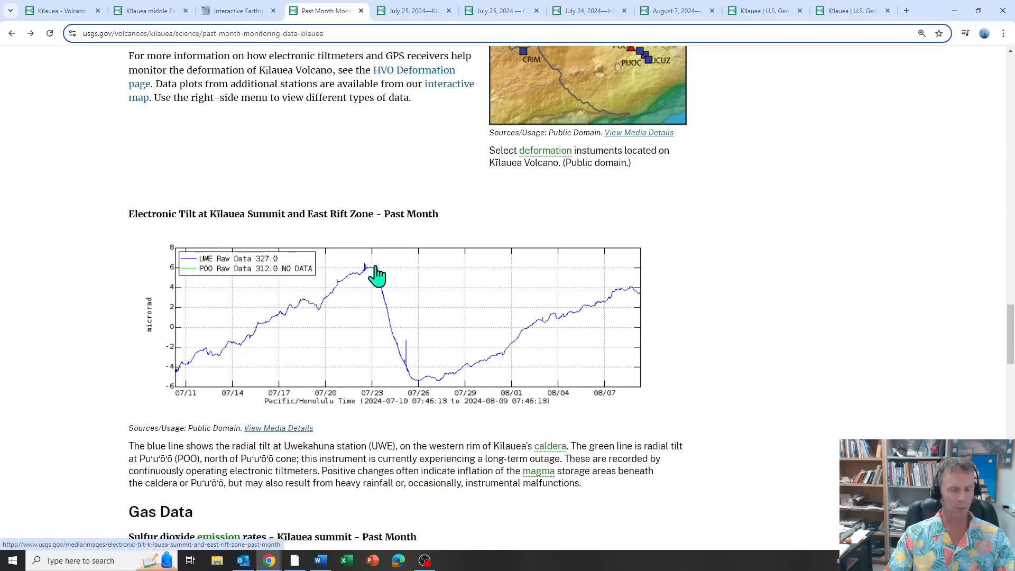
{"action": "mouse_move", "coordinate": [399, 390]}
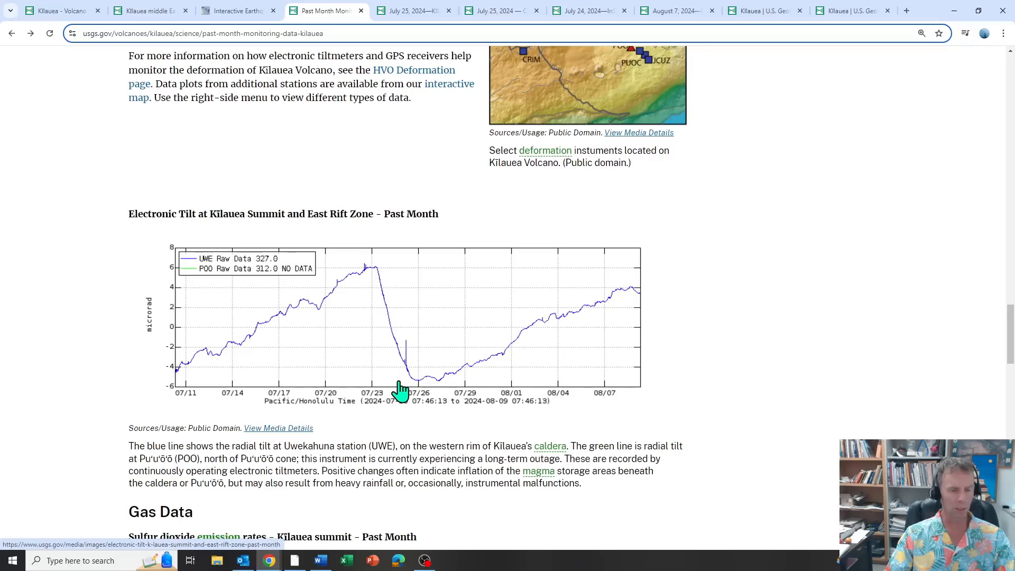
{"action": "mouse_move", "coordinate": [484, 361]}
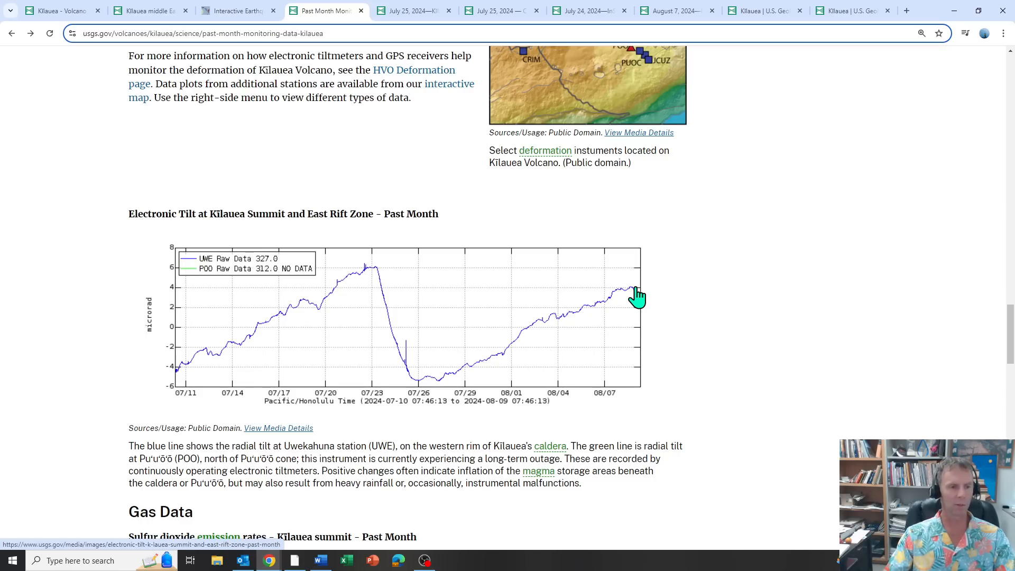
Scroll to the July 25, 2024 upper East Rift Zone unrest map with earthquake circles
{"action": "left_click", "coordinate": [414, 11]}
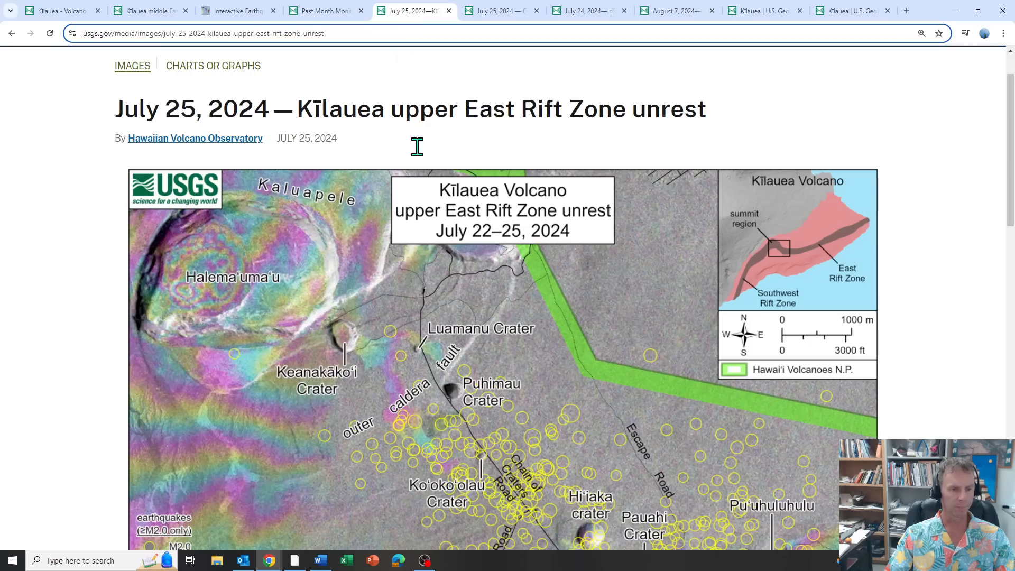
{"action": "scroll", "scroll_direction": "down", "scroll_amount": 3}
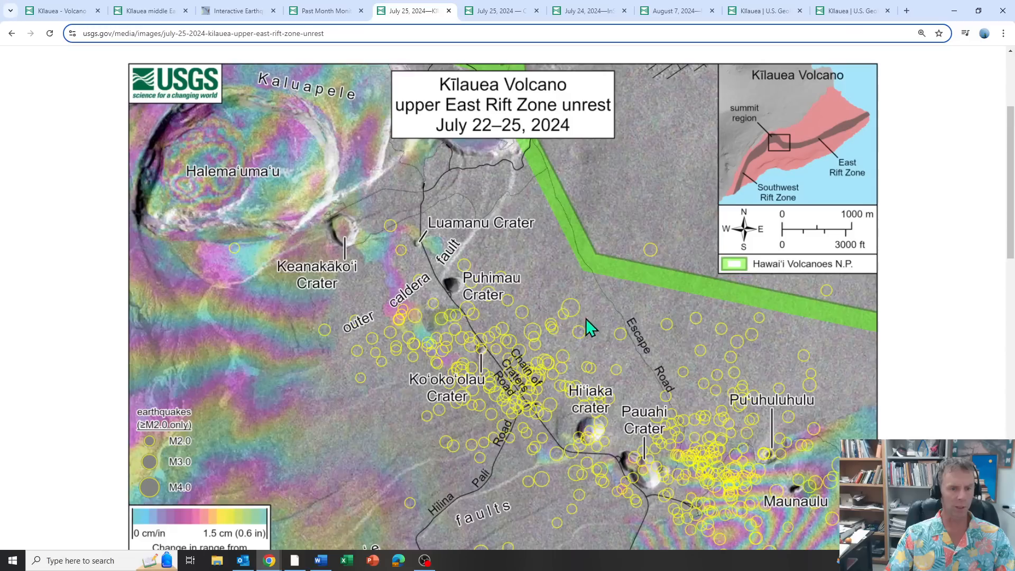
{"action": "scroll", "scroll_direction": "down", "scroll_amount": 3}
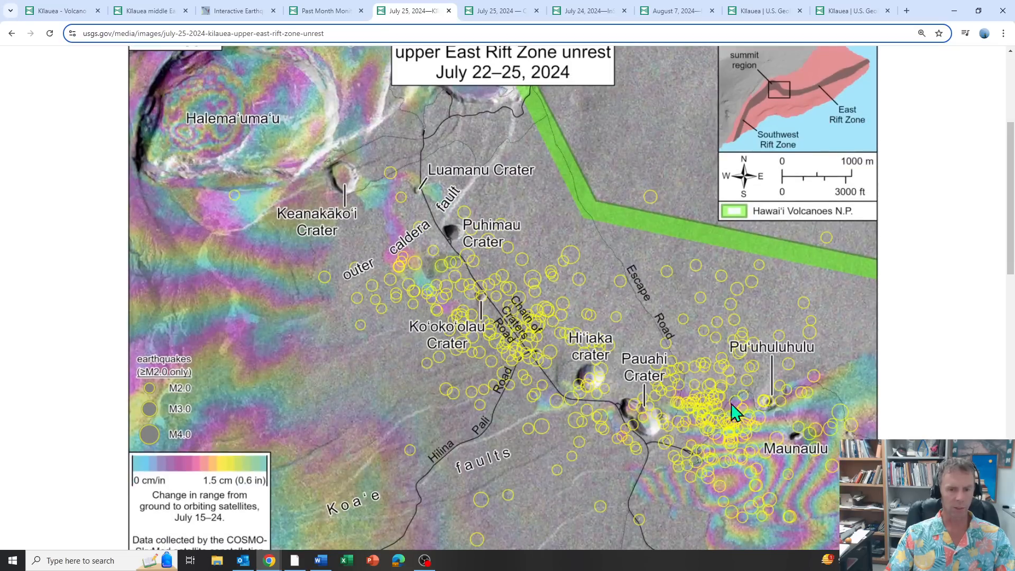
{"action": "mouse_move", "coordinate": [786, 443]}
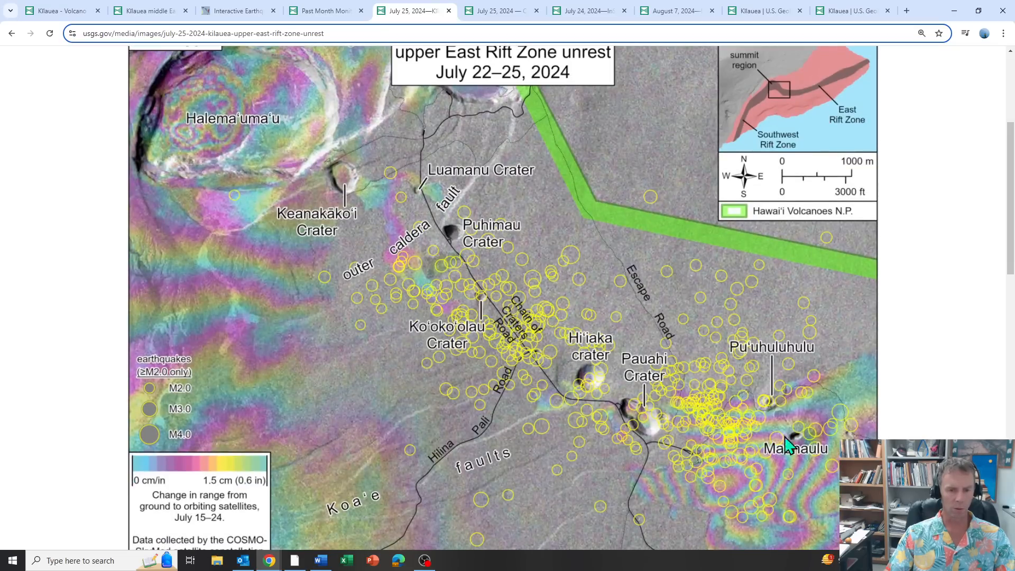
{"action": "mouse_move", "coordinate": [401, 245]}
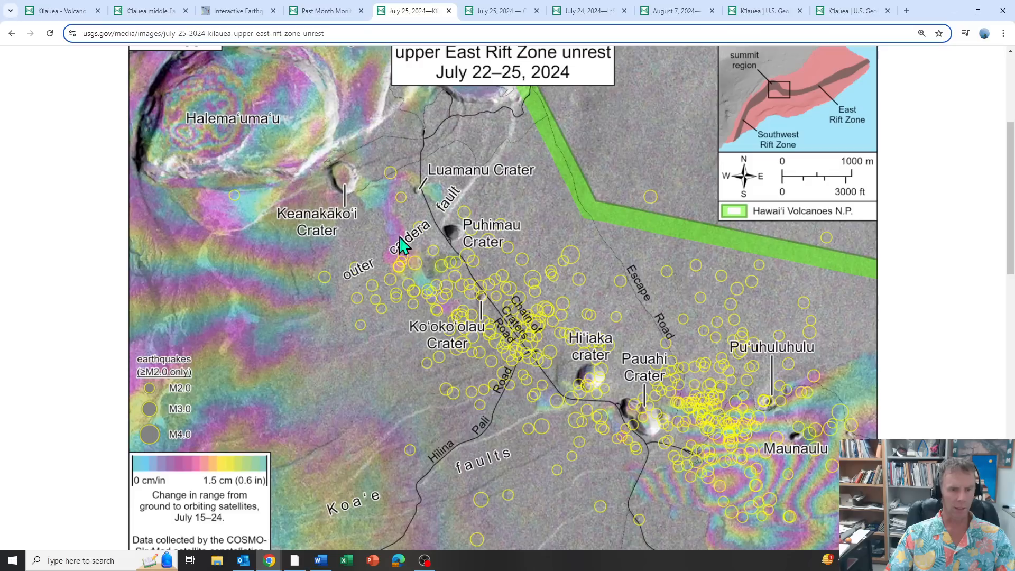
{"action": "mouse_move", "coordinate": [795, 450]}
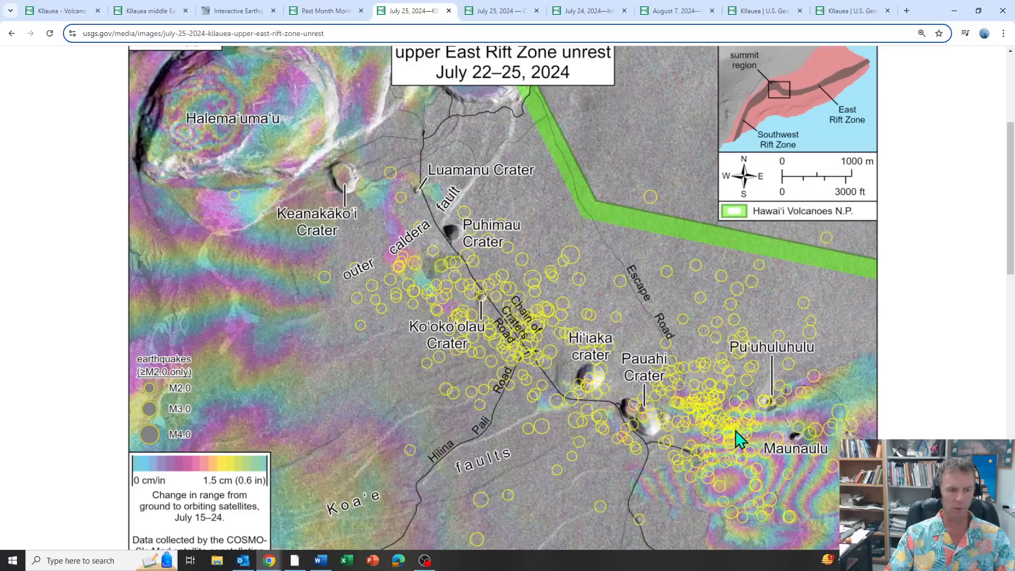
{"action": "mouse_move", "coordinate": [744, 457]}
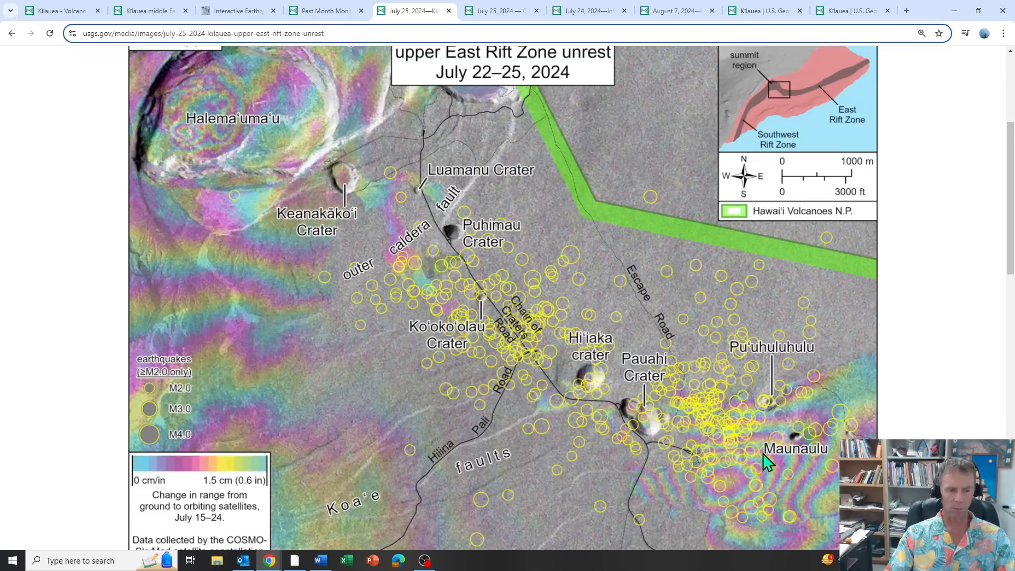
Show the July 25, 2024 Chain of Craters Road crack photo and read its description
{"action": "left_click", "coordinate": [501, 11]}
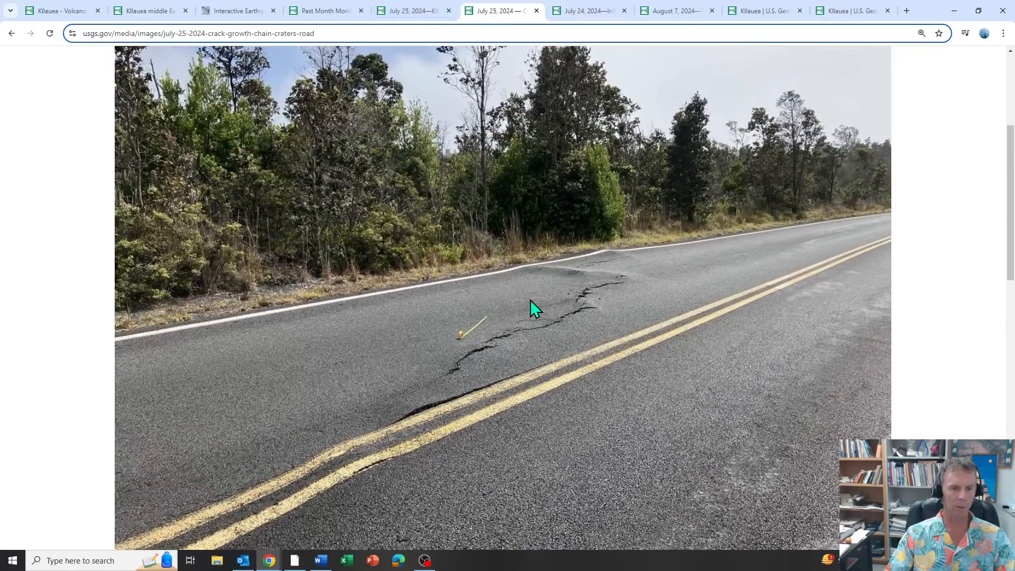
{"action": "mouse_move", "coordinate": [631, 285]}
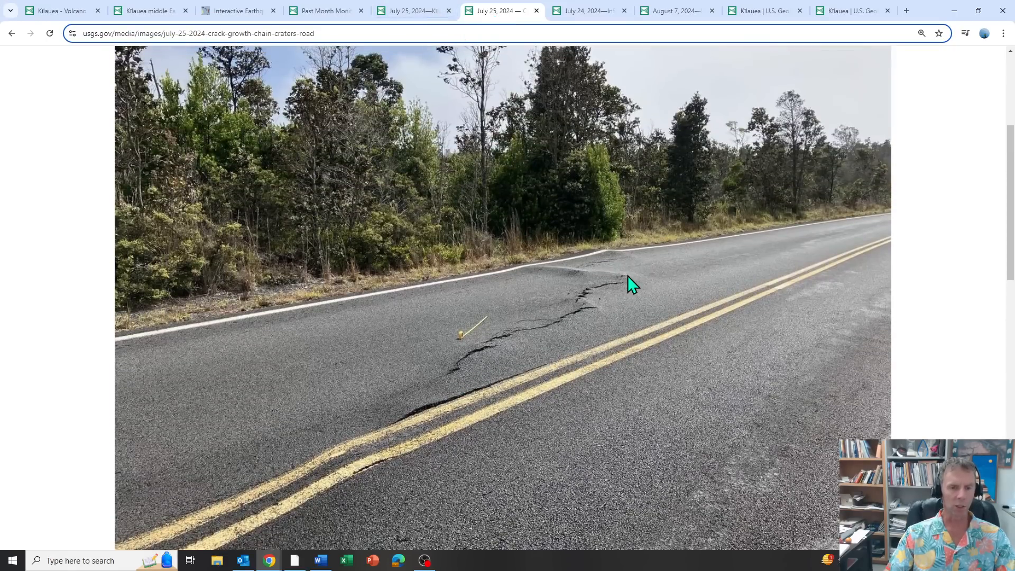
{"action": "scroll", "scroll_direction": "down", "scroll_amount": 3}
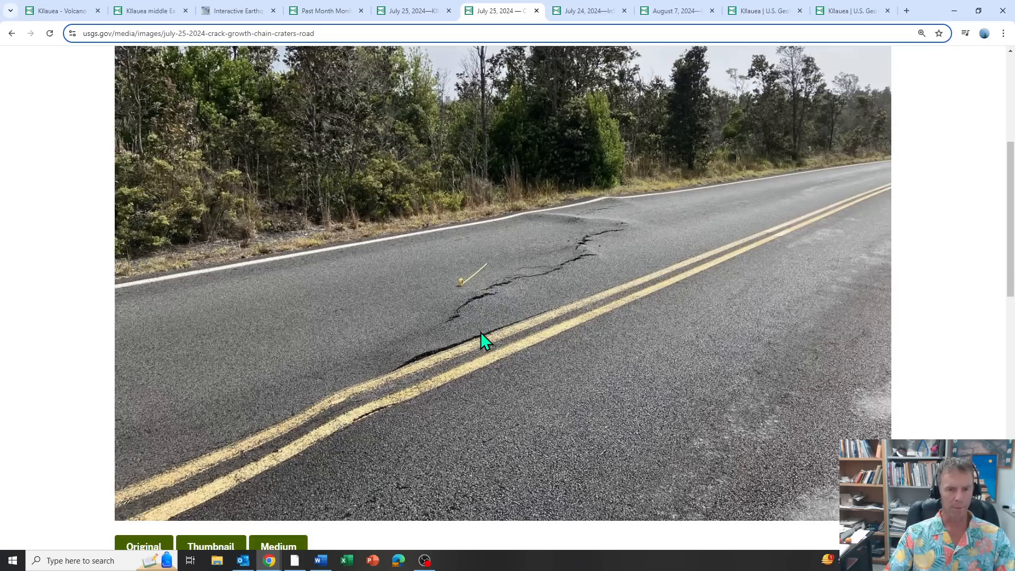
{"action": "scroll", "scroll_direction": "down", "scroll_amount": 3}
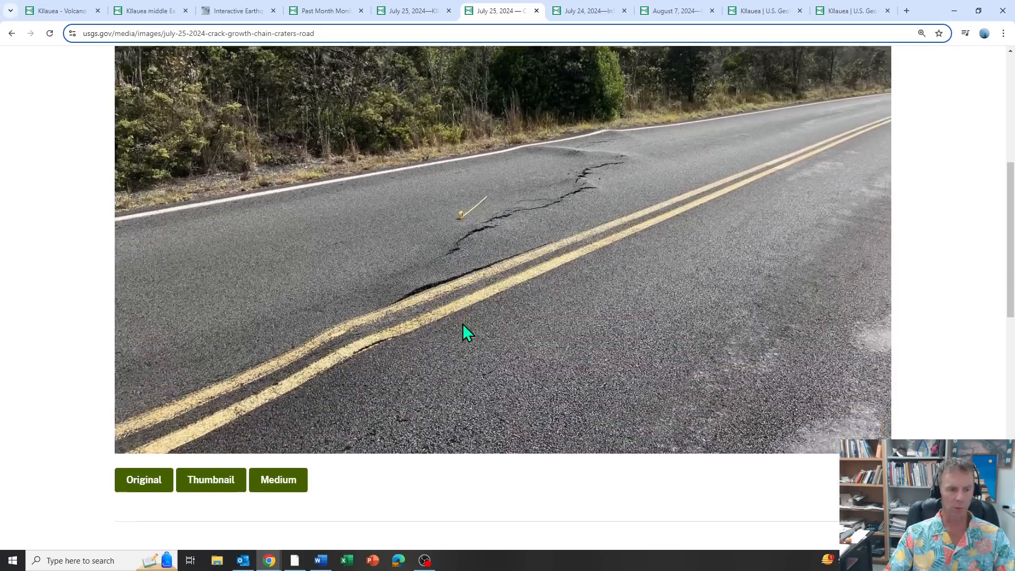
{"action": "scroll", "scroll_direction": "down", "scroll_amount": 3}
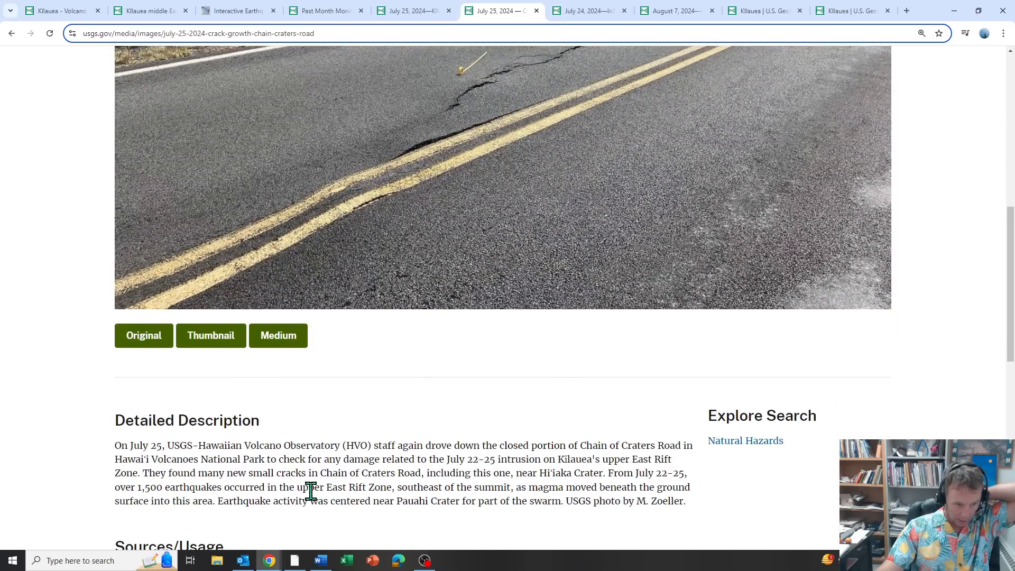
{"action": "scroll", "scroll_direction": "up", "scroll_amount": 3}
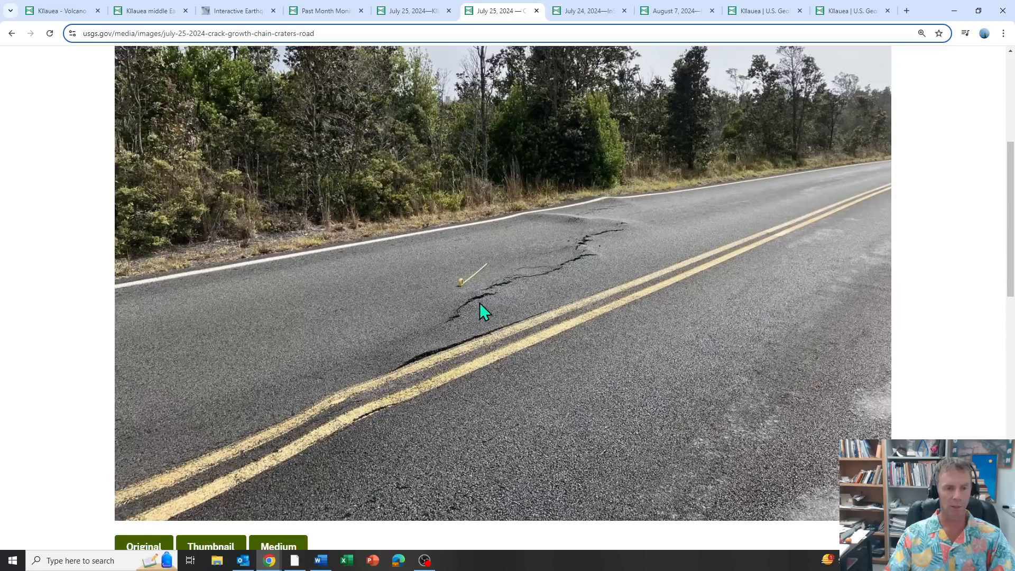
{"action": "mouse_move", "coordinate": [586, 240]}
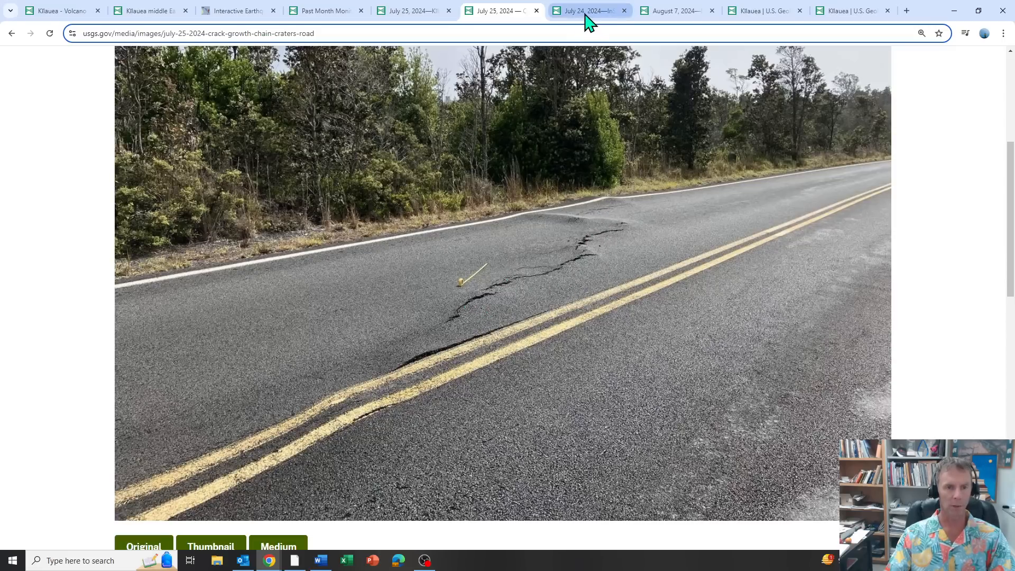
Show the July 24, 2024 InSAR deformation image down to the Pauahi Crater fringes
{"action": "left_click", "coordinate": [586, 11]}
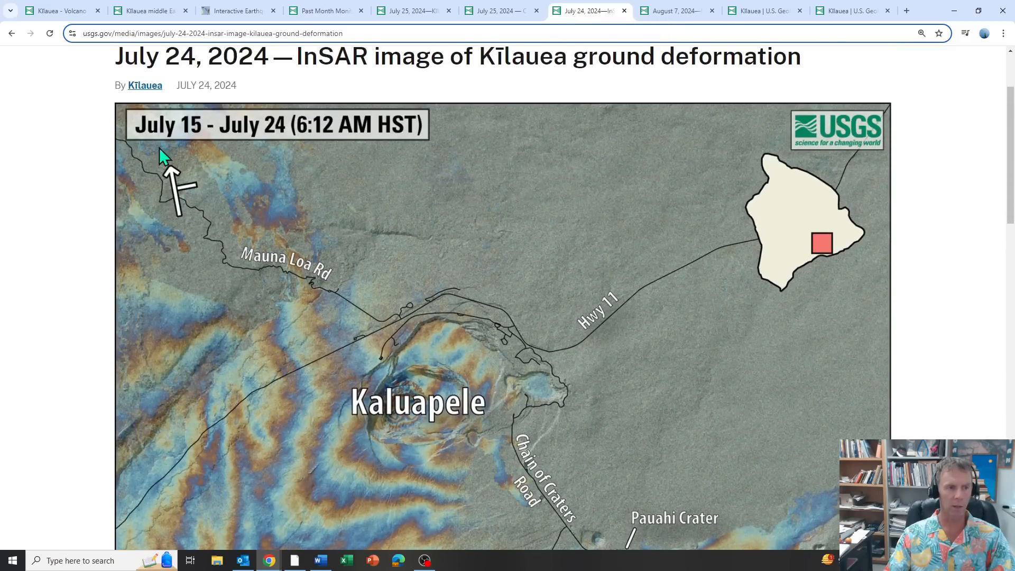
{"action": "scroll", "scroll_direction": "down", "scroll_amount": 3}
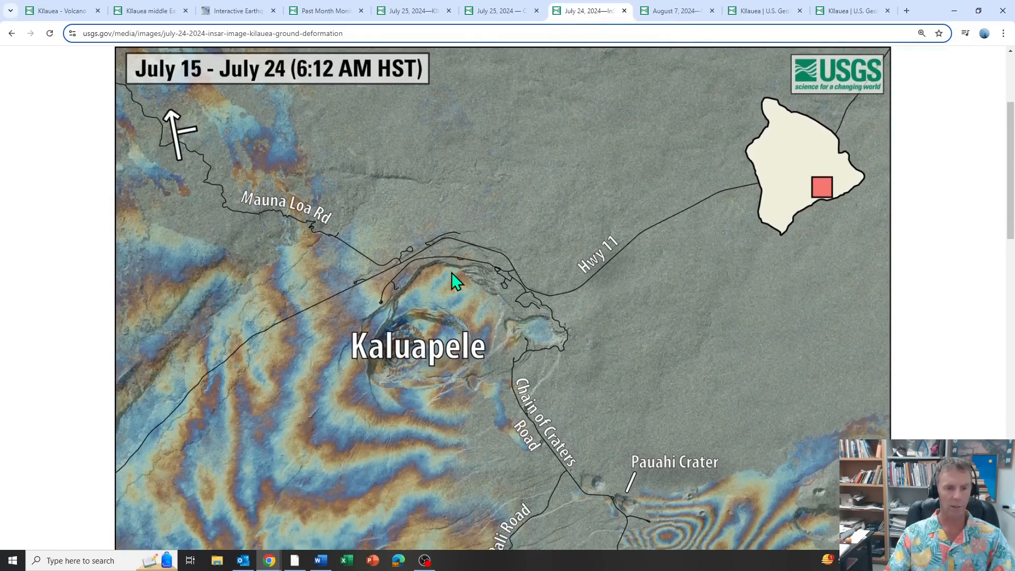
{"action": "scroll", "scroll_direction": "down", "scroll_amount": 3}
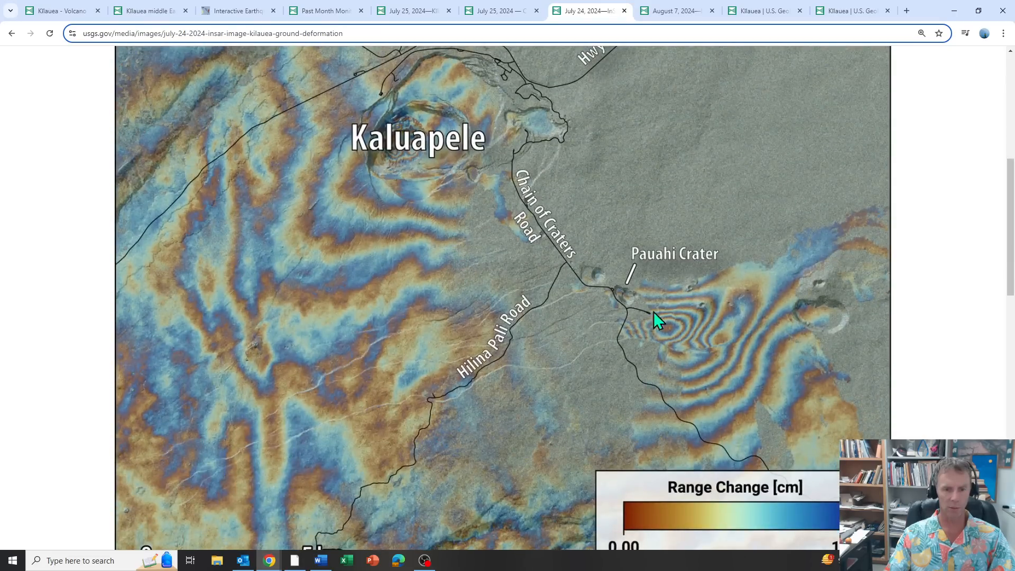
{"action": "mouse_move", "coordinate": [641, 309]}
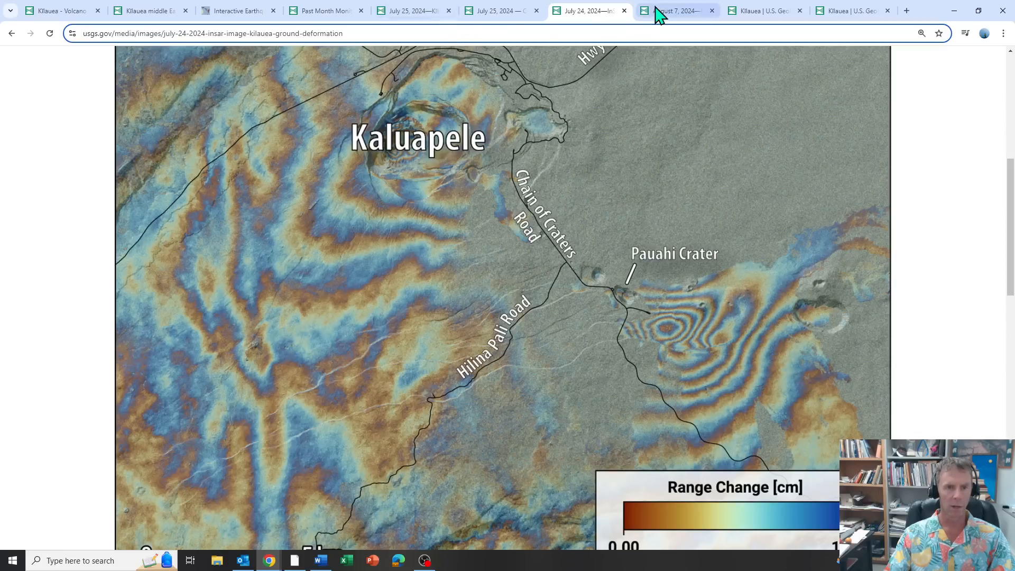
{"action": "mouse_move", "coordinate": [675, 10]}
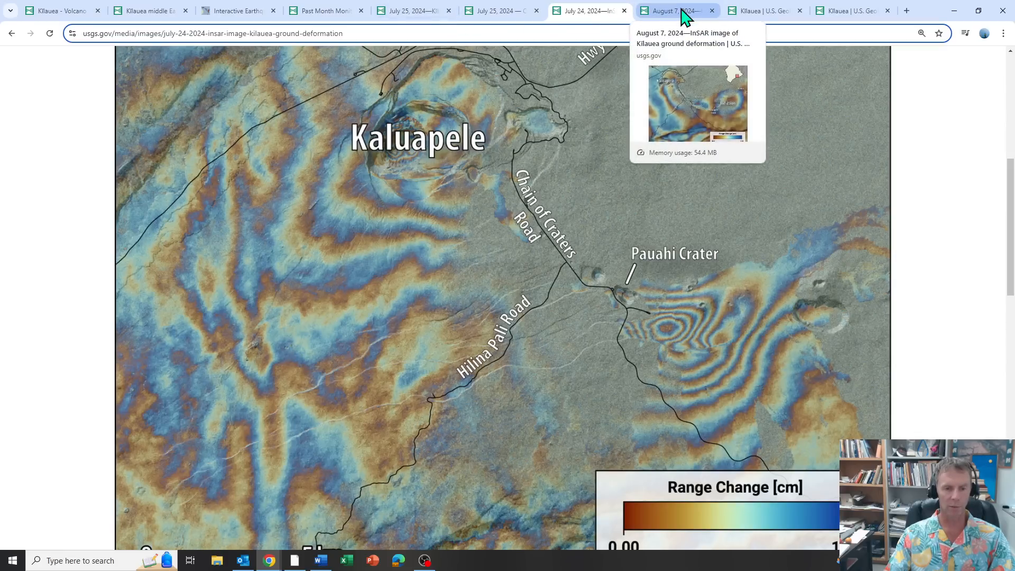
{"action": "left_click", "coordinate": [673, 11]}
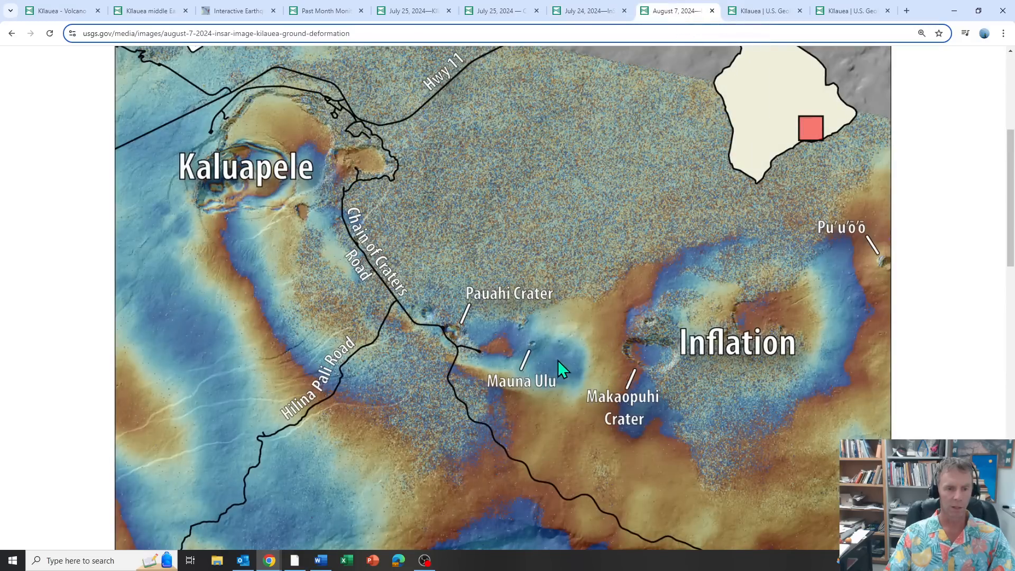
{"action": "mouse_move", "coordinate": [484, 325]}
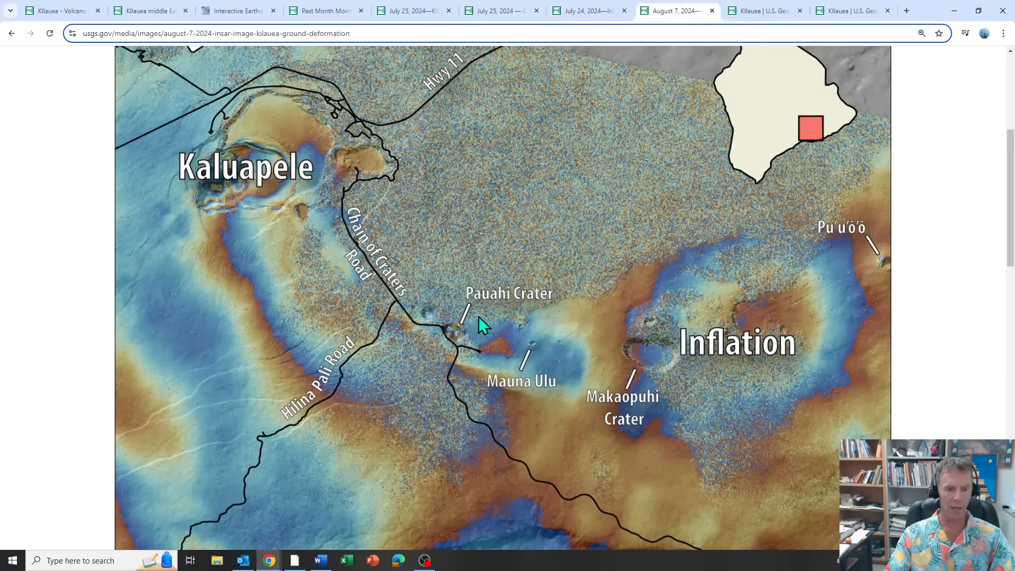
{"action": "mouse_move", "coordinate": [720, 382]}
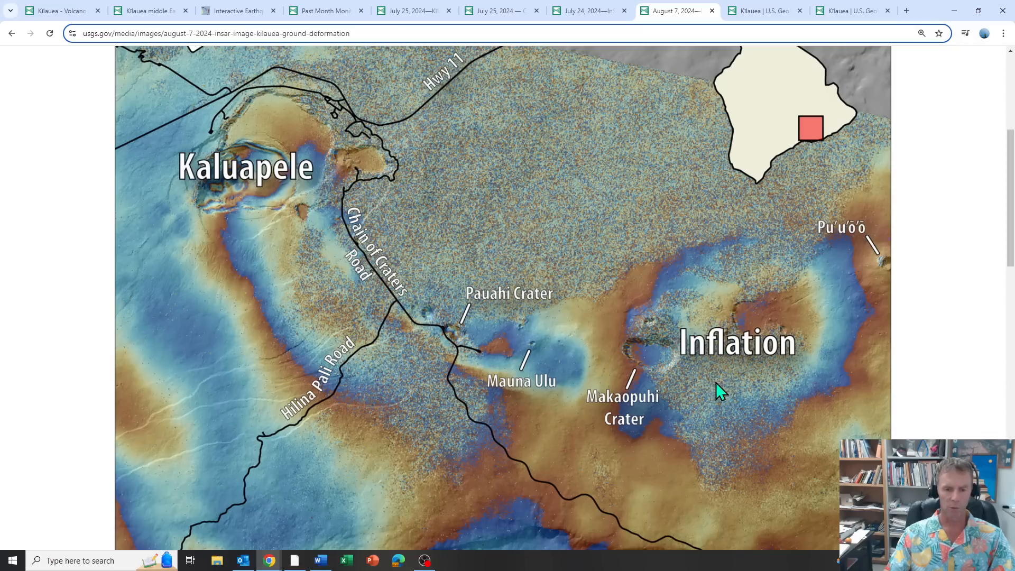
{"action": "mouse_move", "coordinate": [905, 271]}
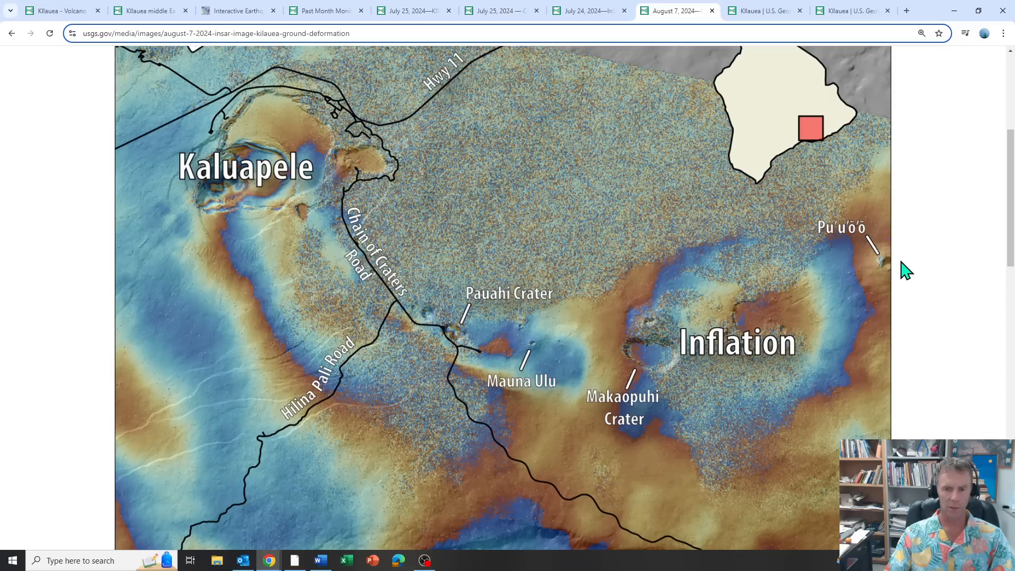
{"action": "mouse_move", "coordinate": [757, 317]}
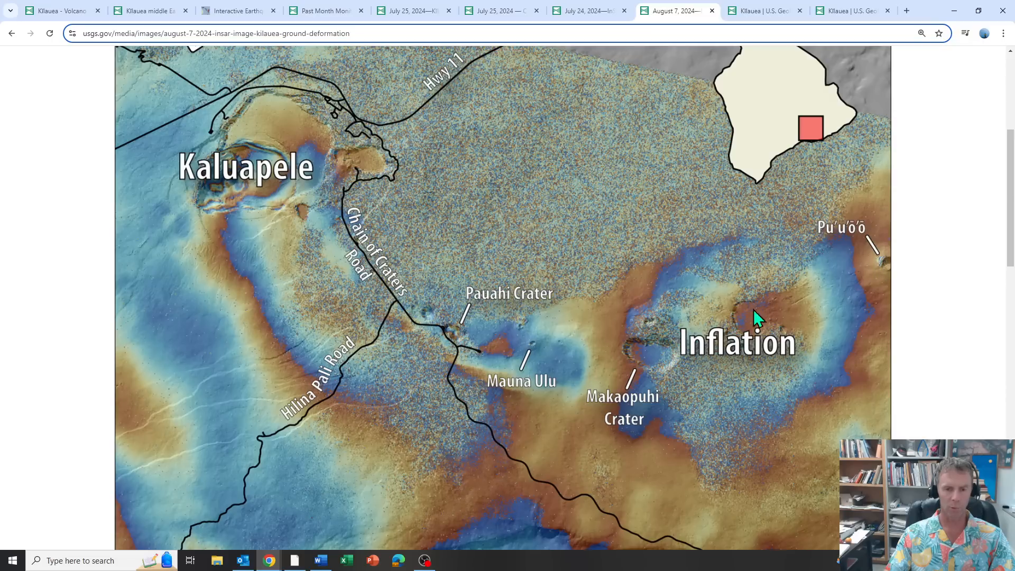
{"action": "mouse_move", "coordinate": [415, 340]}
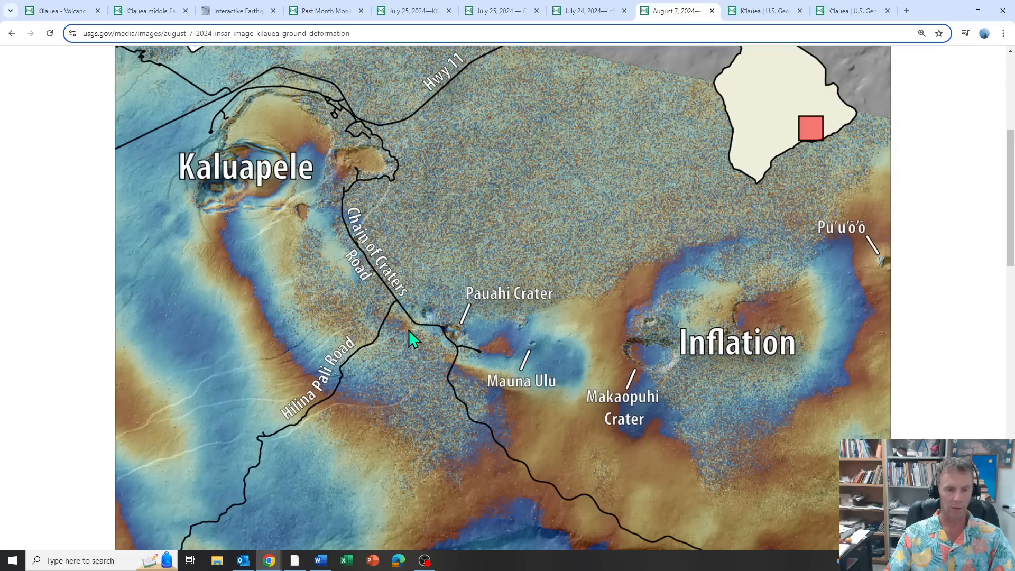
{"action": "mouse_move", "coordinate": [511, 355]}
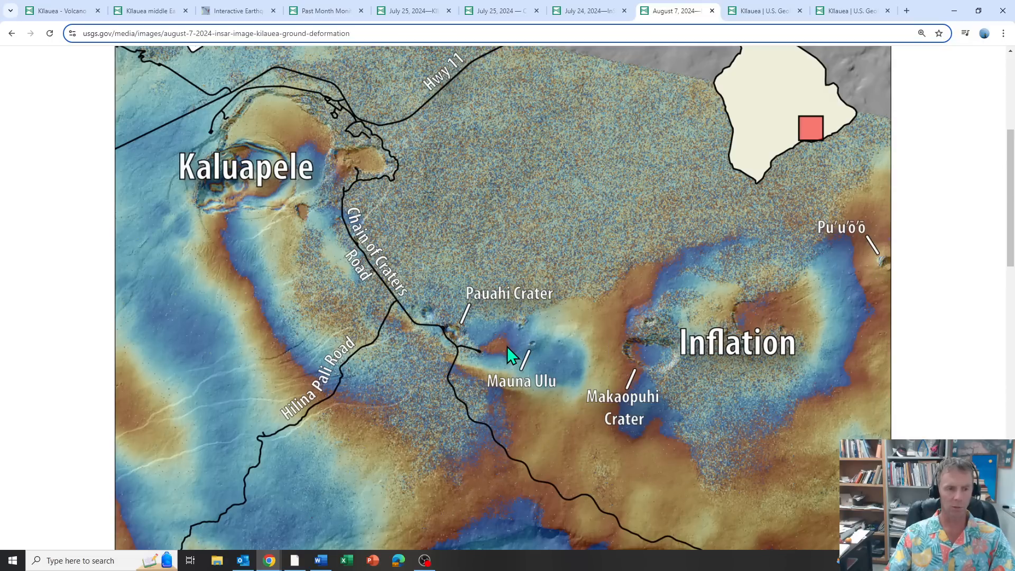
{"action": "mouse_move", "coordinate": [475, 346]}
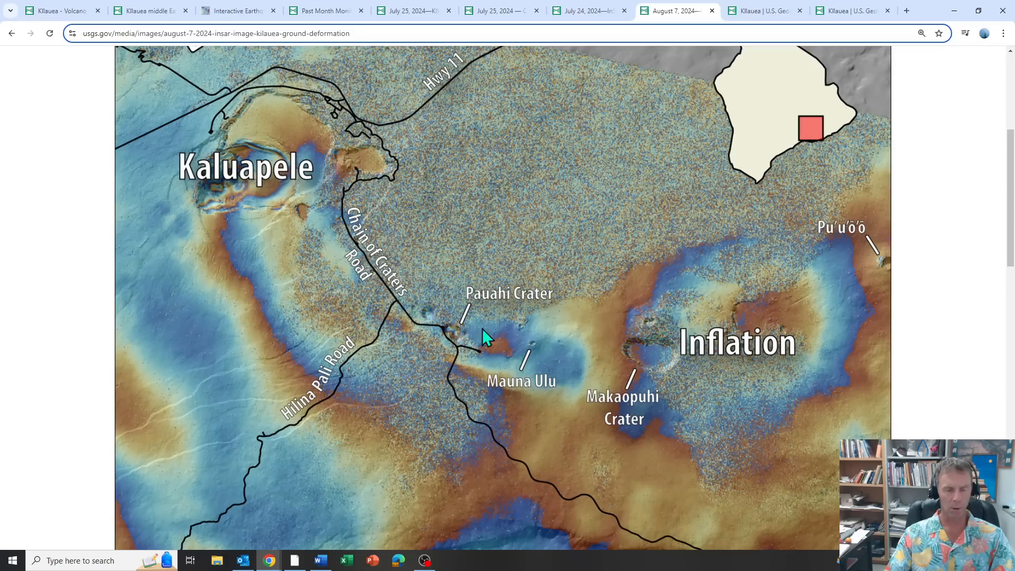
{"action": "mouse_move", "coordinate": [769, 333]}
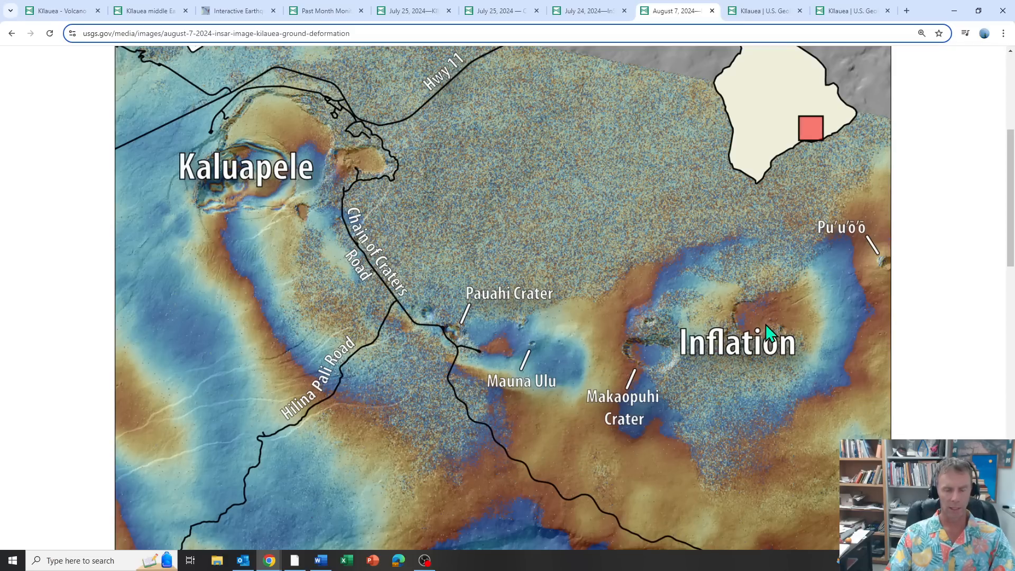
{"action": "scroll", "scroll_direction": "down", "scroll_amount": 3}
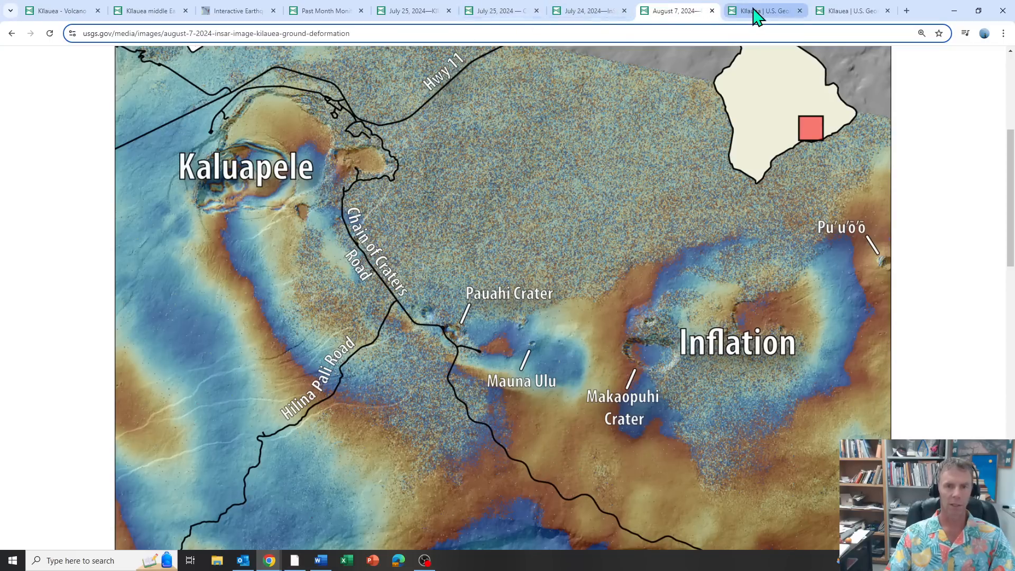
{"action": "mouse_move", "coordinate": [757, 11]}
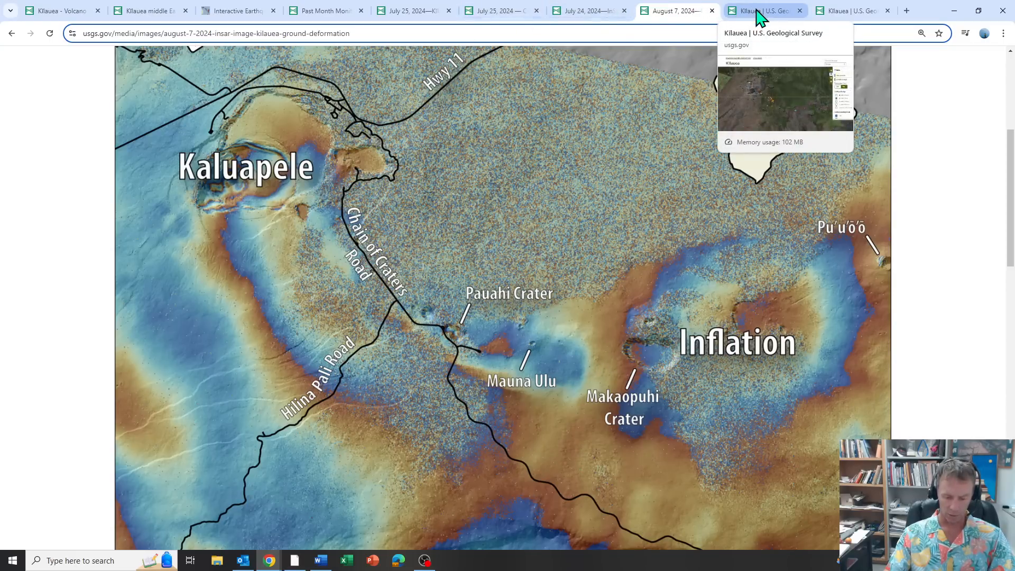
On the Kīlauea earthquake map, pan east along the rift and open the POC tiltmeter details
{"action": "left_click", "coordinate": [763, 10]}
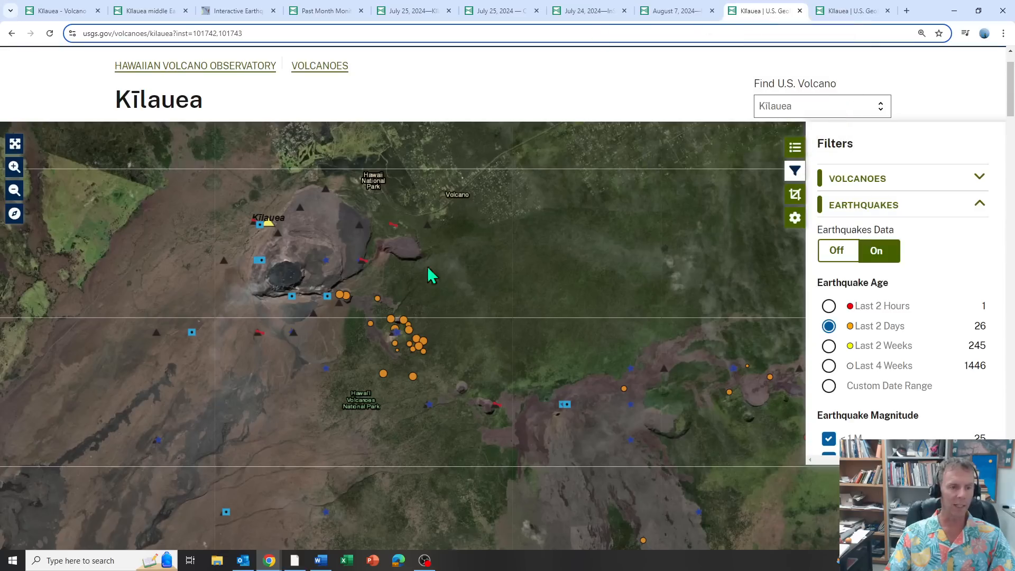
{"action": "mouse_move", "coordinate": [621, 318]}
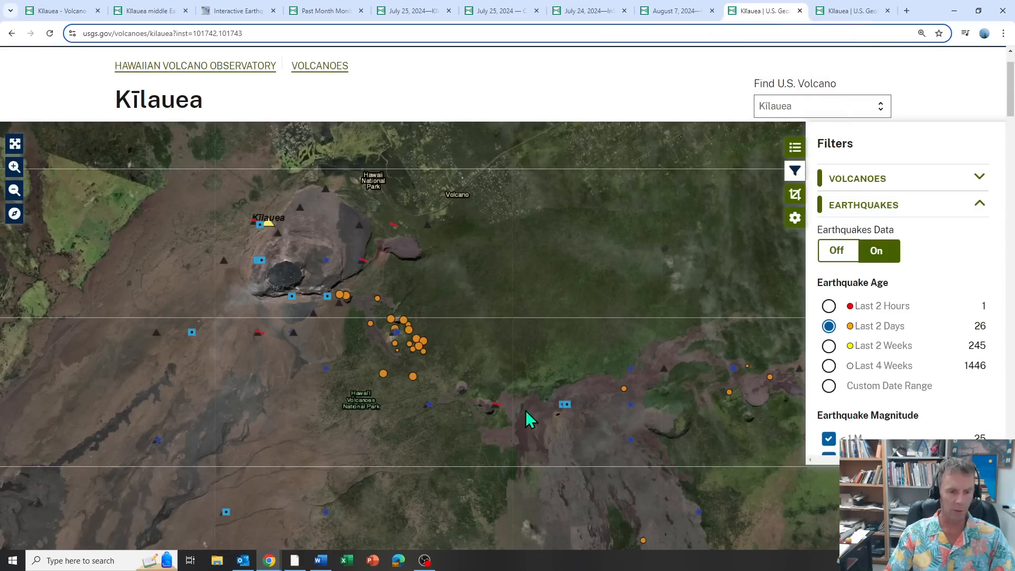
{"action": "mouse_move", "coordinate": [643, 442]}
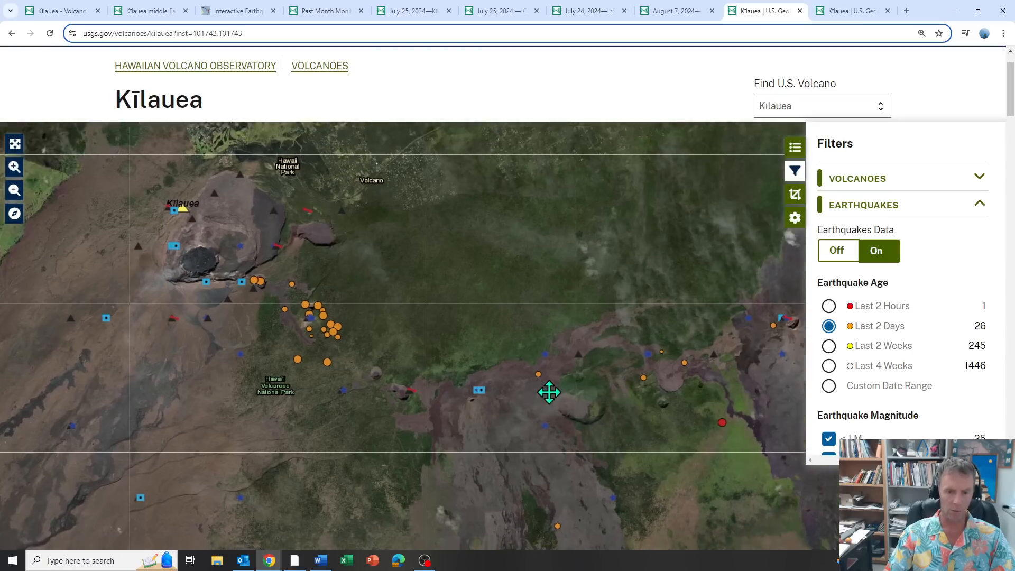
{"action": "left_click_drag", "start_coordinate": [548, 391], "coordinate": [614, 349]}
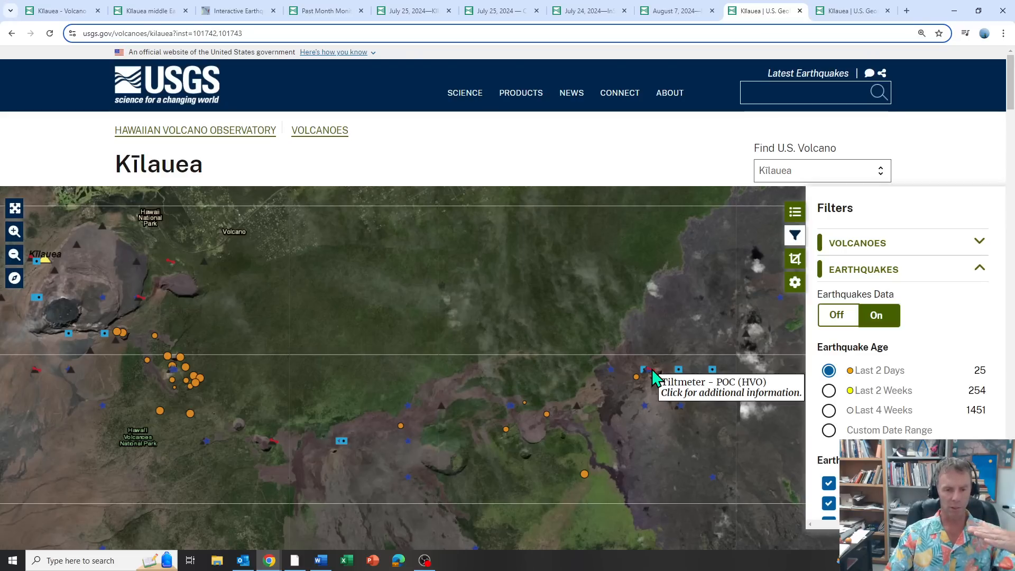
{"action": "left_click", "coordinate": [643, 370]}
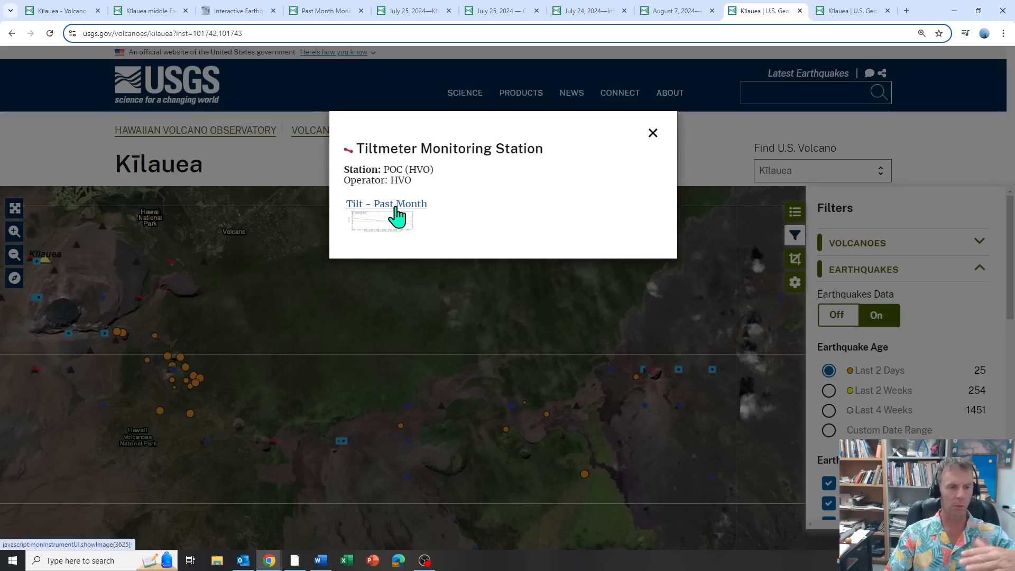
View the POC station's 'Tilt - Past Month' graph, then close it
{"action": "left_click", "coordinate": [386, 203]}
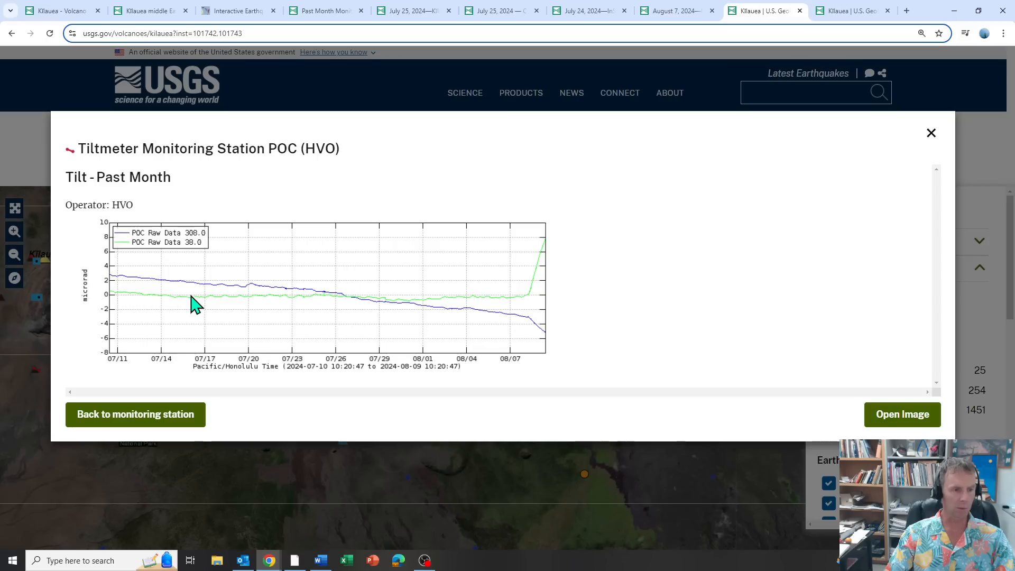
{"action": "mouse_move", "coordinate": [308, 309]}
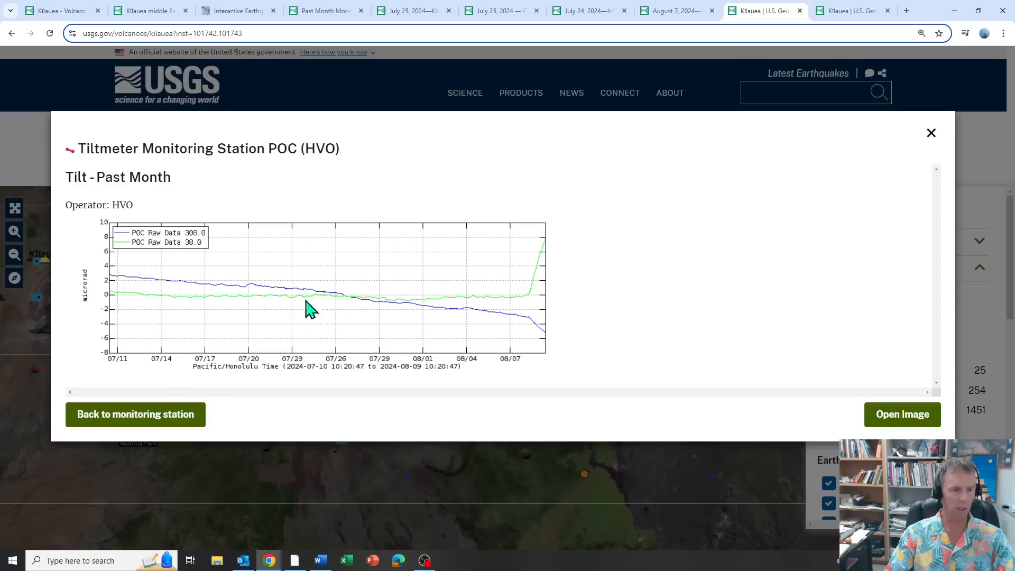
{"action": "mouse_move", "coordinate": [527, 303]}
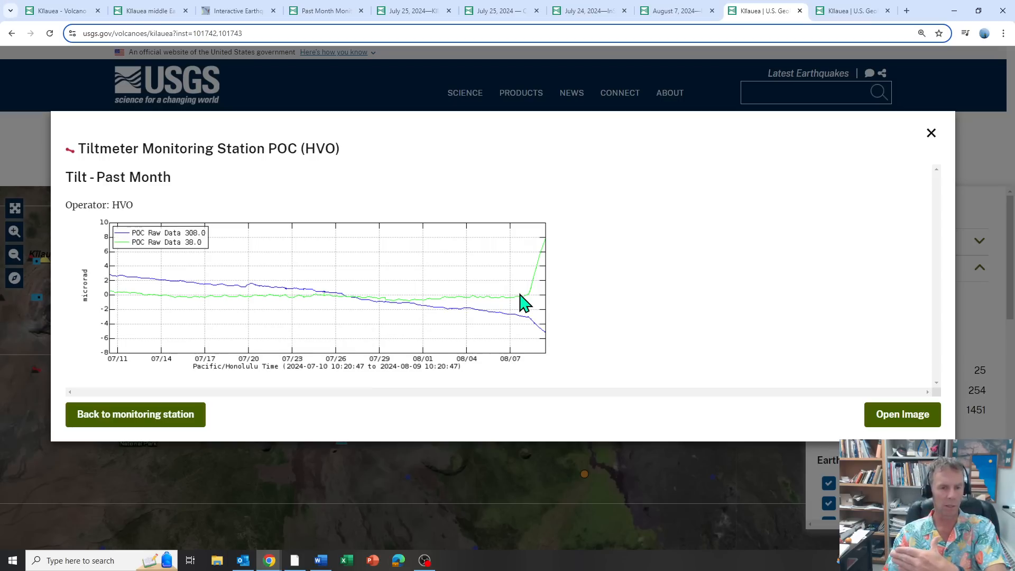
{"action": "mouse_move", "coordinate": [529, 306]}
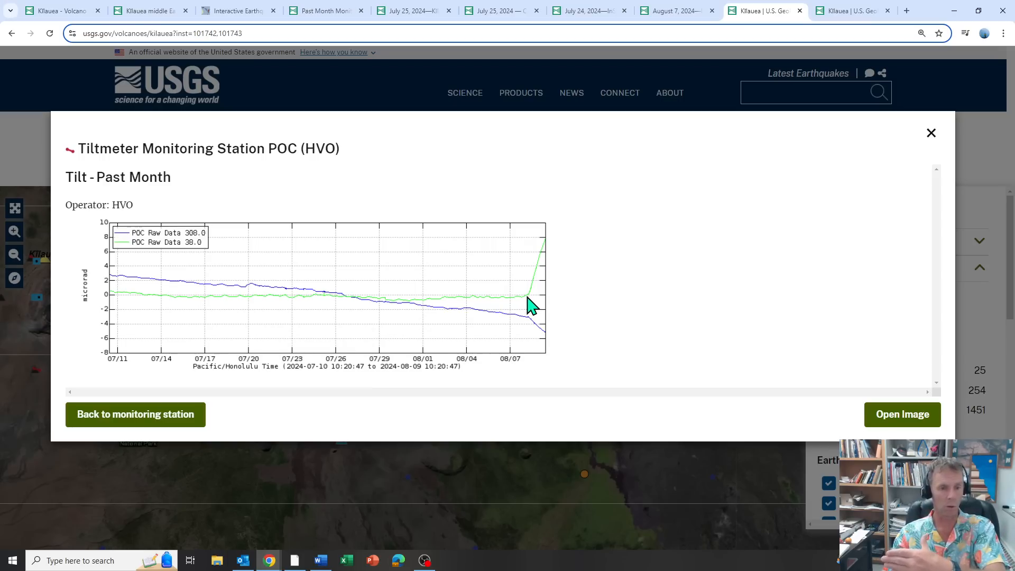
{"action": "mouse_move", "coordinate": [519, 305]}
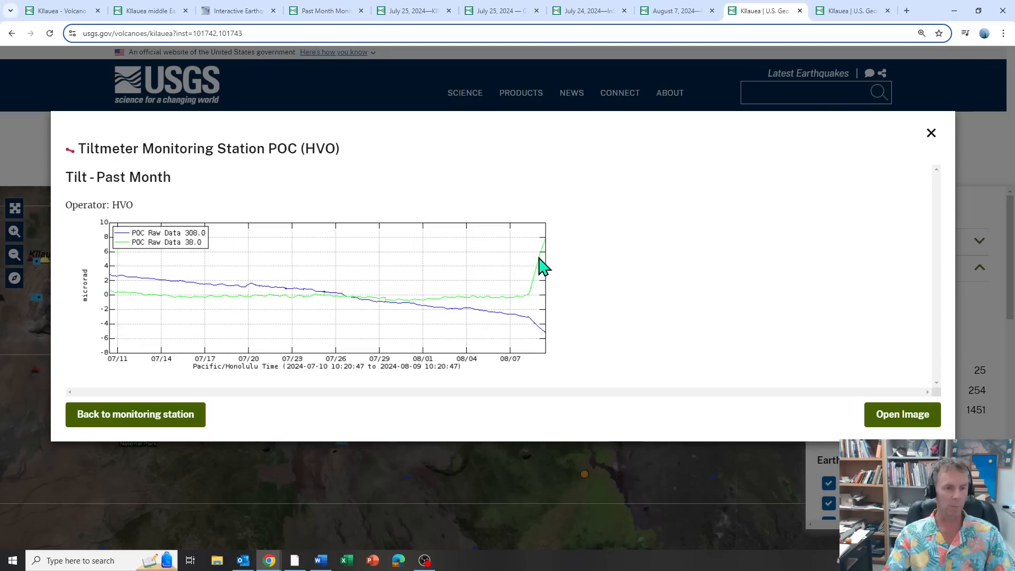
{"action": "mouse_move", "coordinate": [148, 308]}
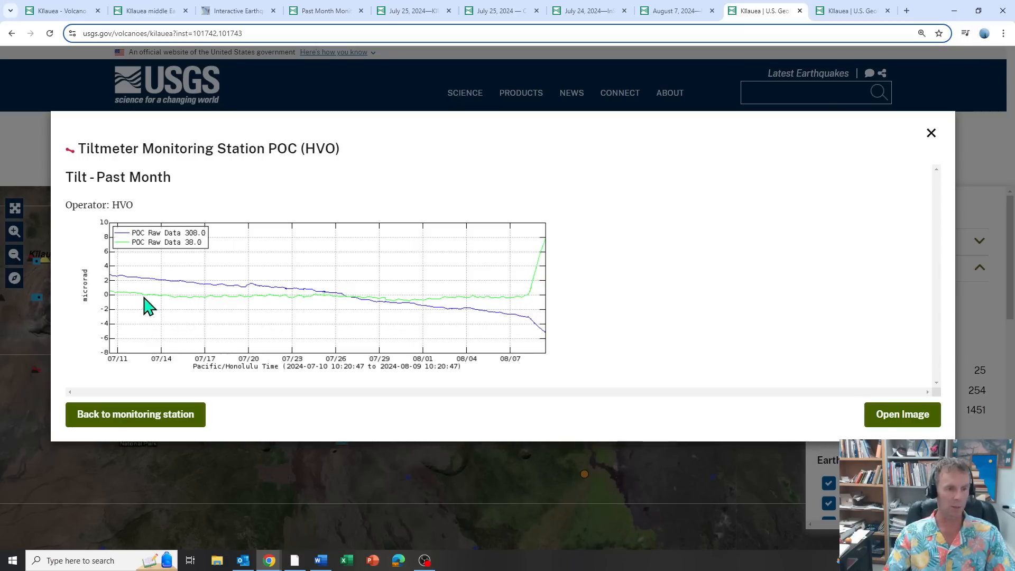
{"action": "mouse_move", "coordinate": [555, 251]}
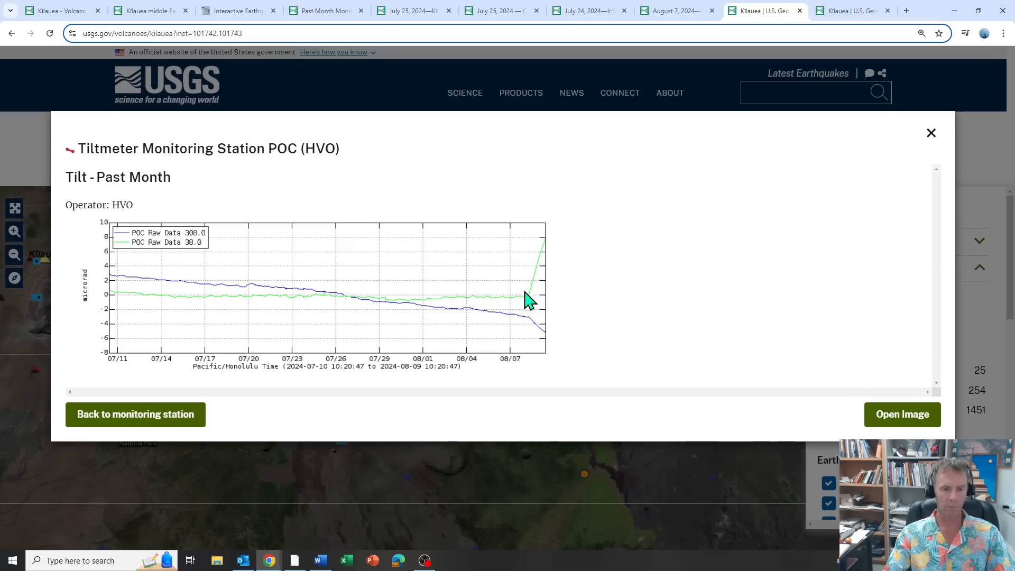
{"action": "mouse_move", "coordinate": [598, 280]}
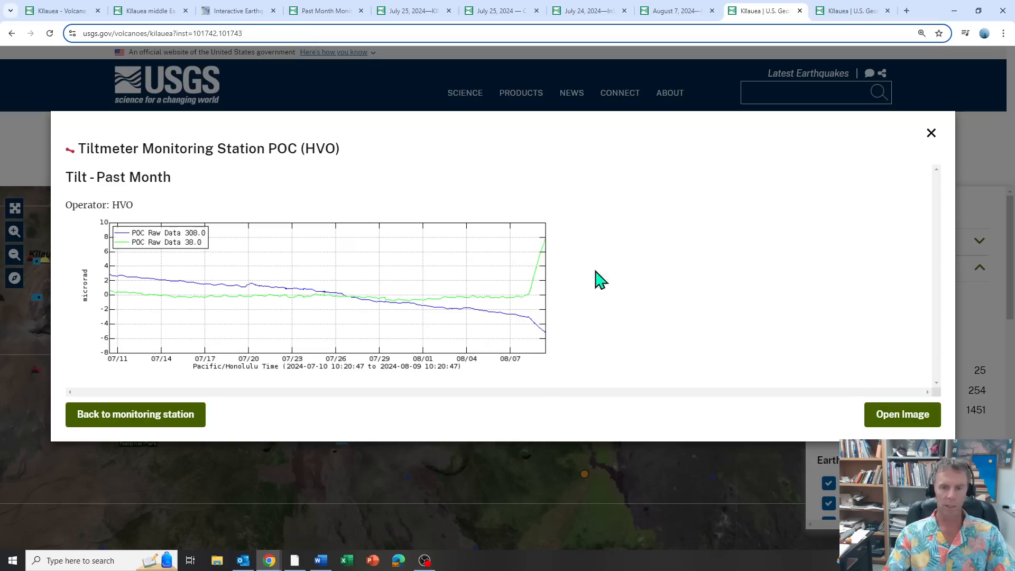
{"action": "left_click", "coordinate": [931, 133]}
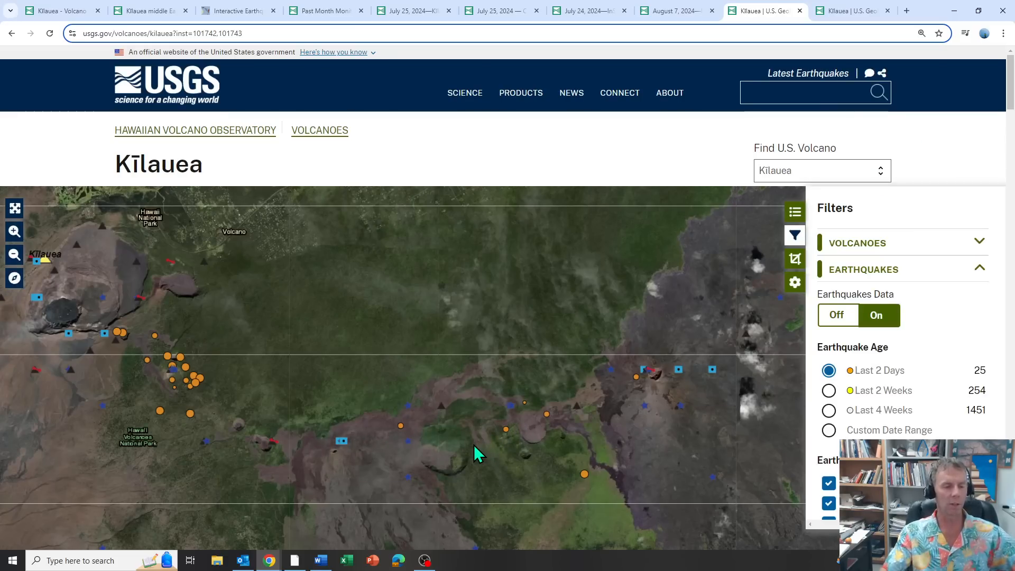
{"action": "mouse_move", "coordinate": [253, 430]}
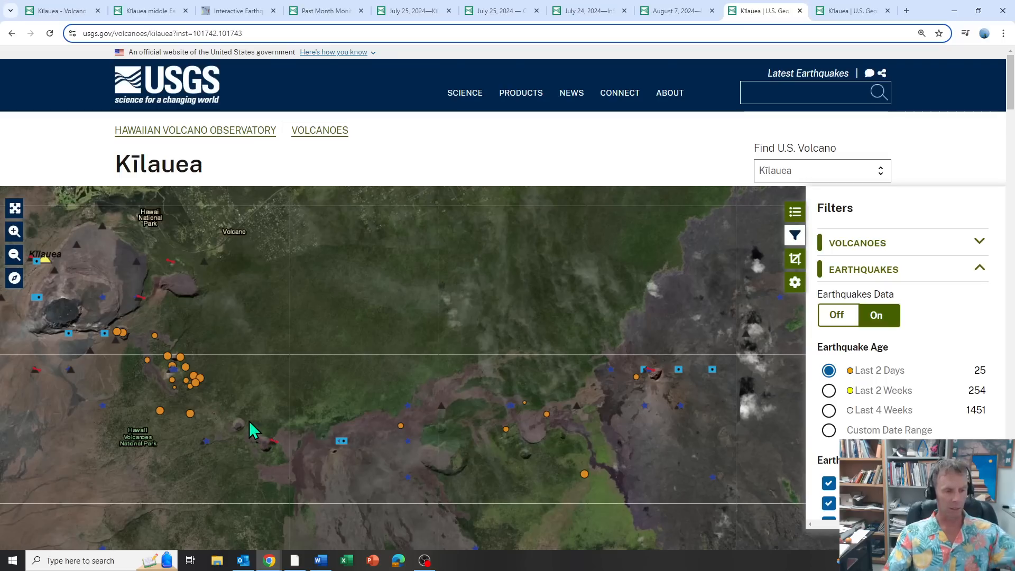
{"action": "mouse_move", "coordinate": [233, 385]}
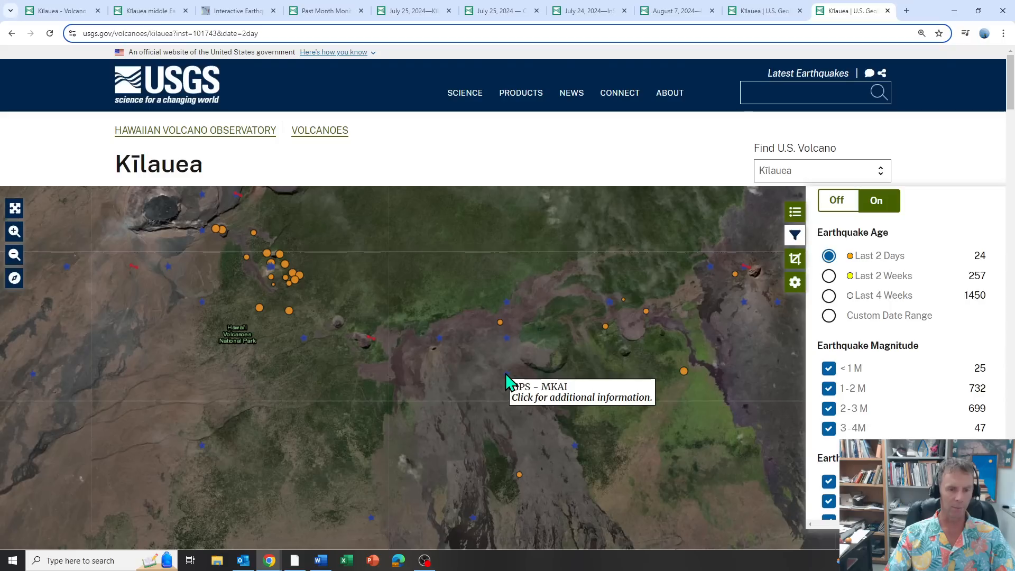
{"action": "mouse_move", "coordinate": [417, 363]}
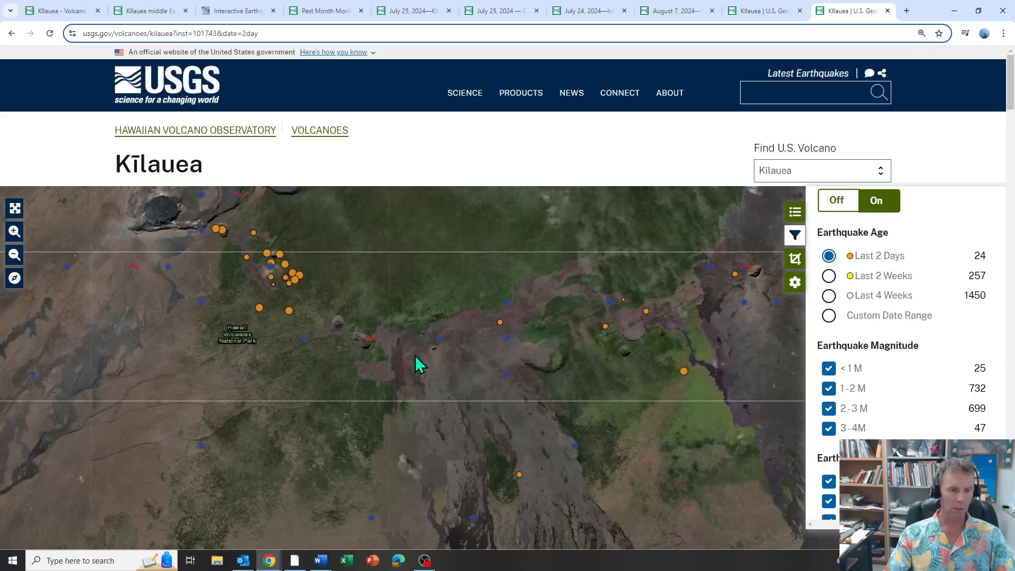
{"action": "mouse_move", "coordinate": [504, 377]}
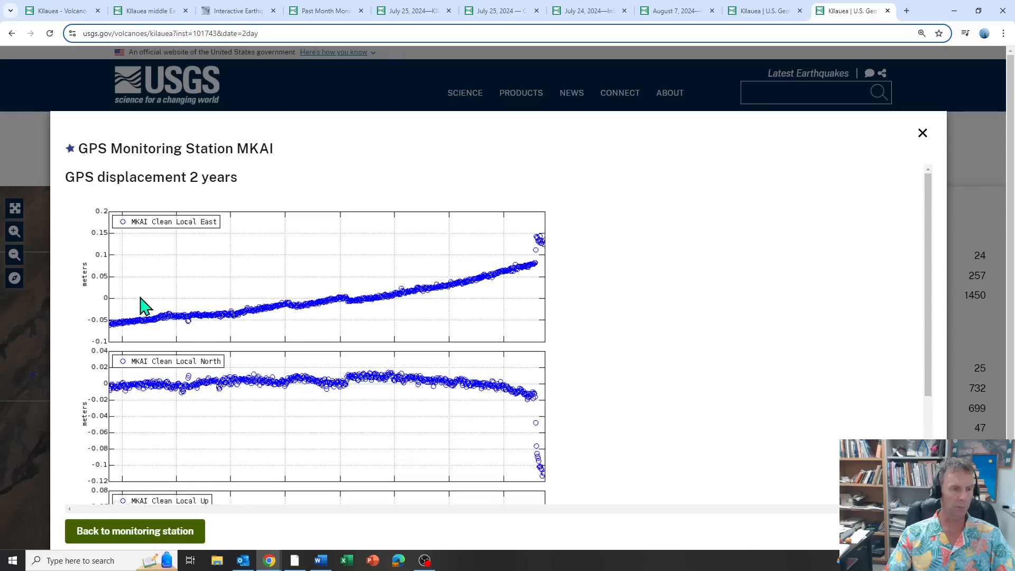
{"action": "mouse_move", "coordinate": [168, 236]}
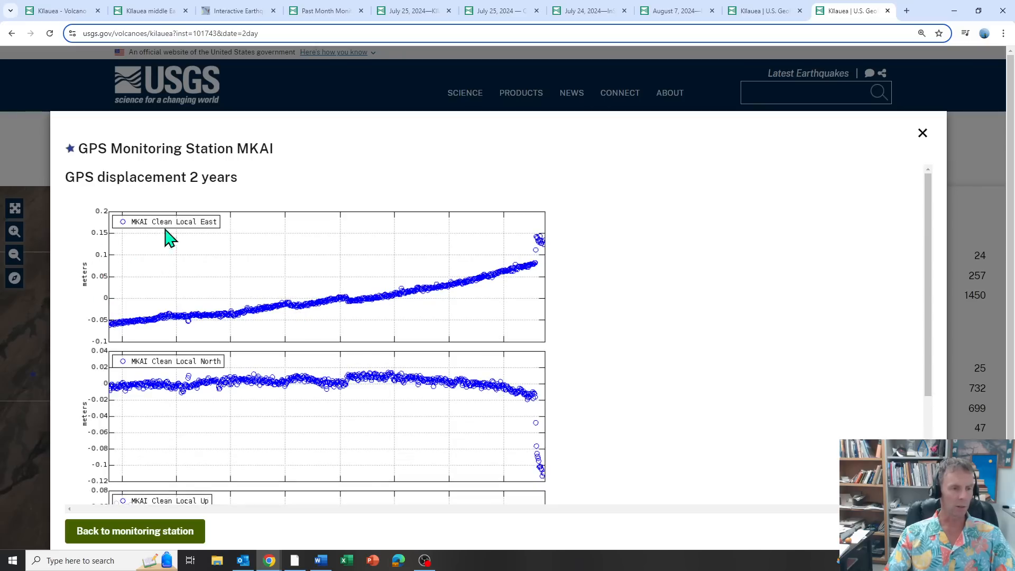
{"action": "mouse_move", "coordinate": [120, 288]}
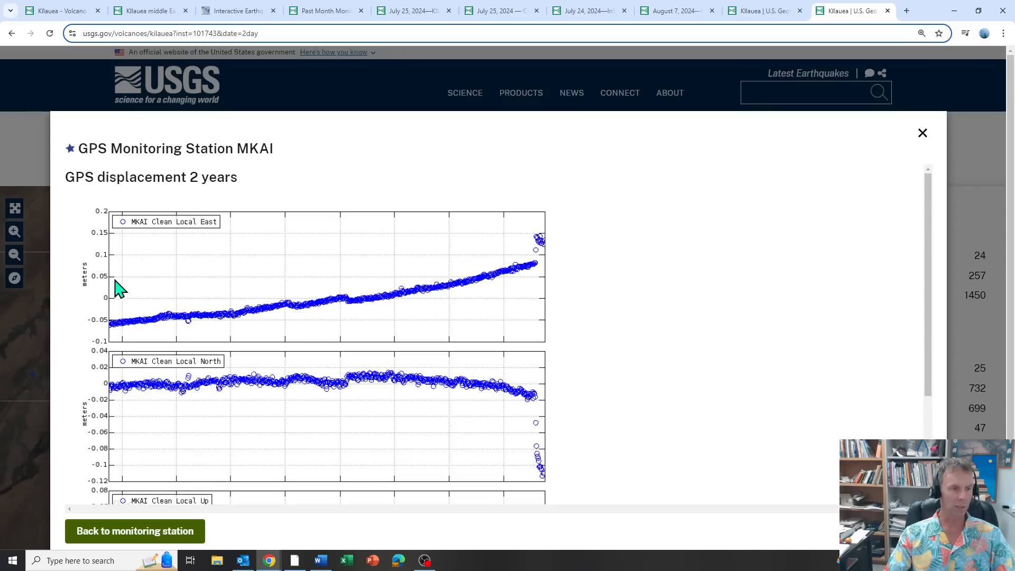
{"action": "mouse_move", "coordinate": [455, 214]}
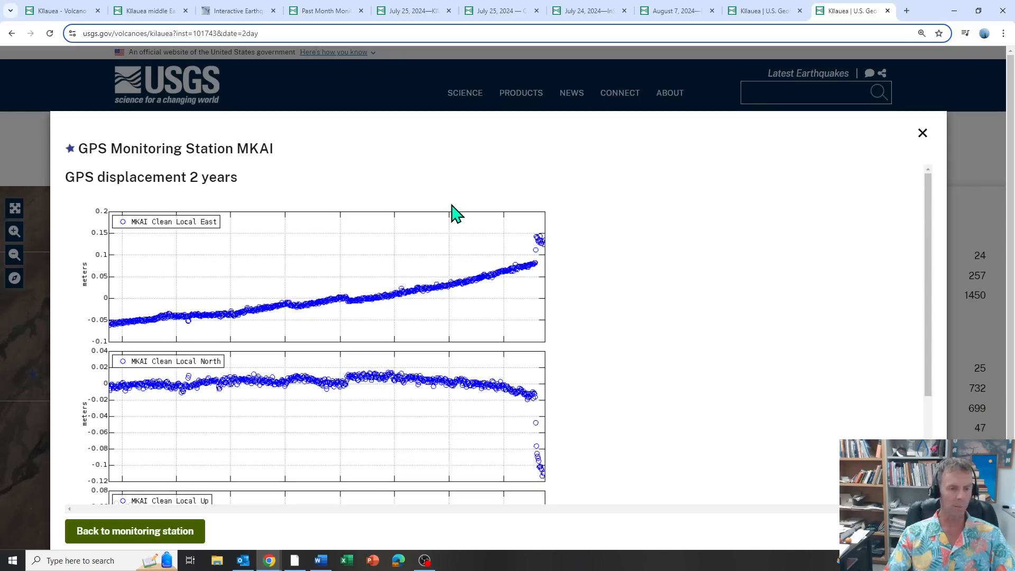
Scroll through MKAI's two-year GPS plots to the vertical component, then close the popup
{"action": "scroll", "scroll_direction": "down", "scroll_amount": 3}
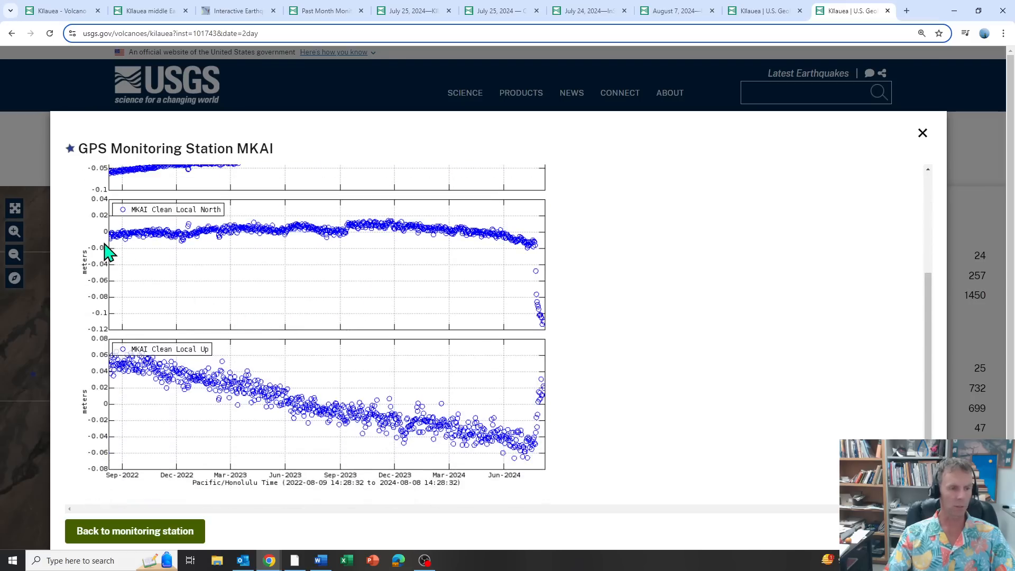
{"action": "mouse_move", "coordinate": [187, 234]}
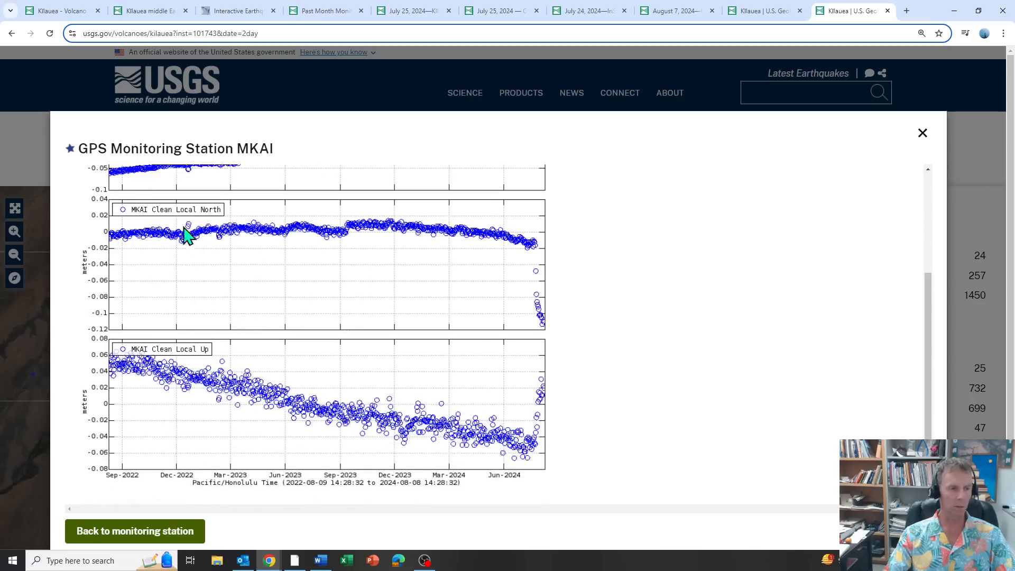
{"action": "scroll", "scroll_direction": "down", "scroll_amount": 3}
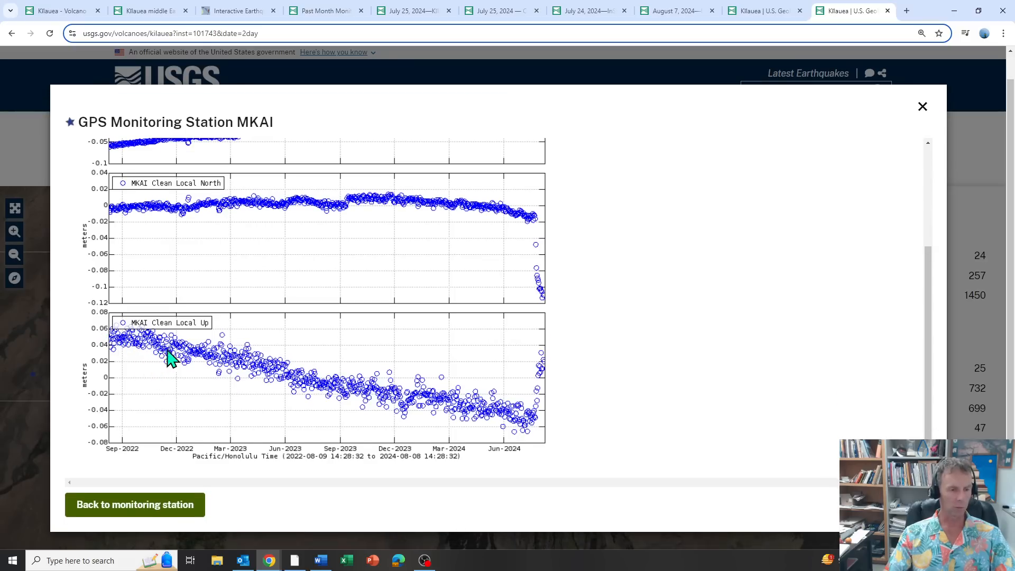
{"action": "mouse_move", "coordinate": [142, 355]}
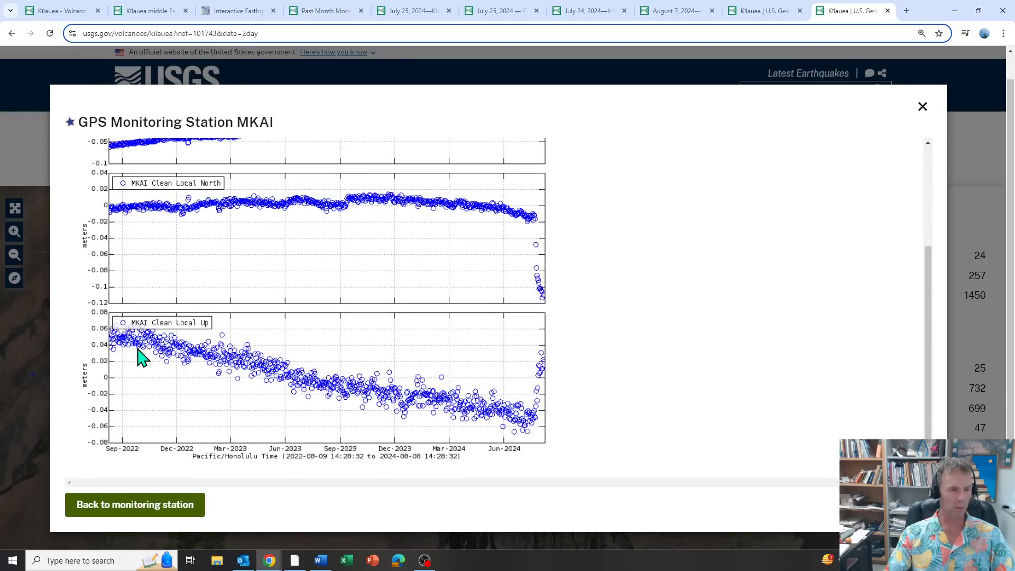
{"action": "mouse_move", "coordinate": [397, 406]}
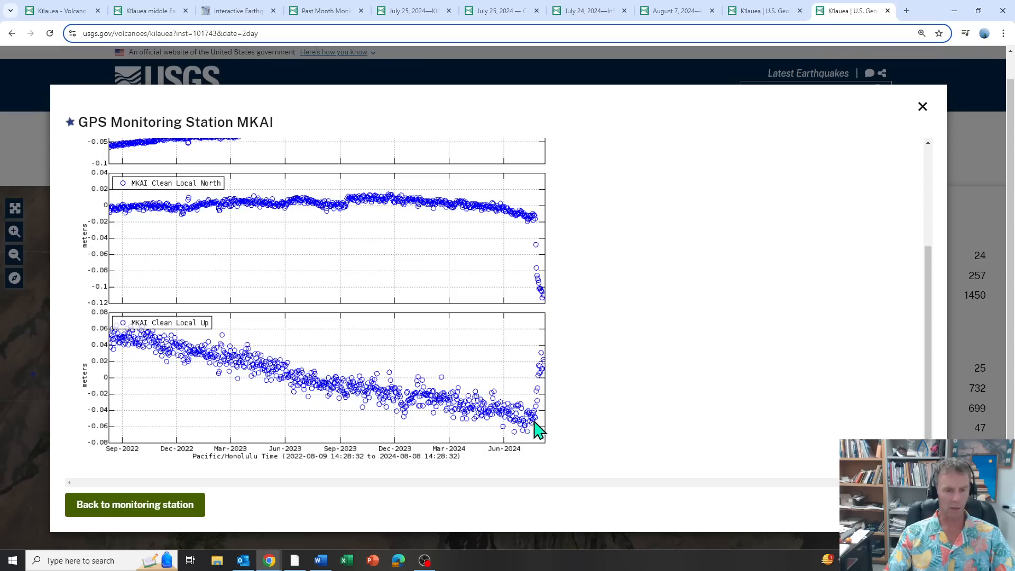
{"action": "mouse_move", "coordinate": [159, 360]}
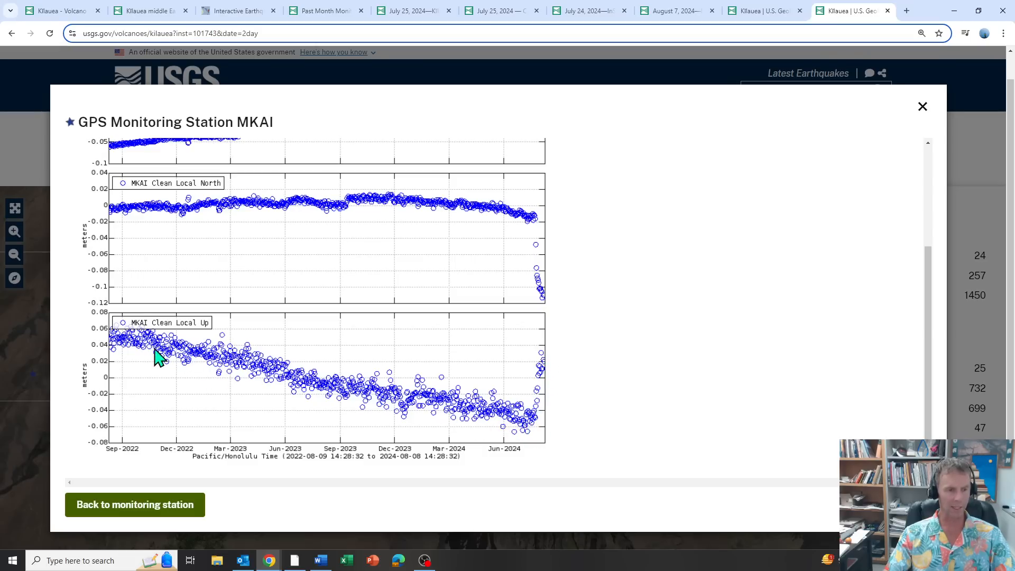
{"action": "mouse_move", "coordinate": [308, 379]}
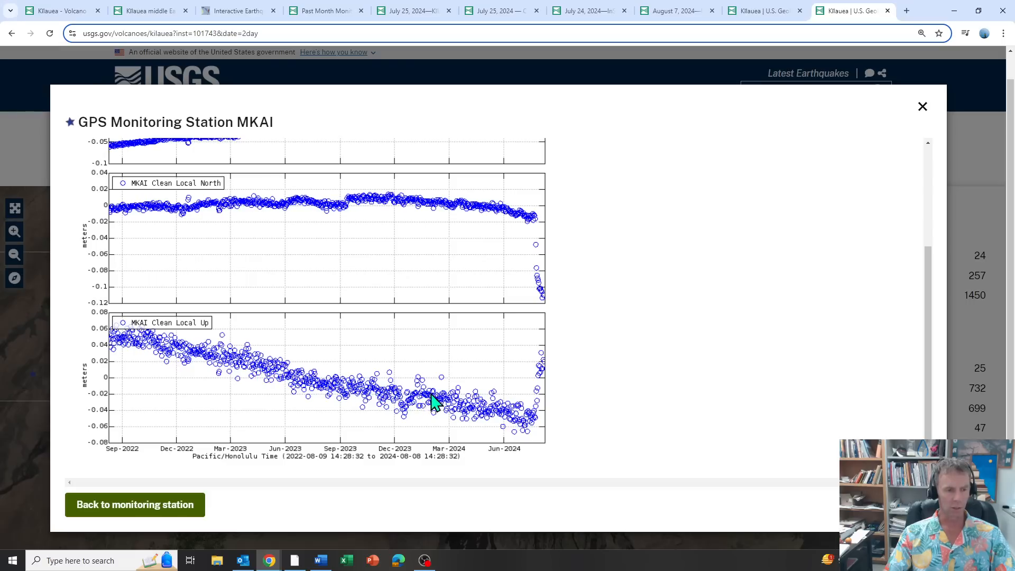
{"action": "mouse_move", "coordinate": [534, 430]}
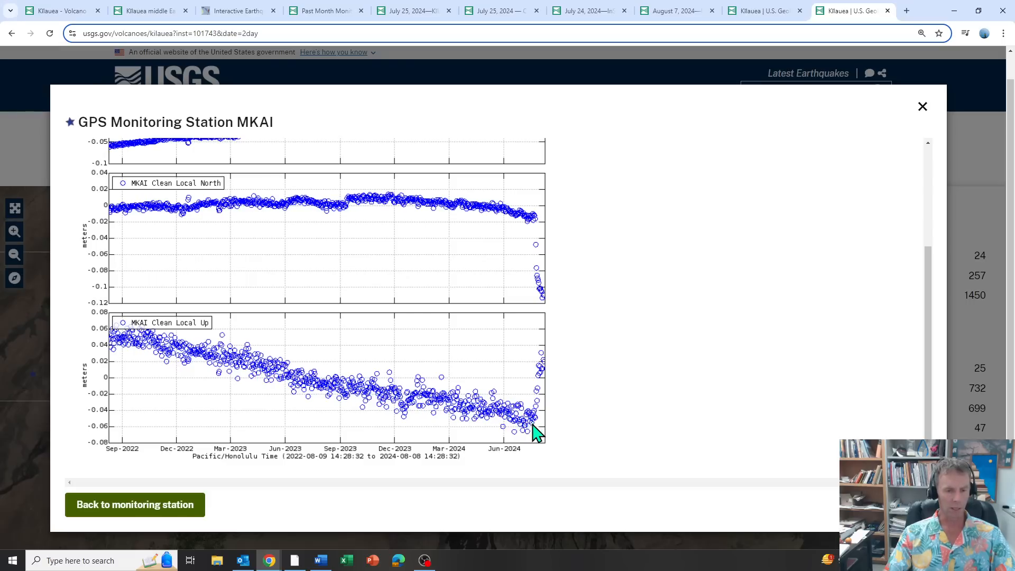
{"action": "mouse_move", "coordinate": [547, 363]}
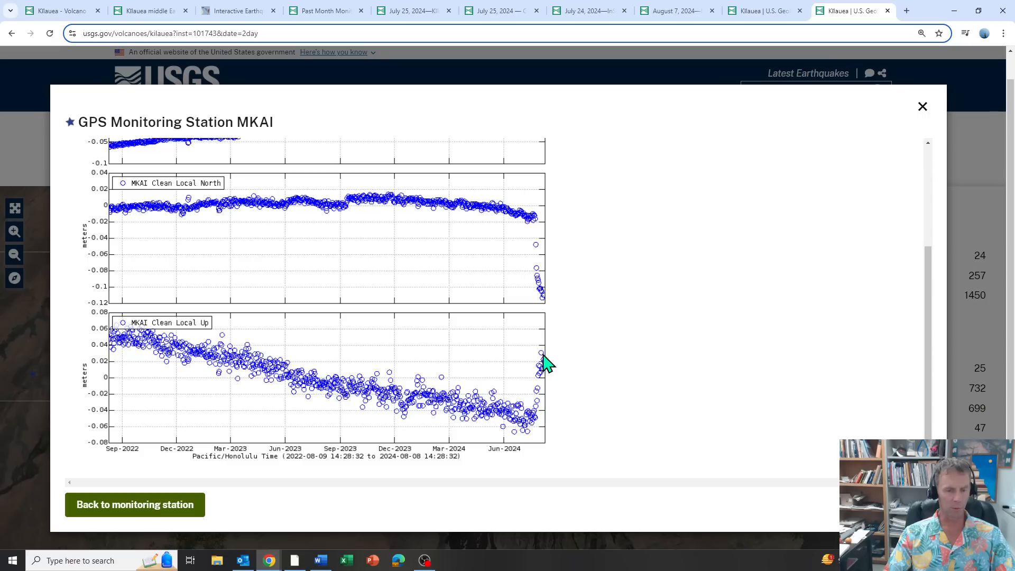
{"action": "mouse_move", "coordinate": [518, 267]}
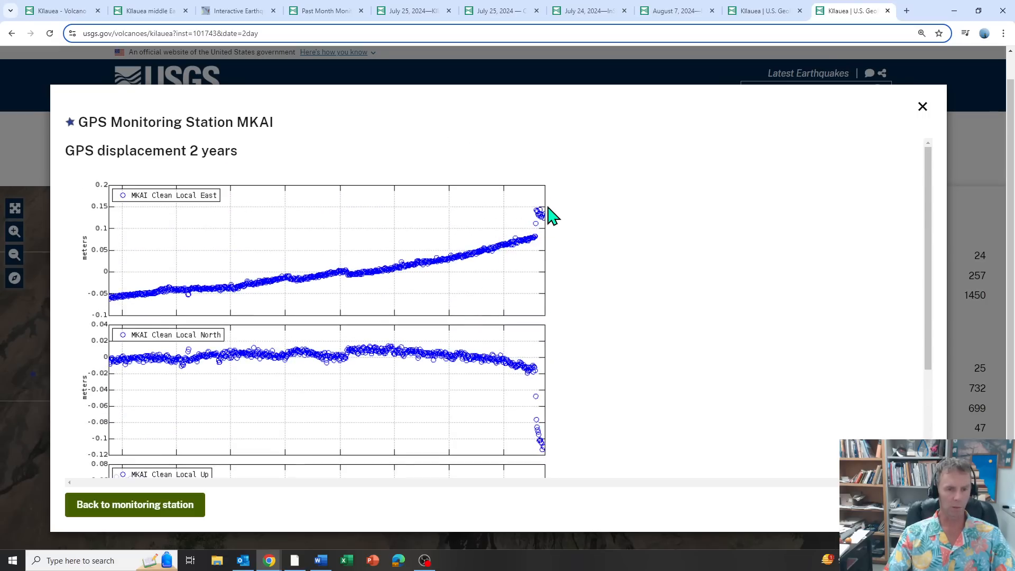
{"action": "mouse_move", "coordinate": [543, 228]}
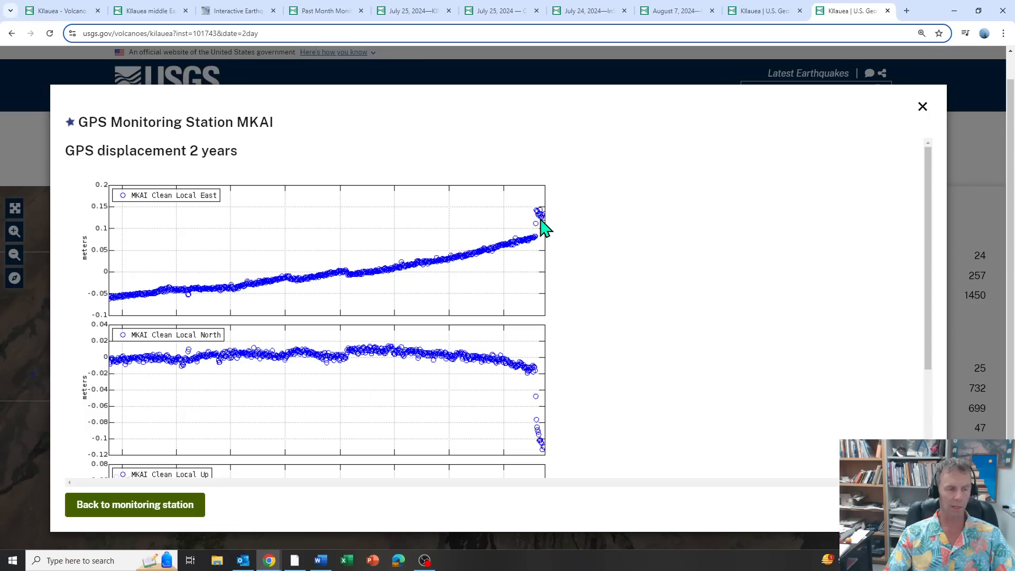
{"action": "scroll", "scroll_direction": "down", "scroll_amount": 3}
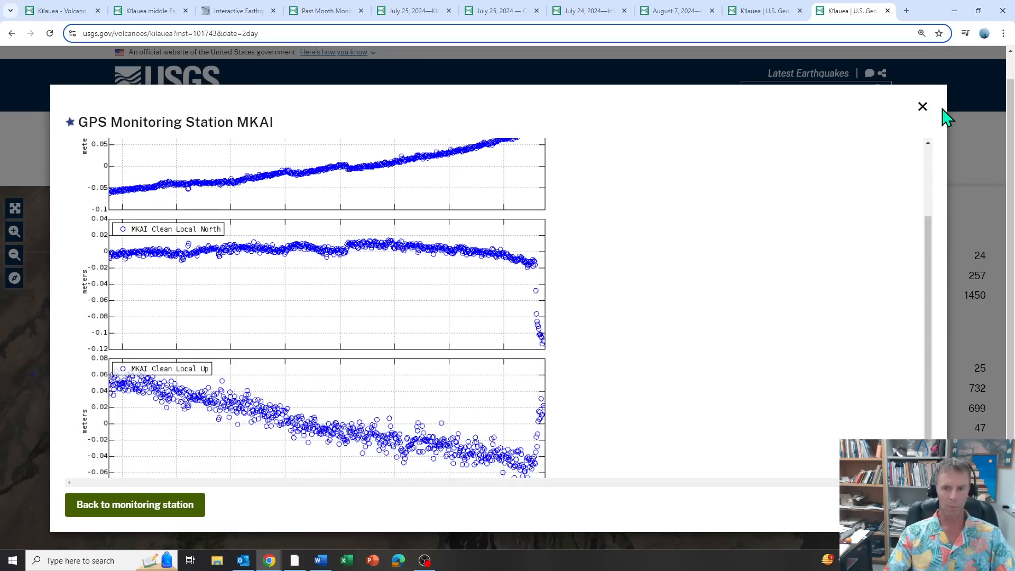
{"action": "left_click", "coordinate": [921, 107]}
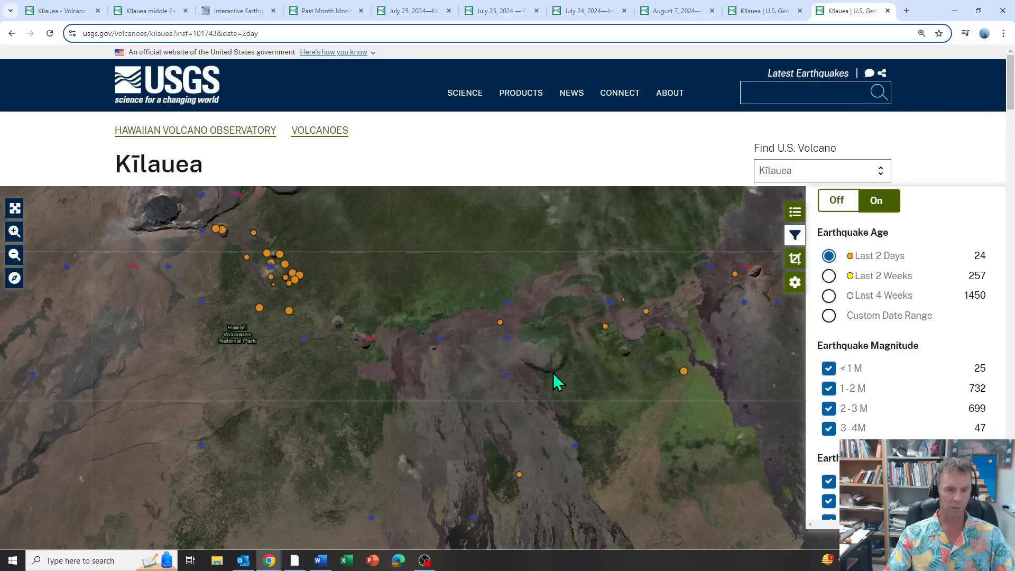
{"action": "mouse_move", "coordinate": [440, 341]}
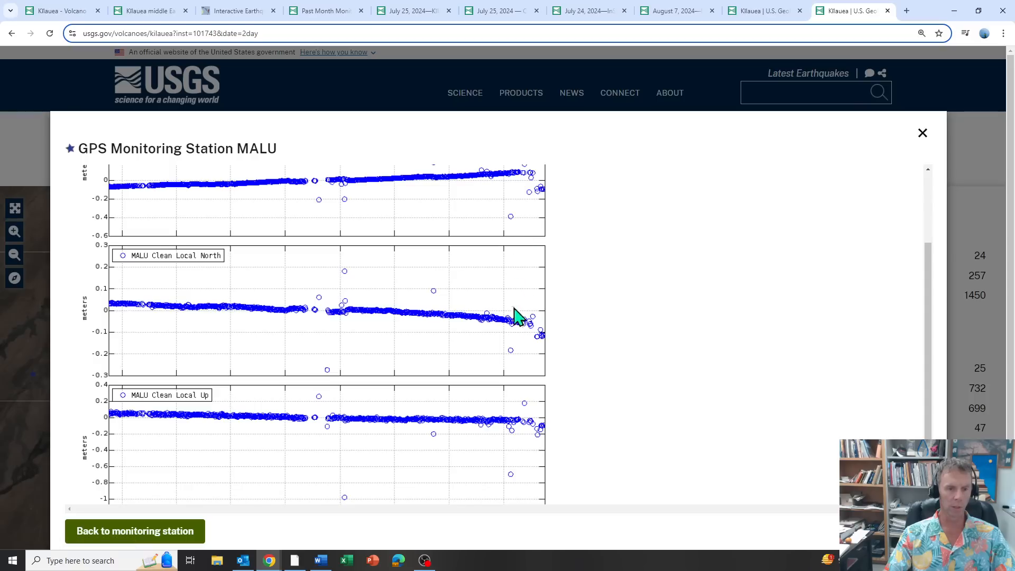
Scroll through MALU's two-year east, north and vertical displacement plots
{"action": "scroll", "scroll_direction": "down", "scroll_amount": 3}
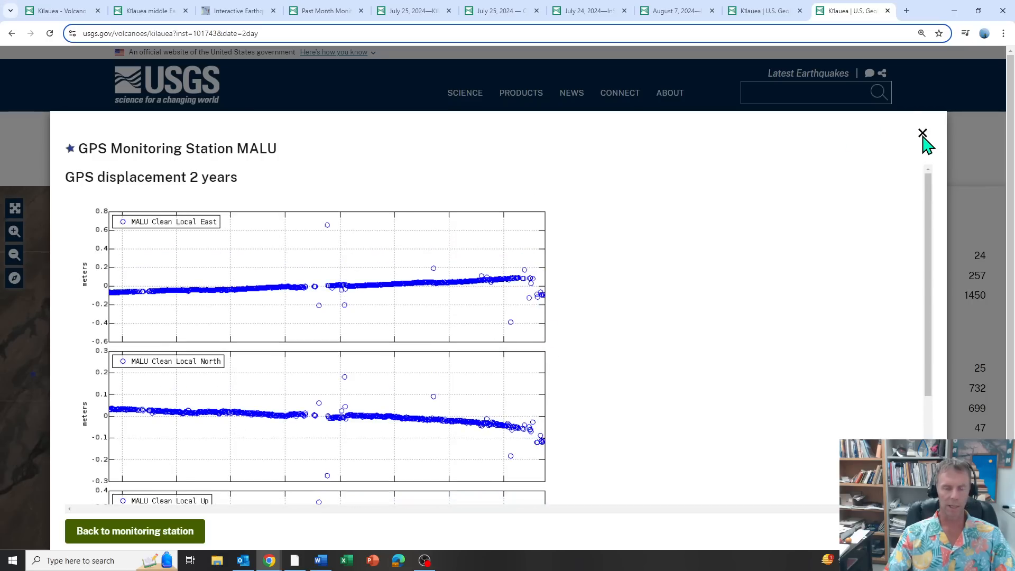
Close the MALU GPS station graphs
{"action": "left_click", "coordinate": [921, 133]}
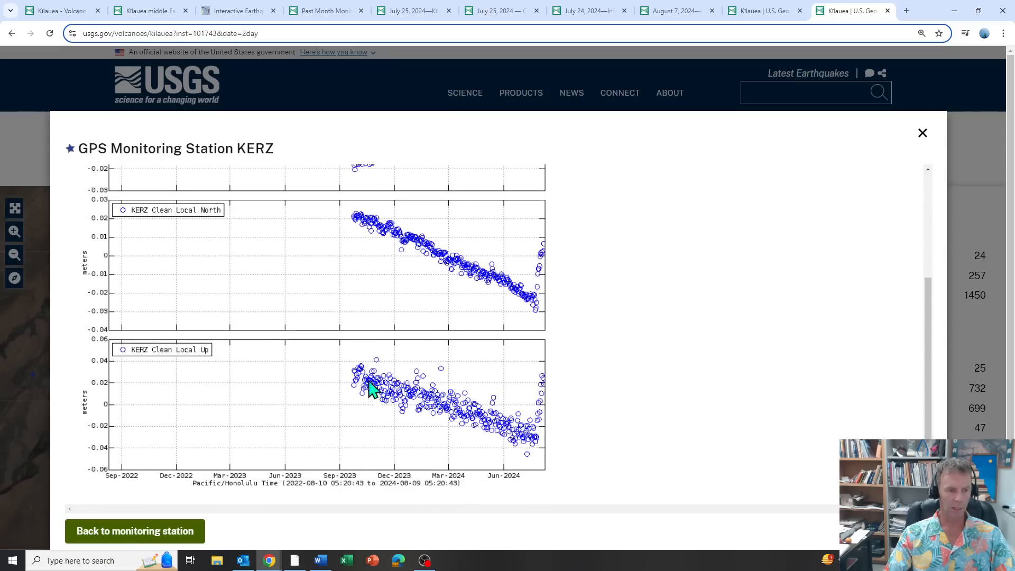
{"action": "mouse_move", "coordinate": [537, 385]}
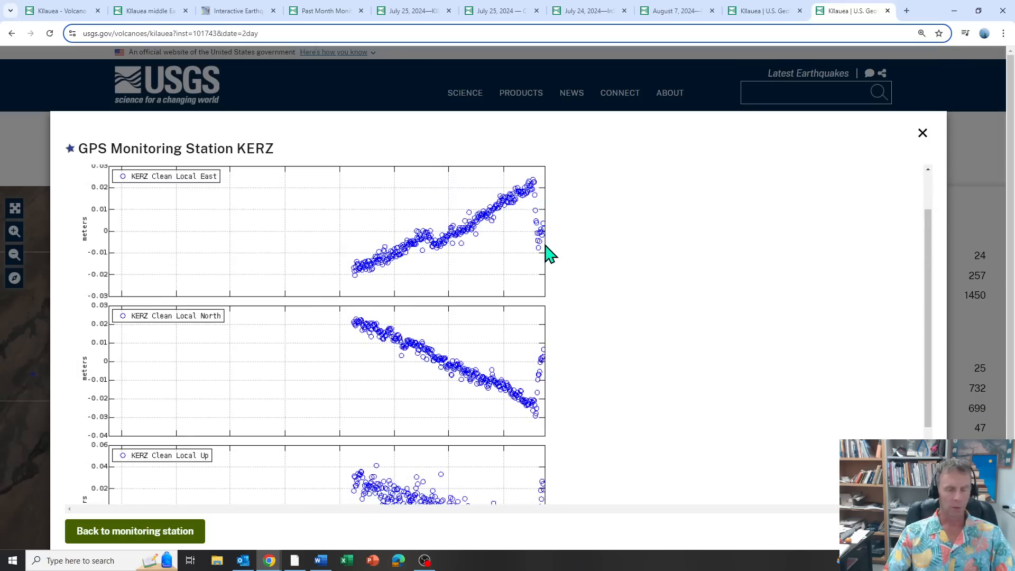
{"action": "mouse_move", "coordinate": [833, 165]}
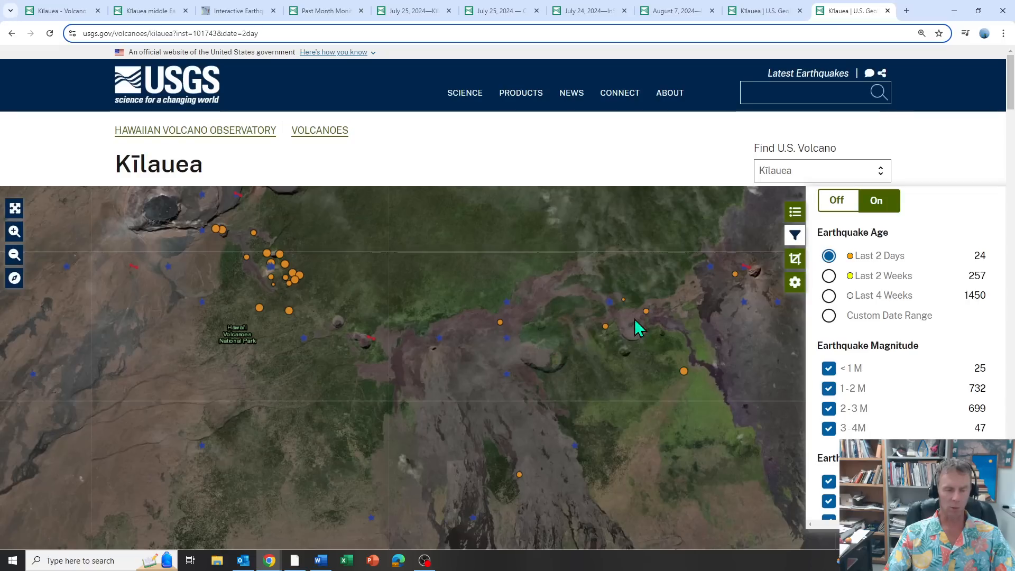
Drag the Kīlauea earthquake map to bring more area east of the summit into view
{"action": "left_click_drag", "start_coordinate": [637, 327], "coordinate": [456, 378]}
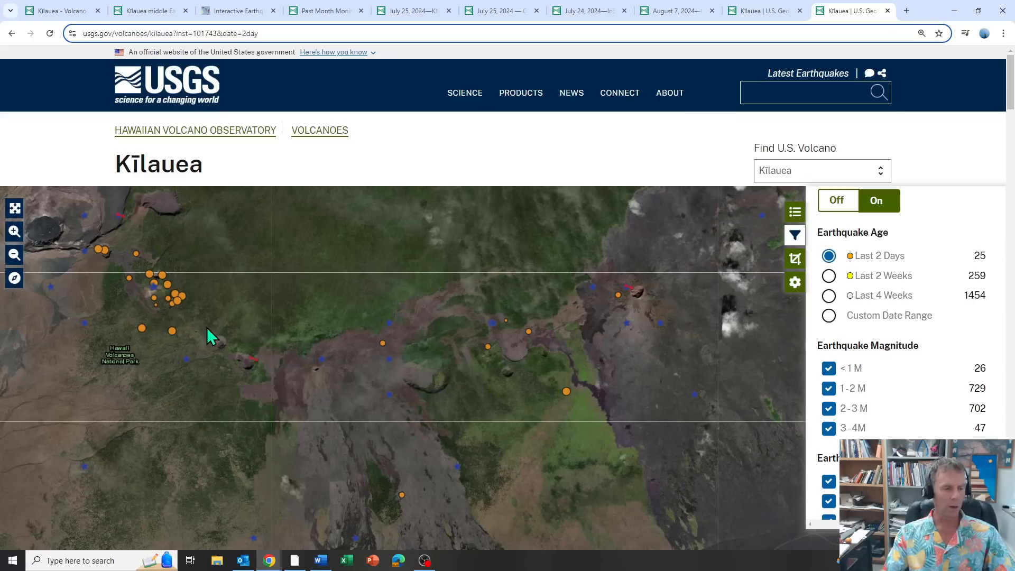
{"action": "mouse_move", "coordinate": [504, 392]}
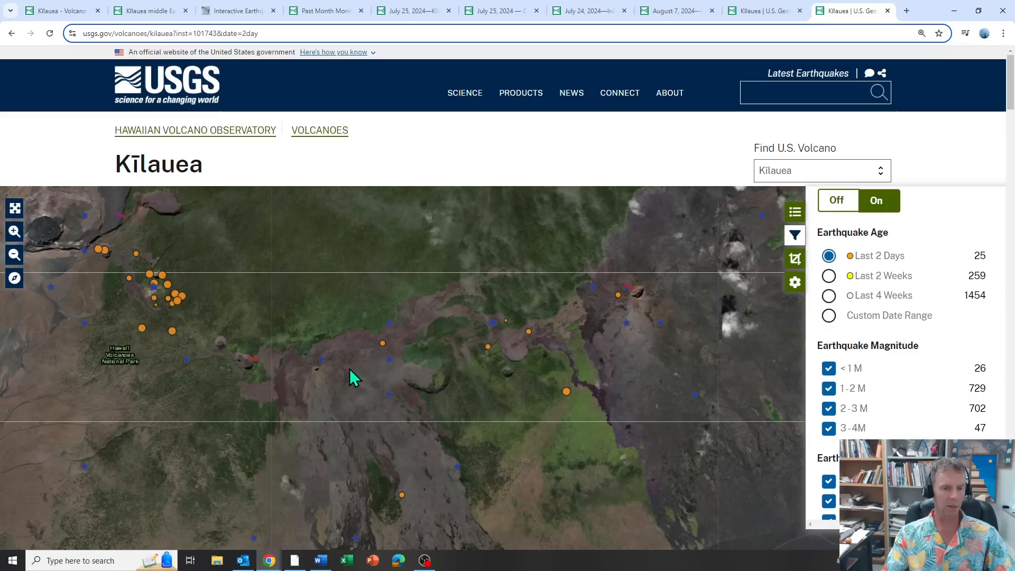
{"action": "mouse_move", "coordinate": [411, 379]}
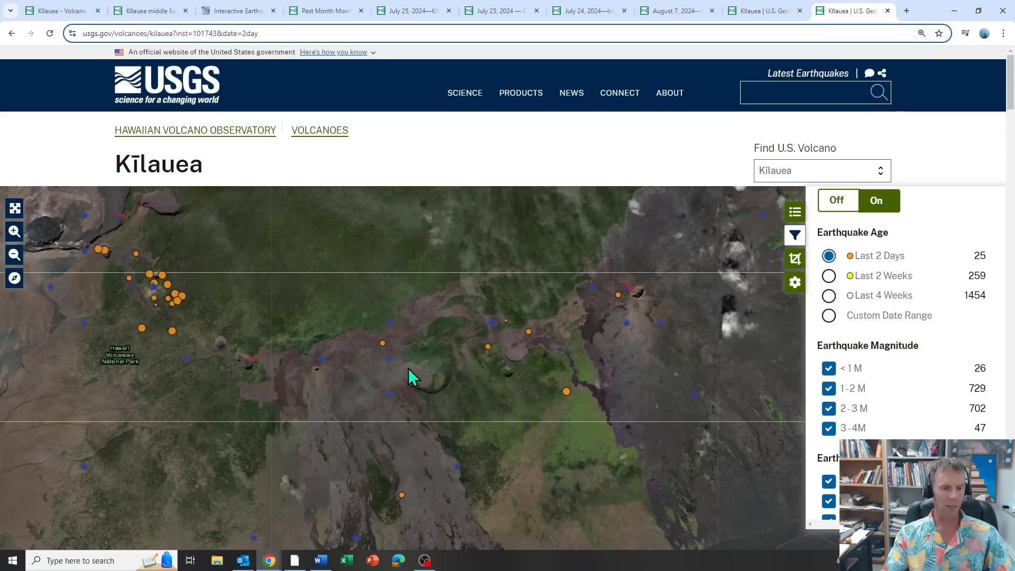
{"action": "mouse_move", "coordinate": [368, 382]}
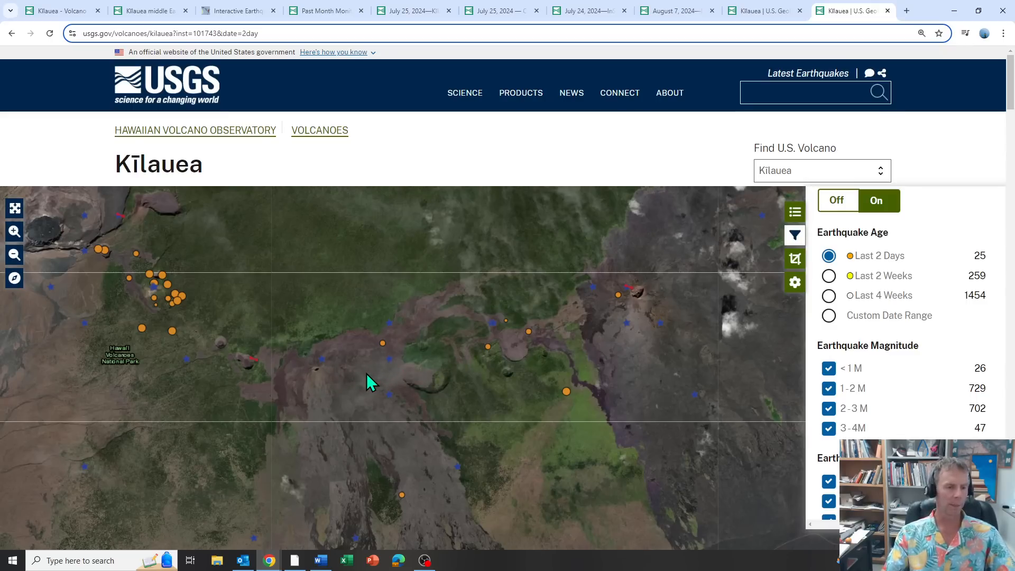
{"action": "mouse_move", "coordinate": [243, 391]}
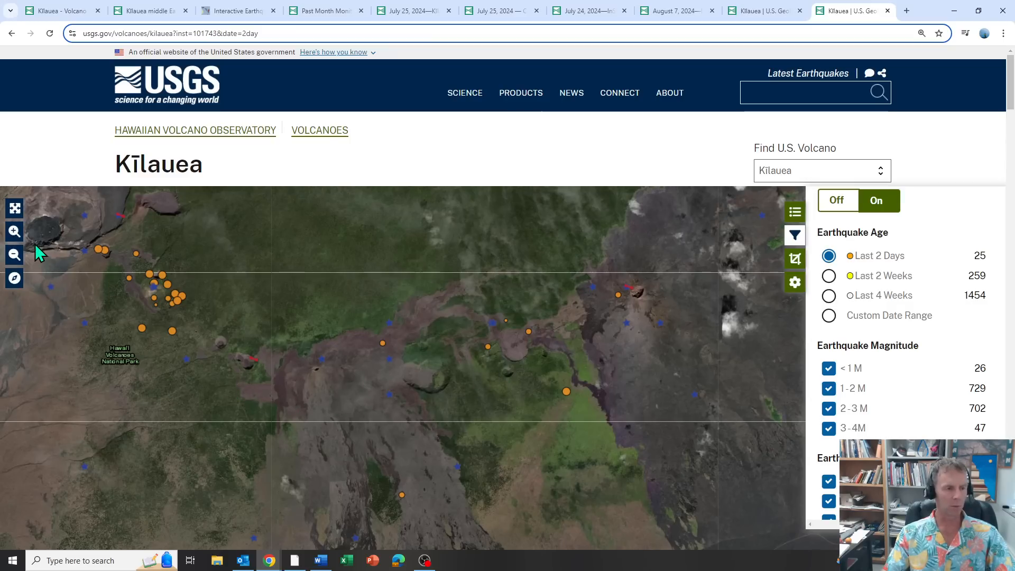
{"action": "mouse_move", "coordinate": [459, 351]}
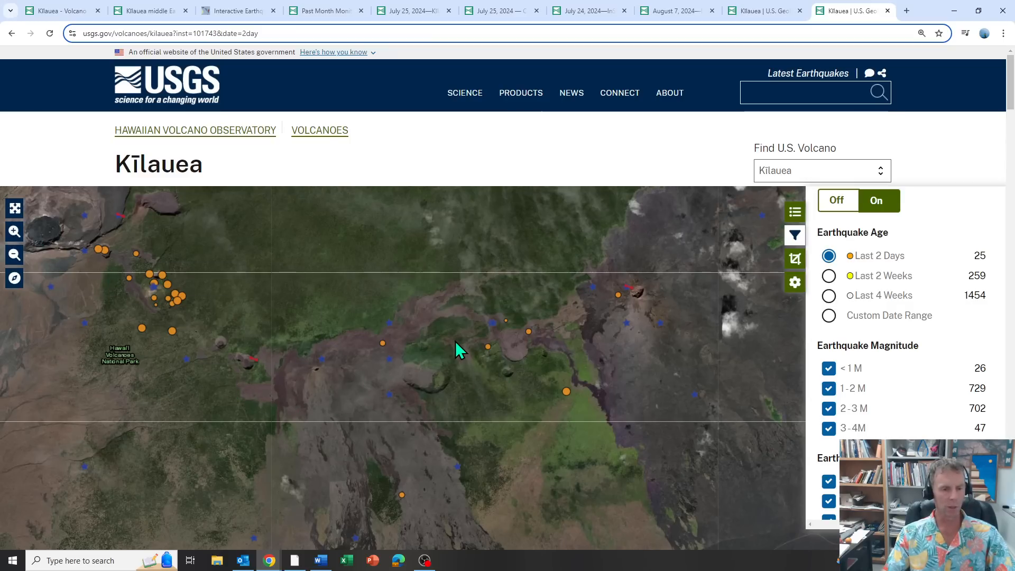
{"action": "mouse_move", "coordinate": [248, 349]}
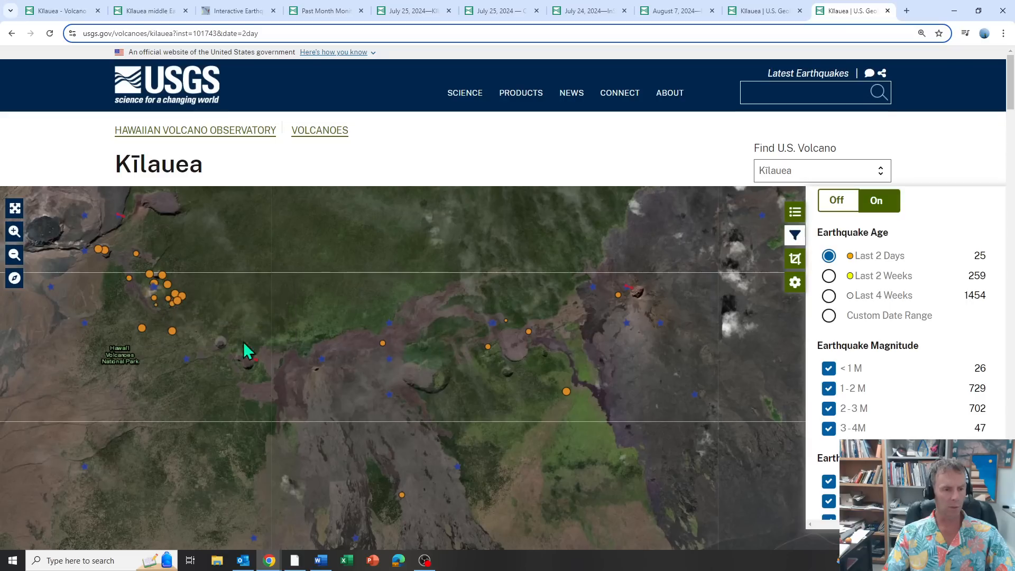
{"action": "mouse_move", "coordinate": [498, 265]}
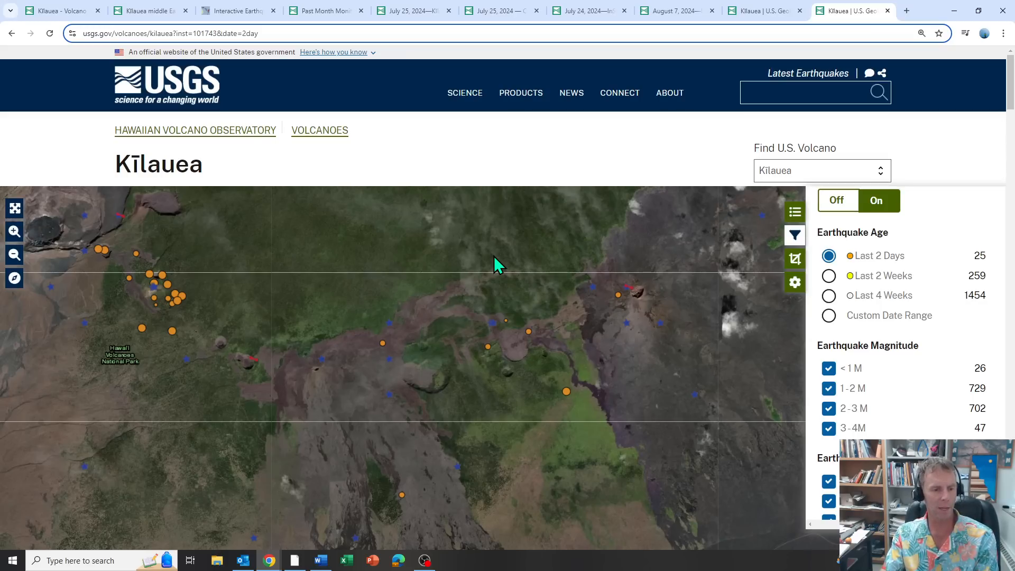
{"action": "mouse_move", "coordinate": [599, 197]}
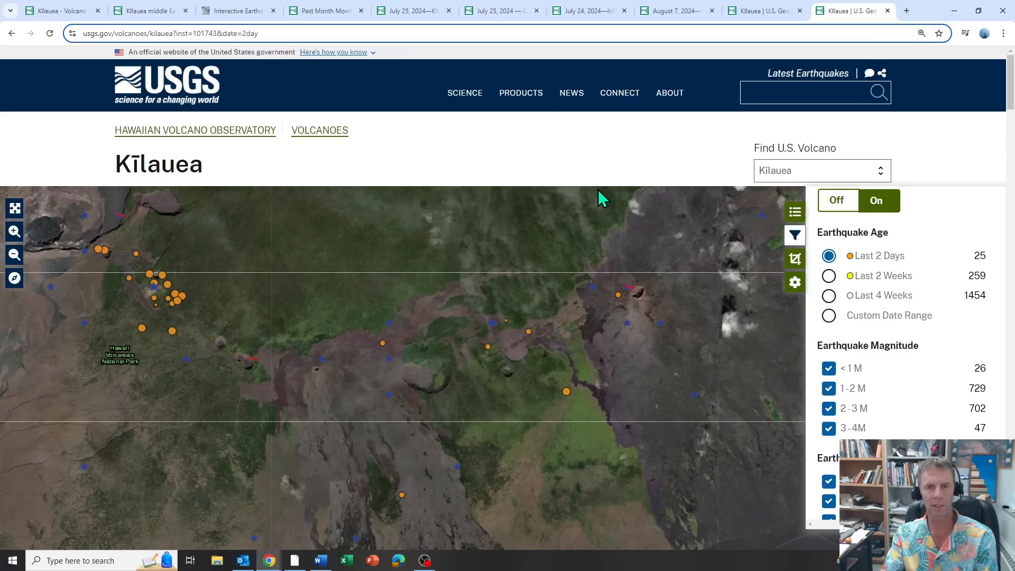